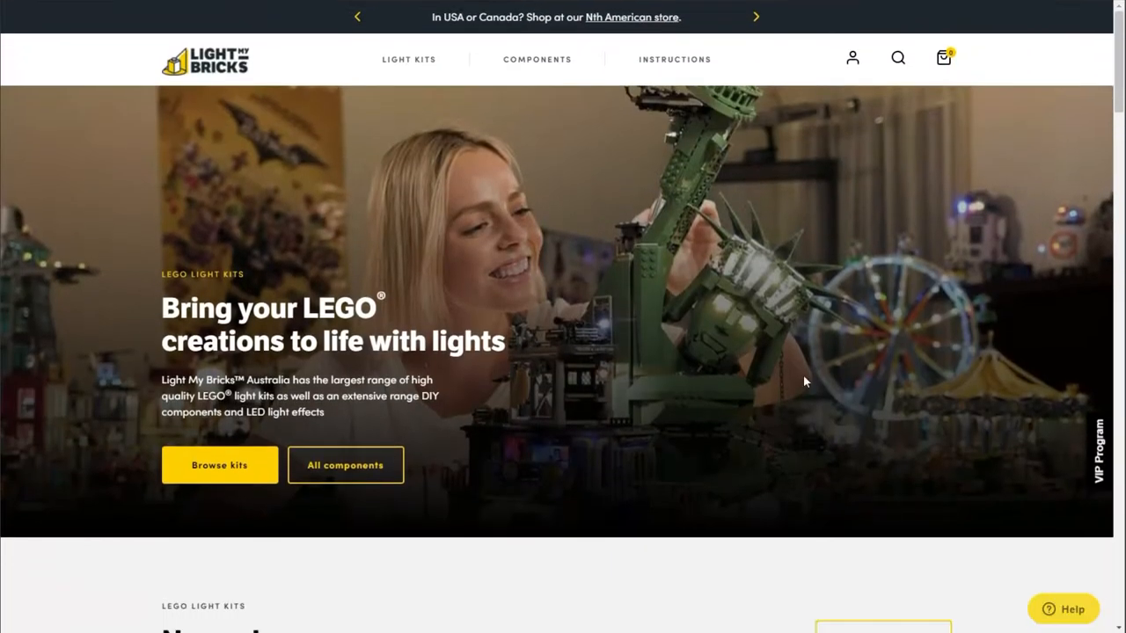
Scroll down through the Light My Bricks homepage
scroll(down, 3)
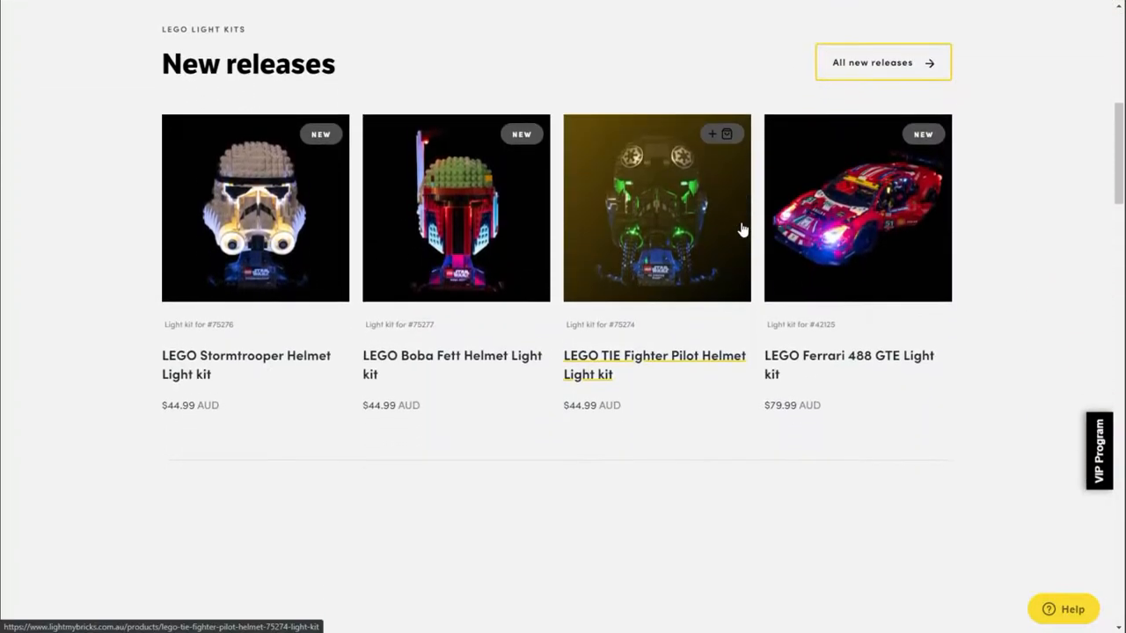
scroll(down, 3)
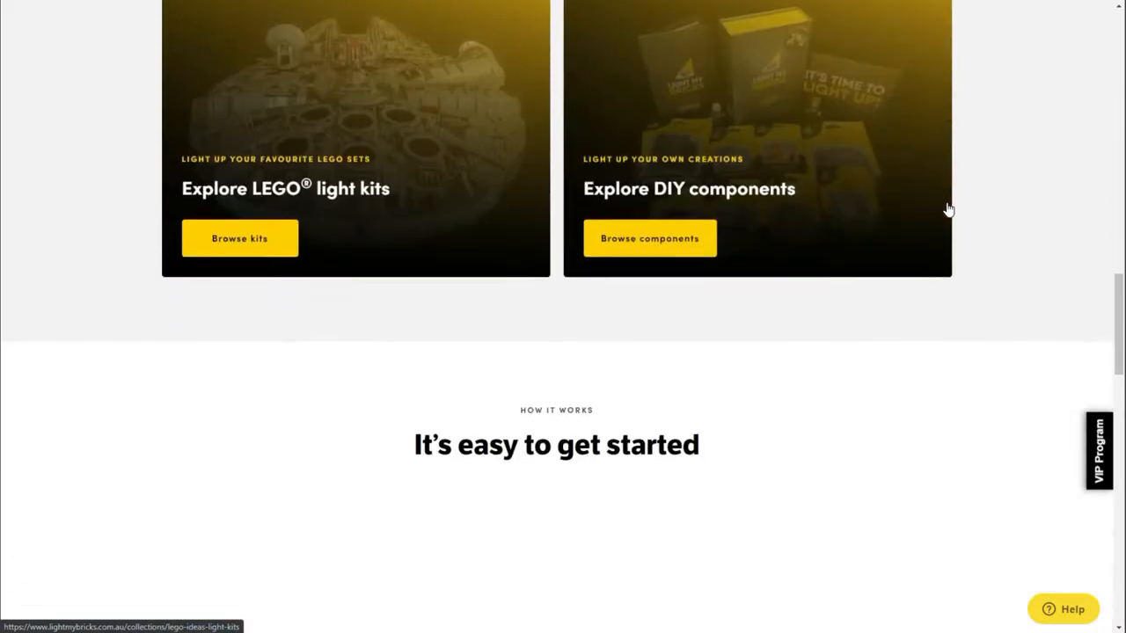
scroll(down, 3)
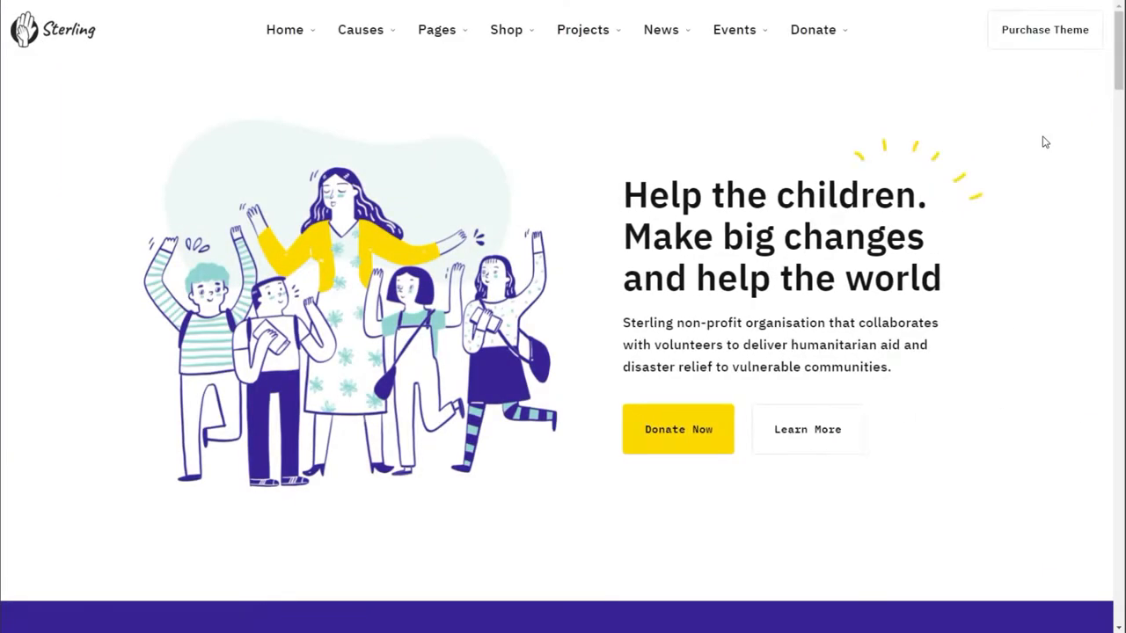
Scroll through the Sterling charity homepage, briefly back up, then further down
scroll(down, 3)
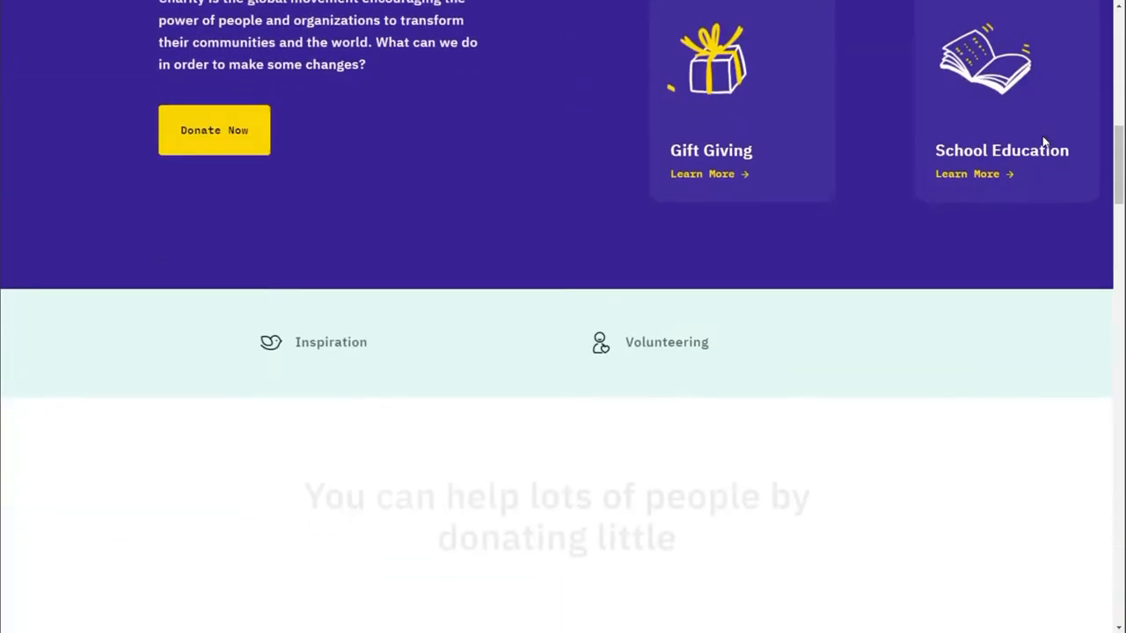
scroll(down, 3)
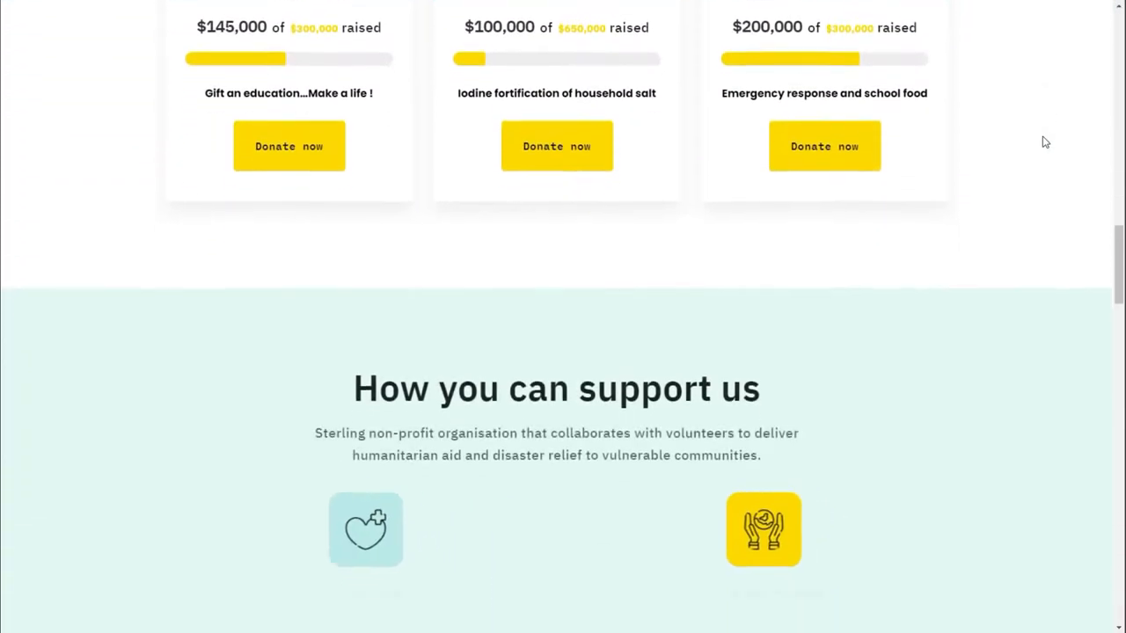
scroll(down, 3)
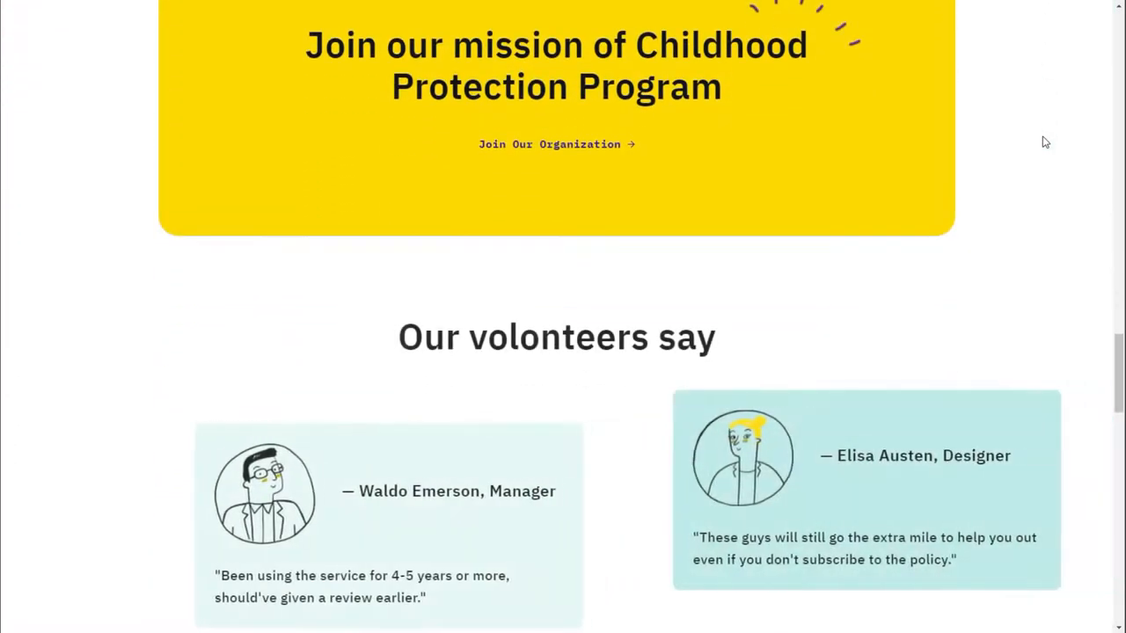
scroll(up, 3)
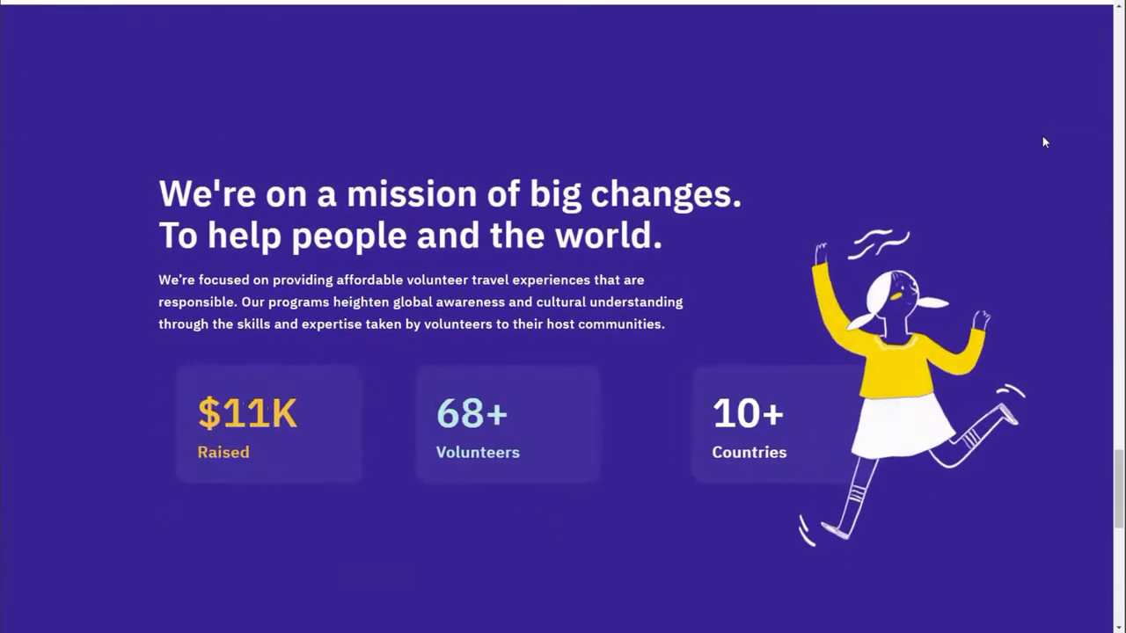
scroll(down, 3)
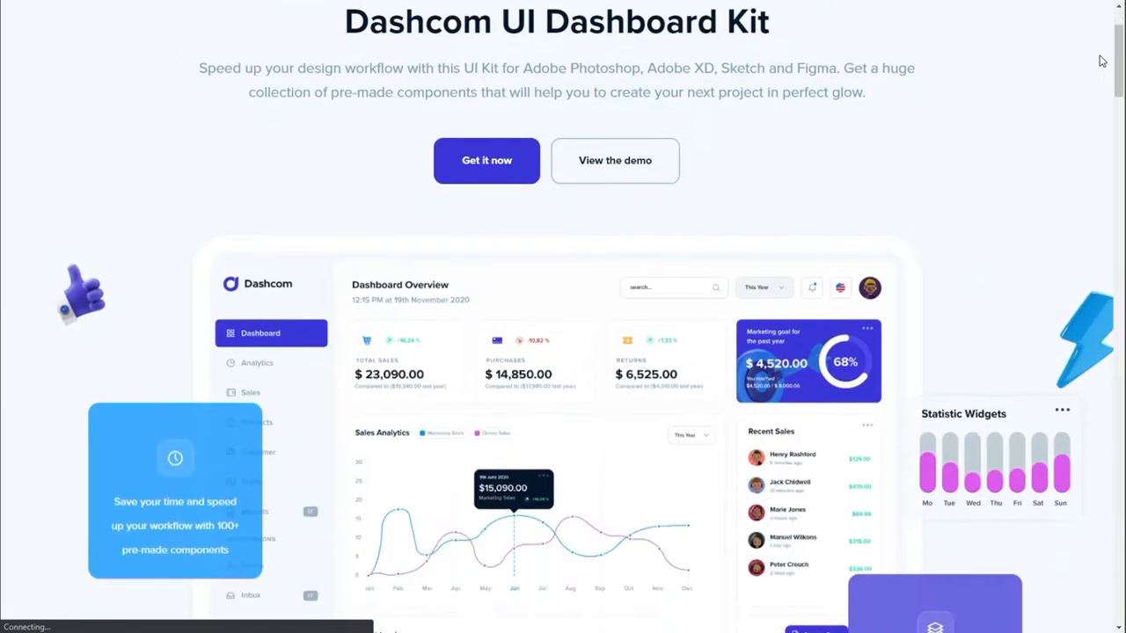
Scroll the Dashcom UI Dashboard Kit page down to its template examples
scroll(down, 3)
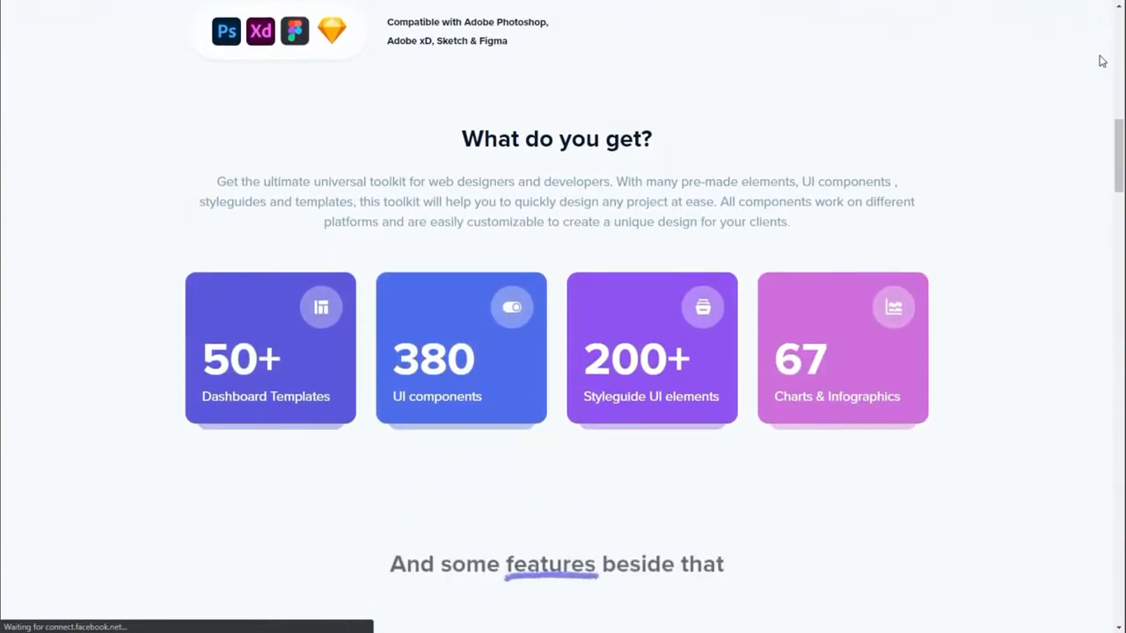
scroll(down, 3)
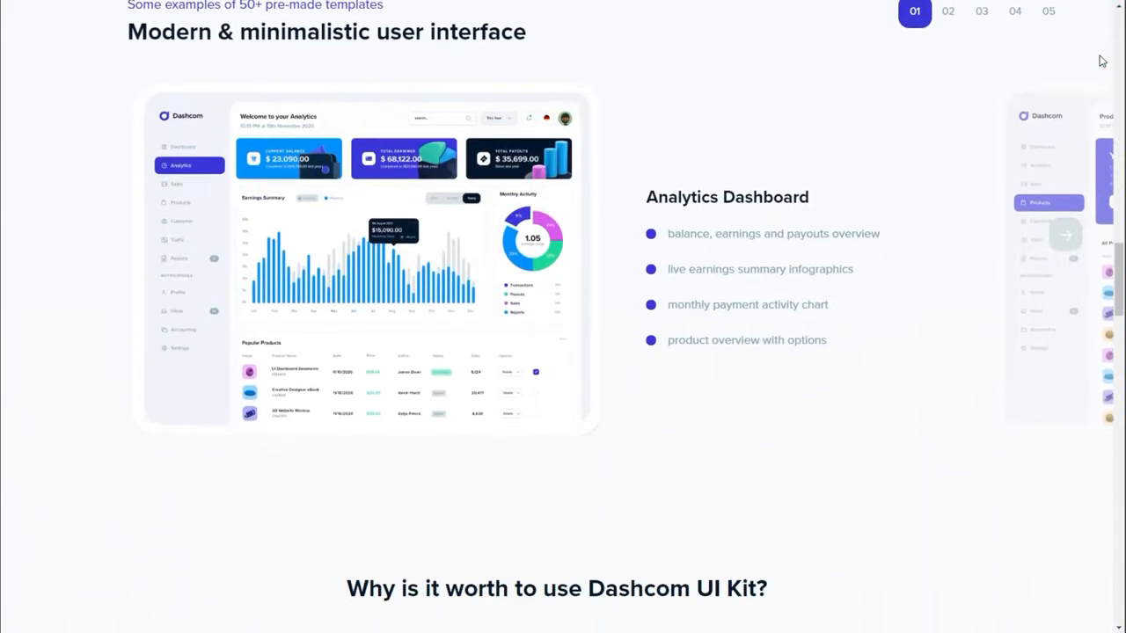
scroll(down, 3)
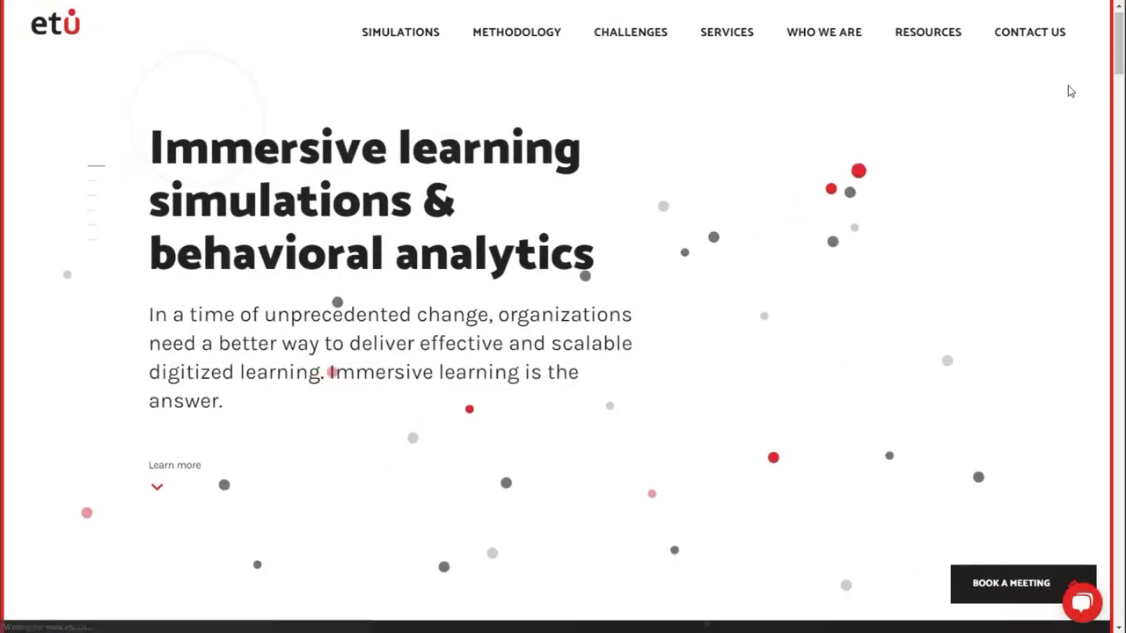
Scroll down the ETU immersive learning homepage and back up slightly
scroll(down, 3)
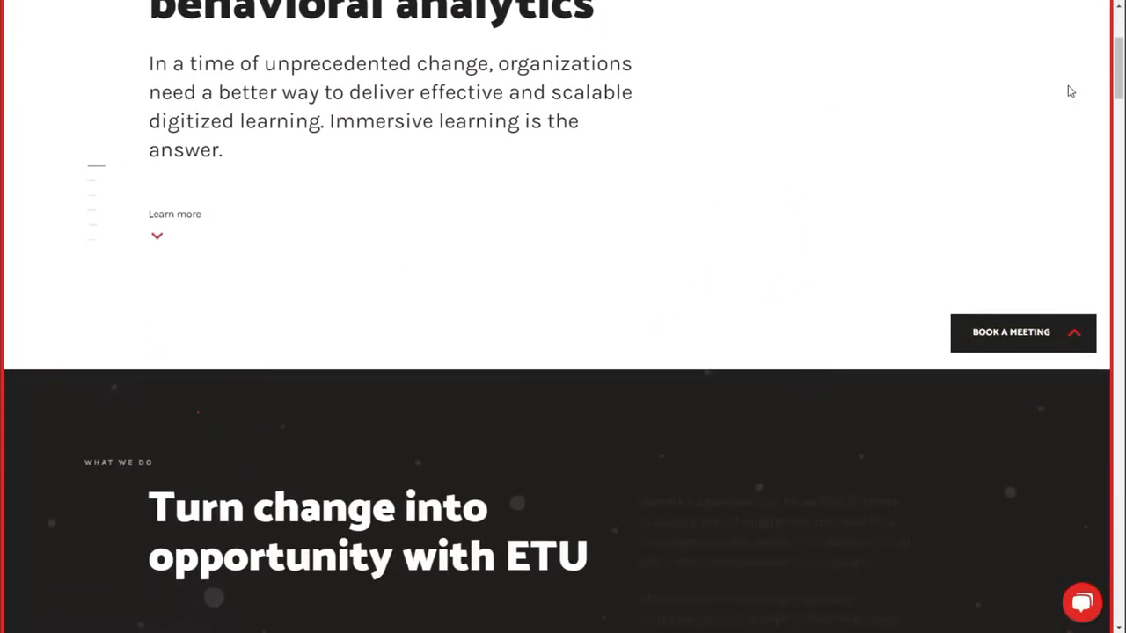
scroll(down, 3)
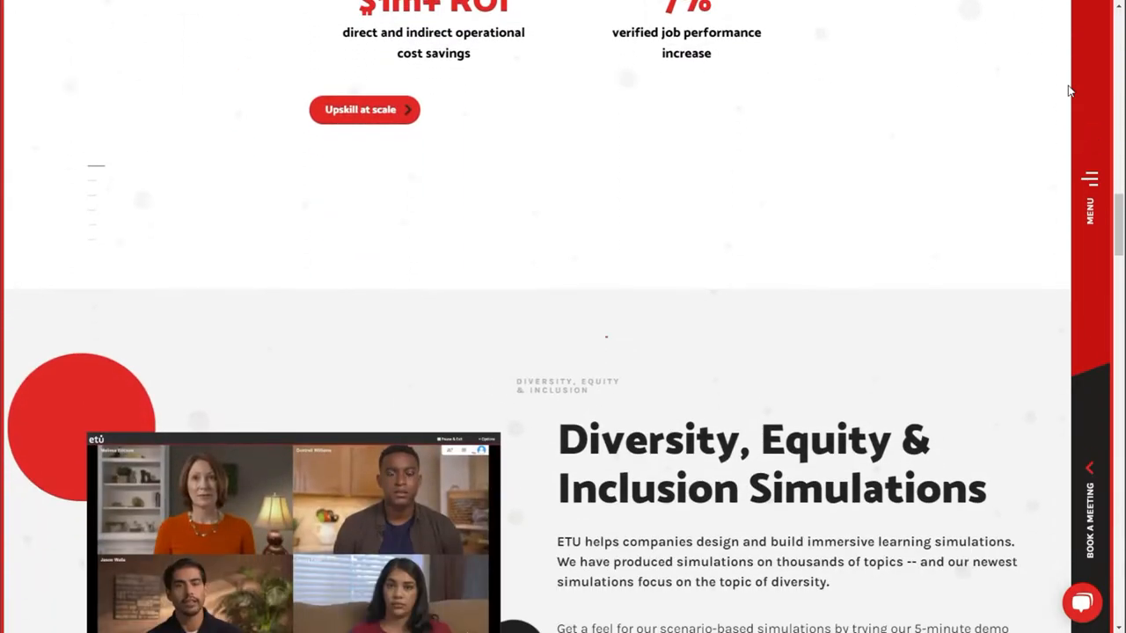
scroll(up, 3)
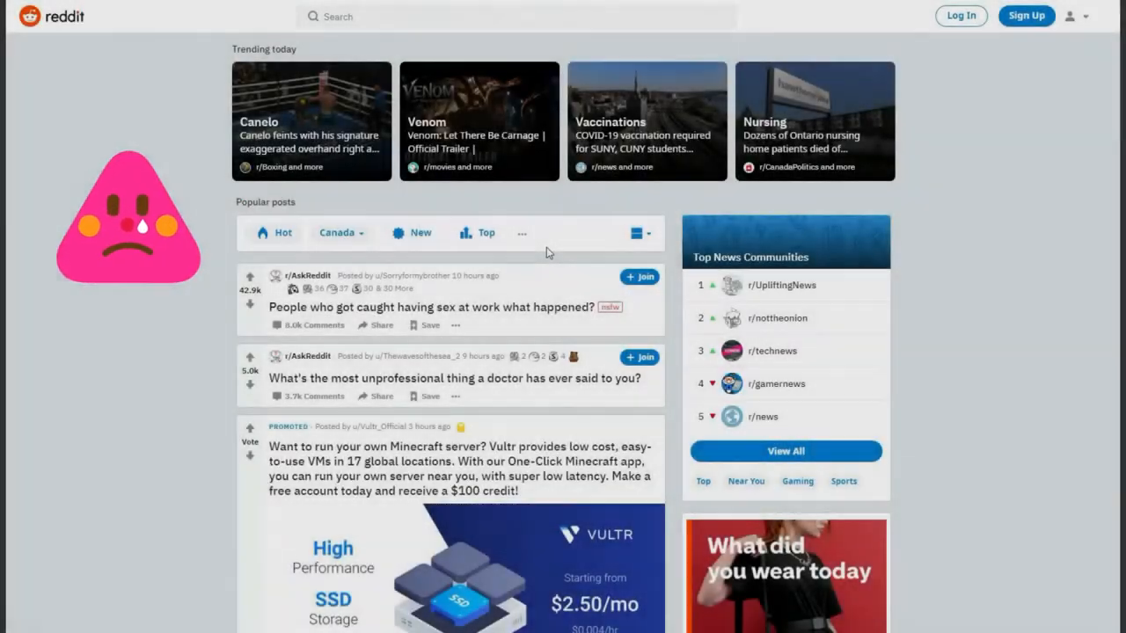
Scroll through the Reddit, Steam and Kdan Mobile homepages, then down the donation charity site
scroll(down, 3)
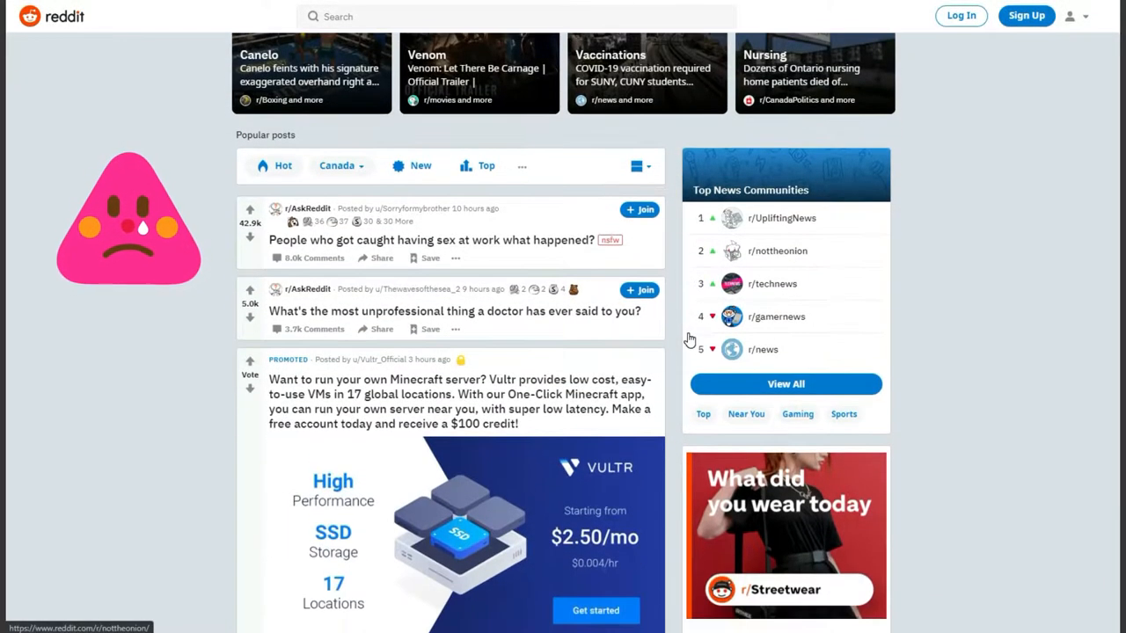
scroll(down, 3)
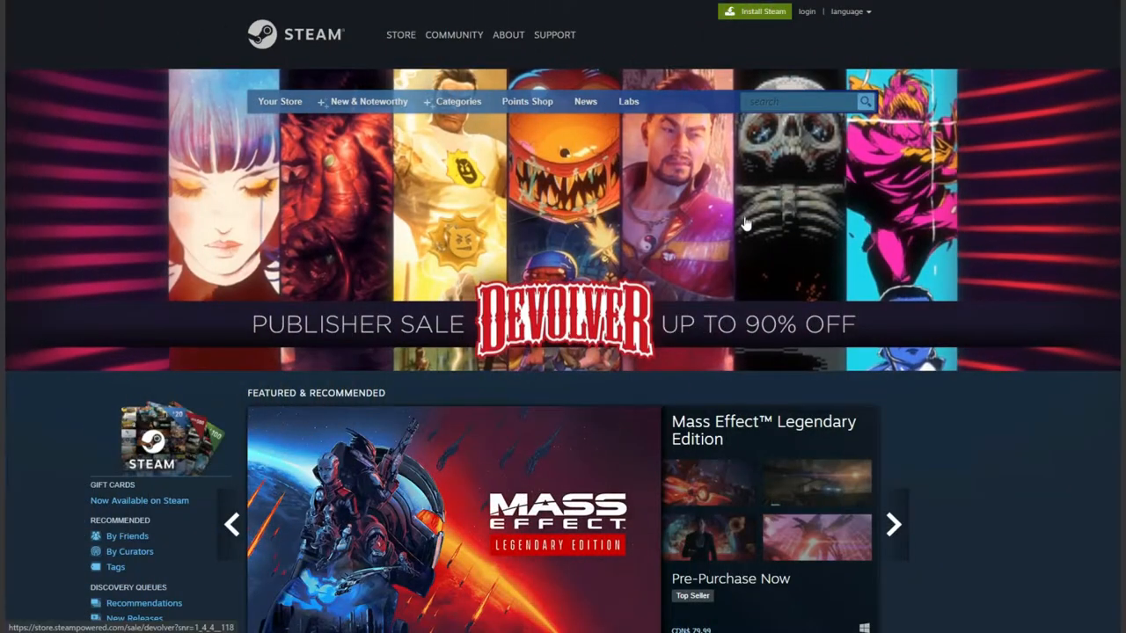
scroll(down, 3)
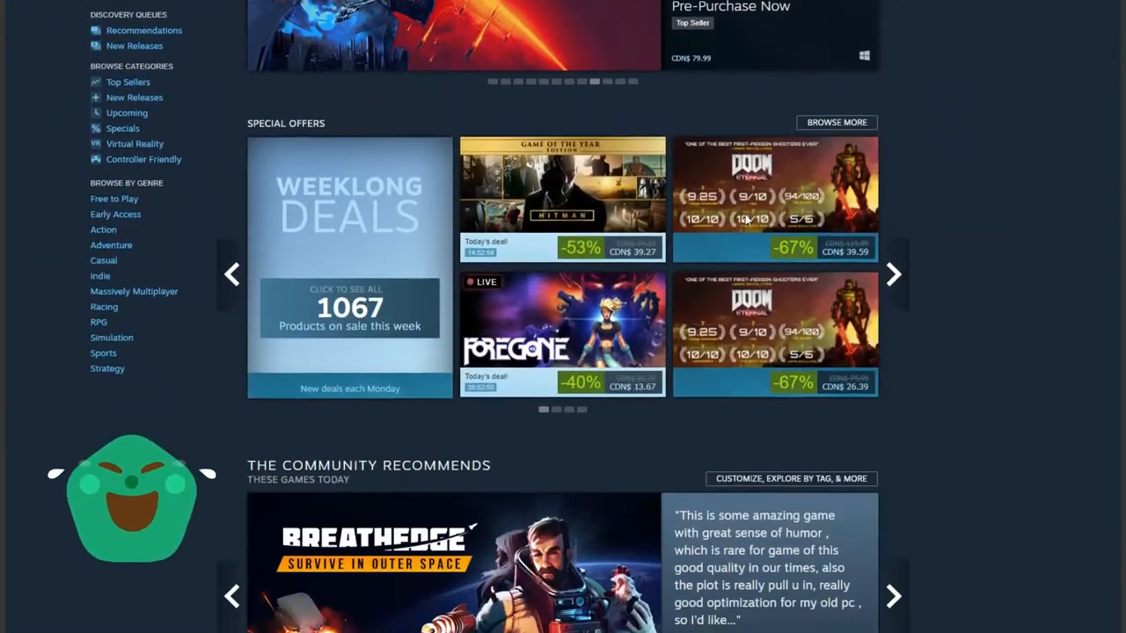
scroll(down, 3)
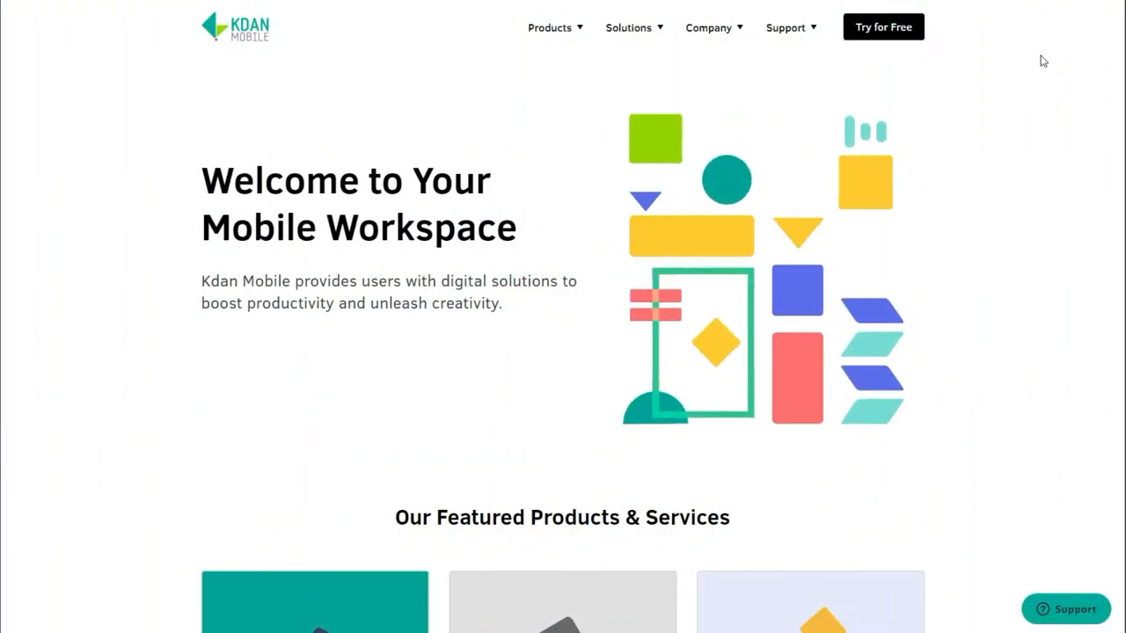
scroll(down, 3)
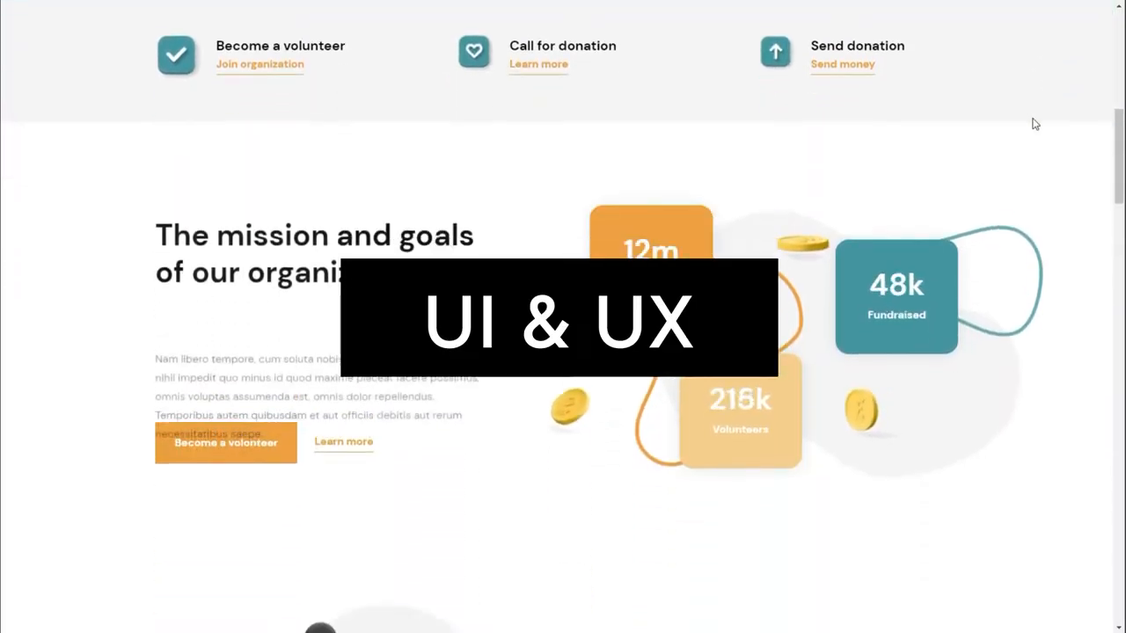
scroll(down, 3)
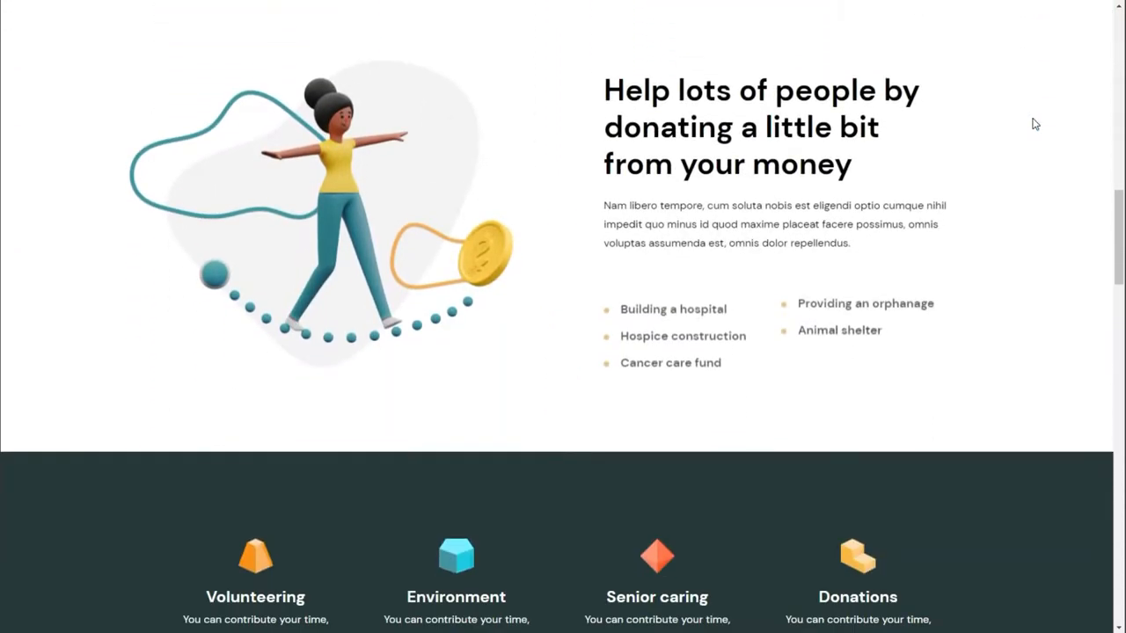
scroll(down, 3)
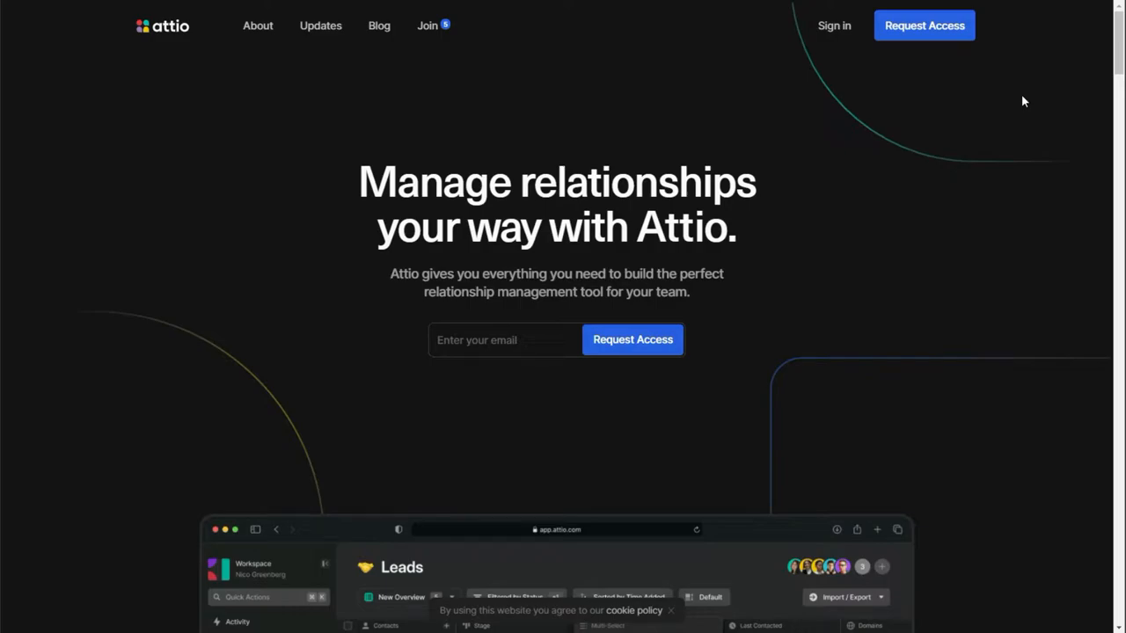
Scroll down the Agorapulse homepage past its pricing pitch
scroll(down, 3)
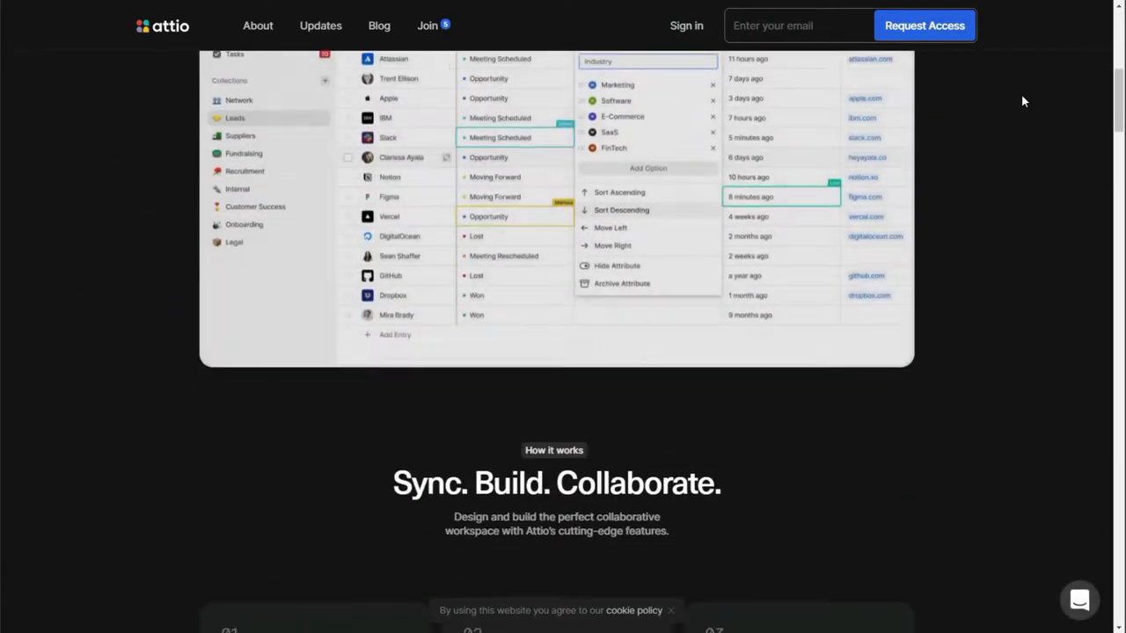
scroll(down, 3)
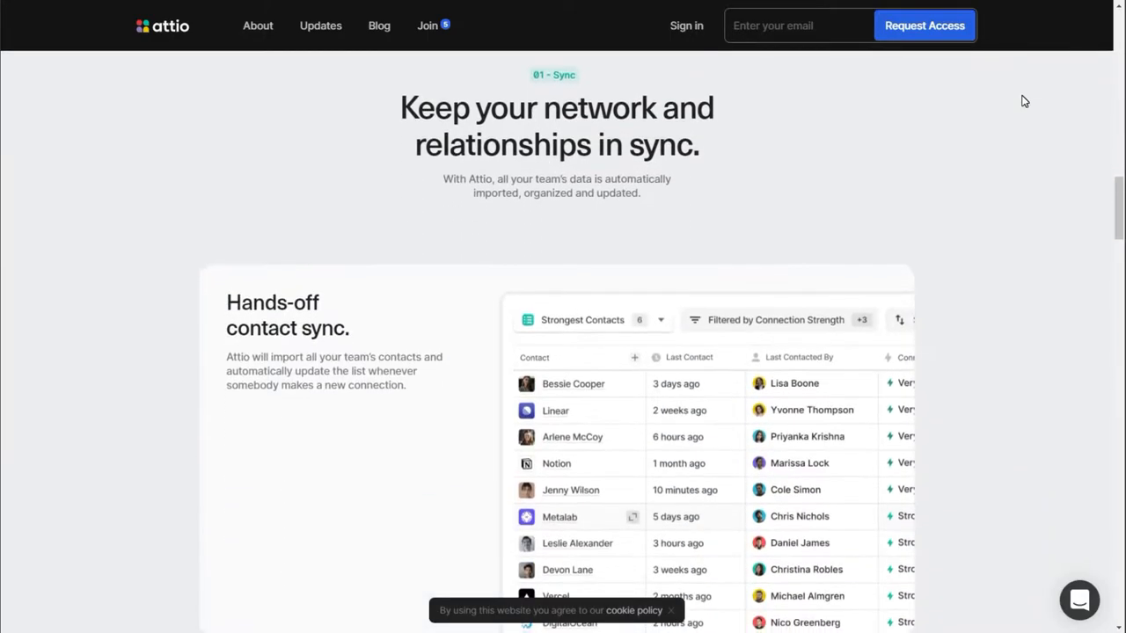
scroll(down, 3)
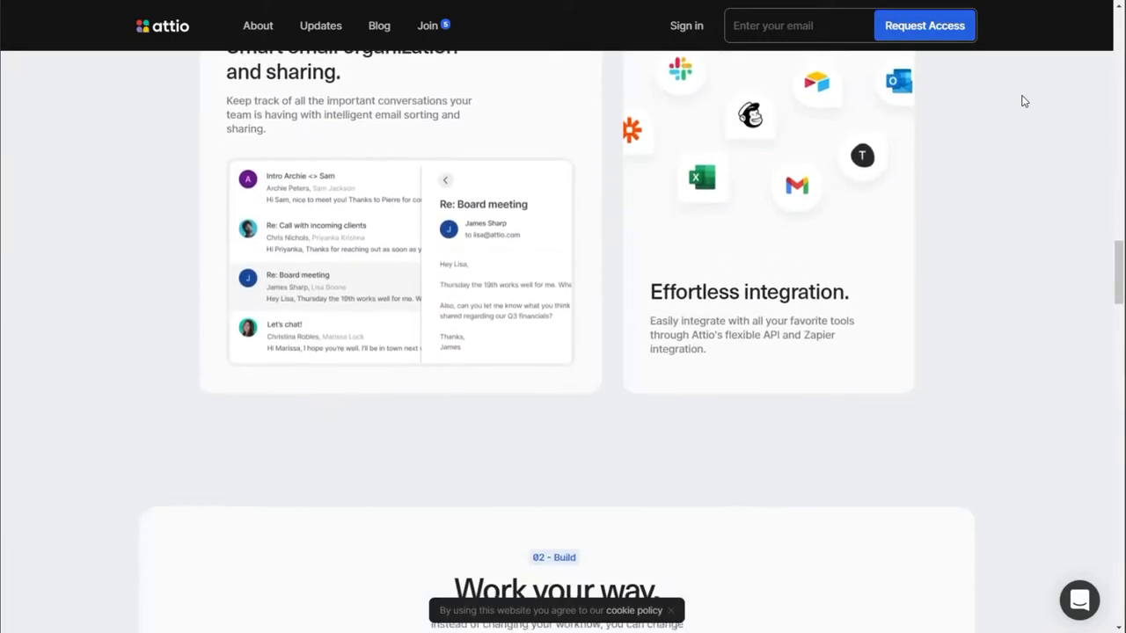
scroll(down, 3)
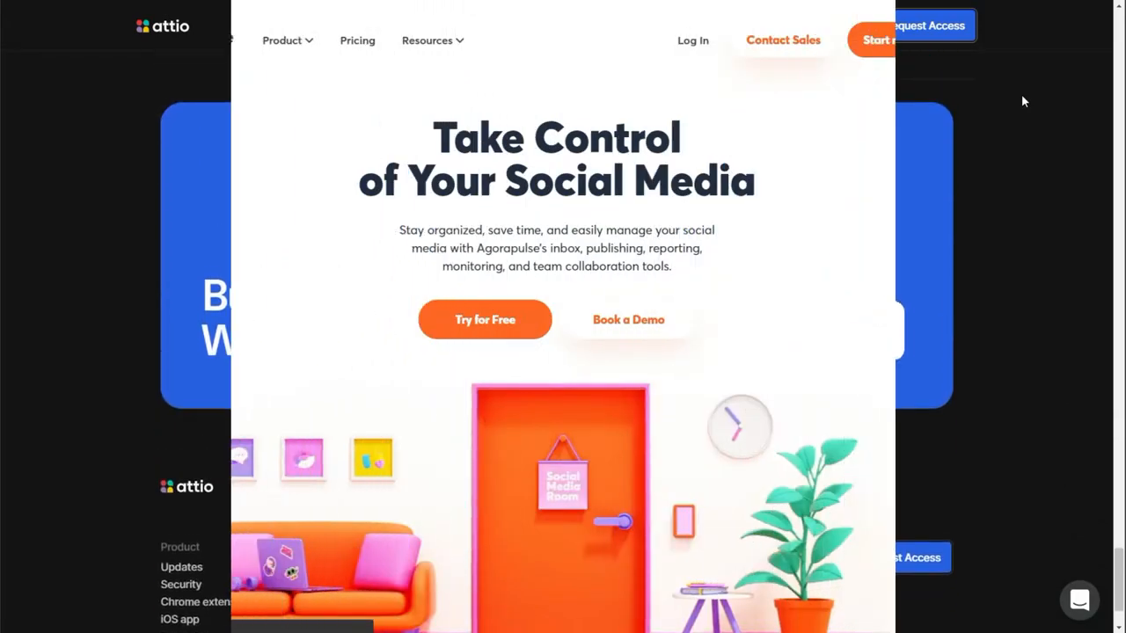
Scroll down the WLSM agency homepage to its client logo section
scroll(down, 3)
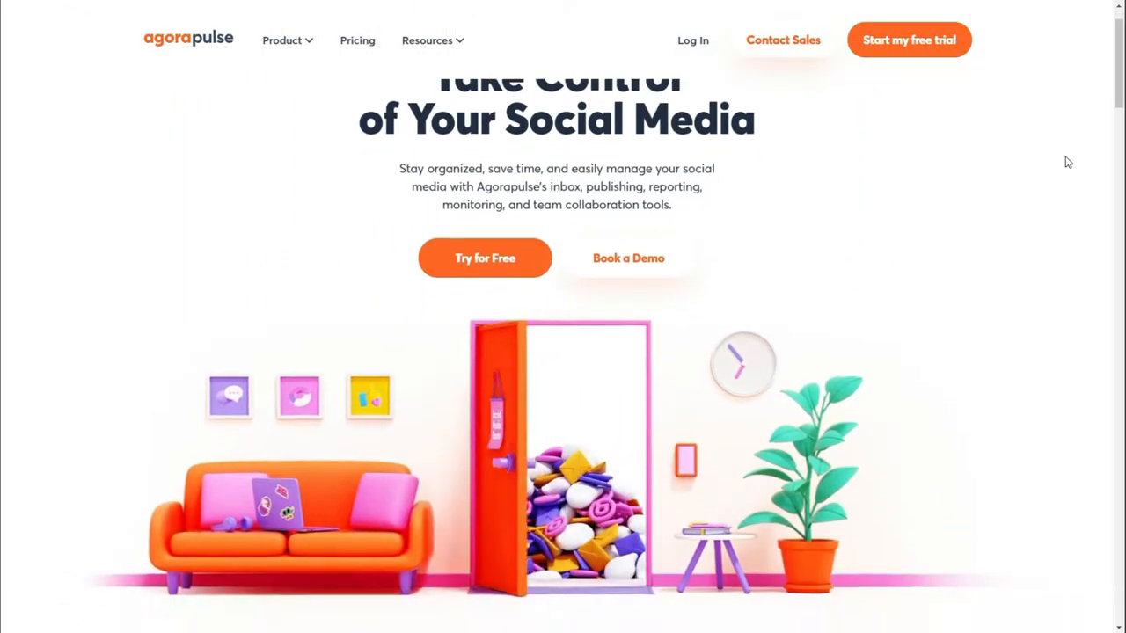
scroll(down, 3)
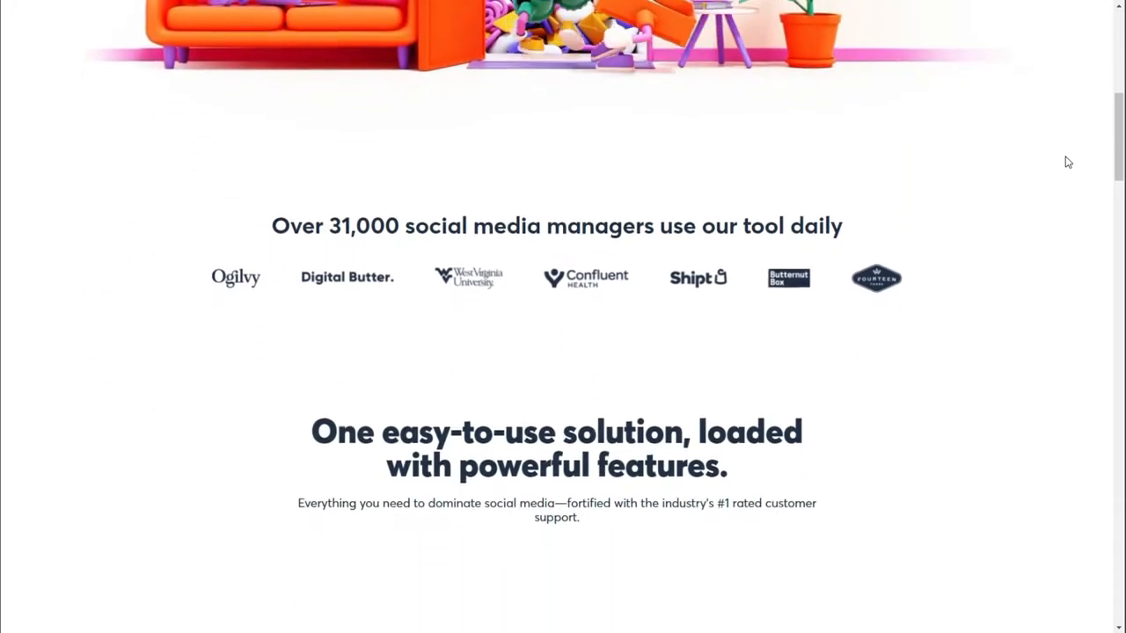
scroll(down, 3)
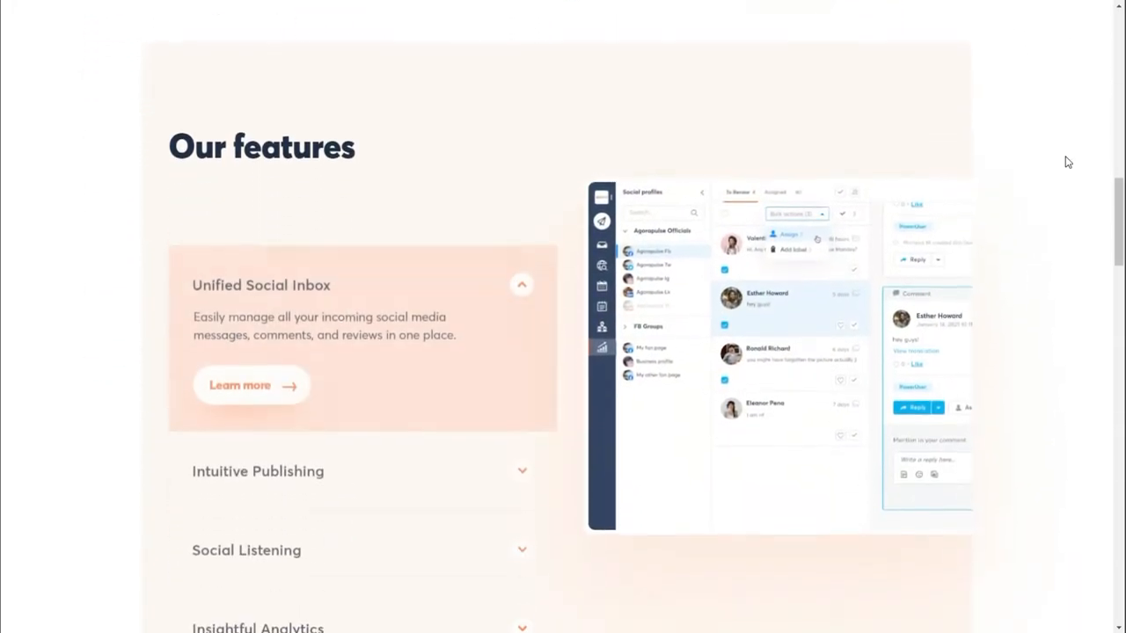
scroll(down, 3)
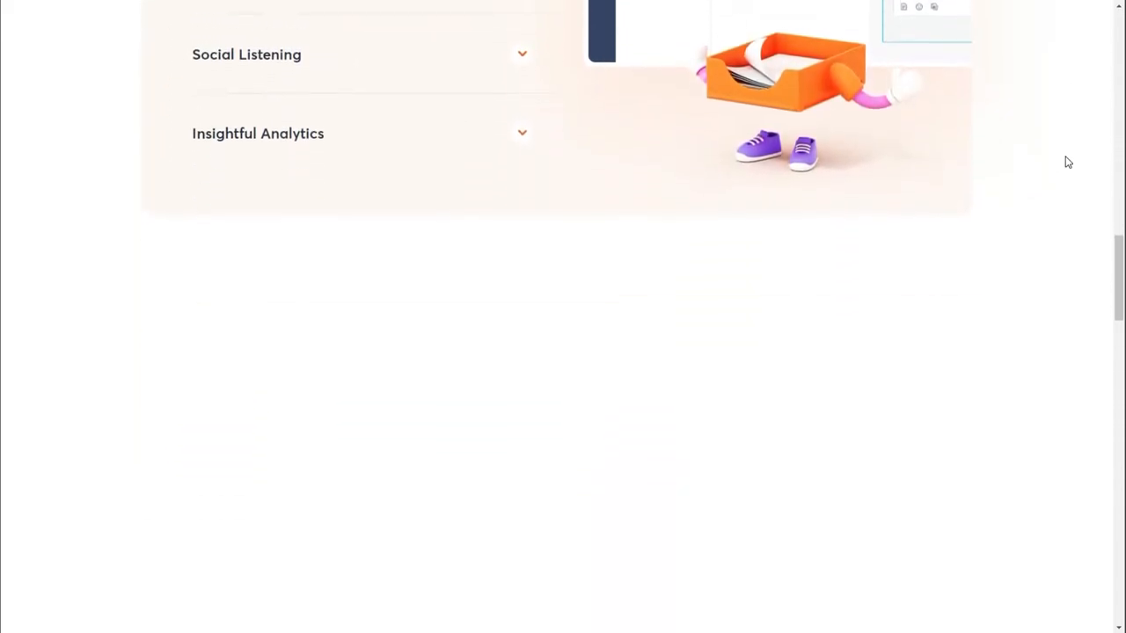
scroll(down, 3)
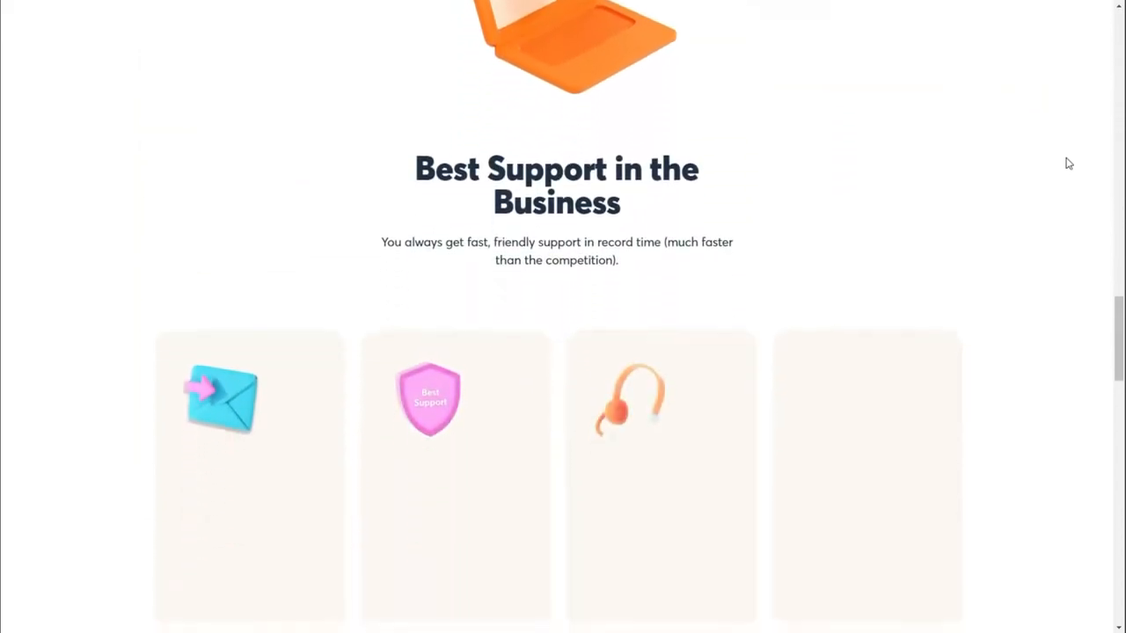
scroll(down, 3)
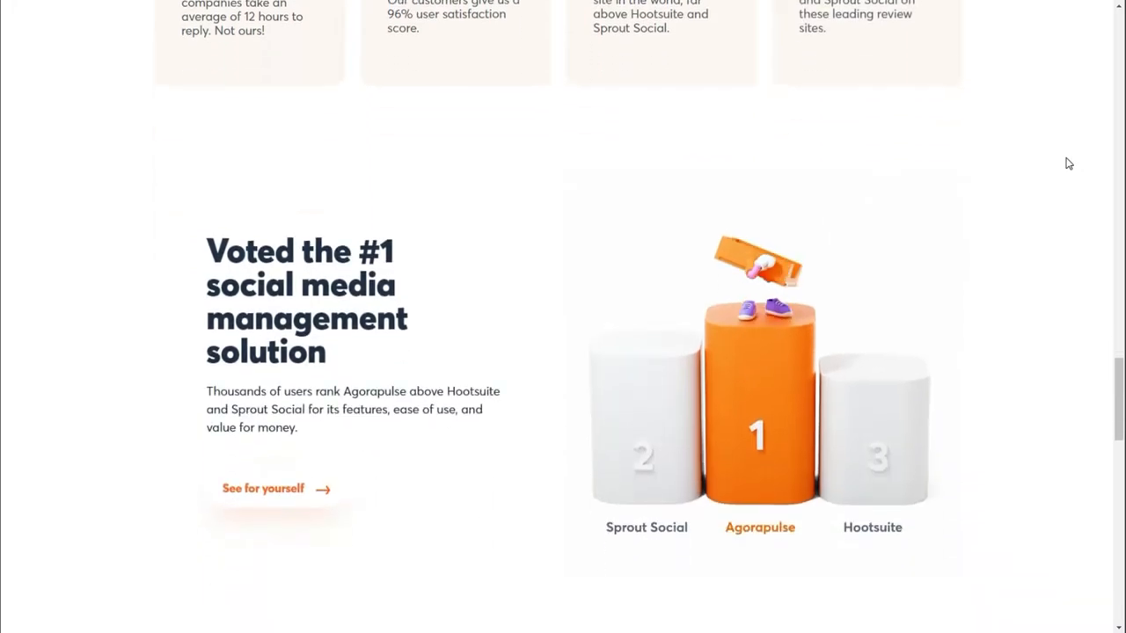
scroll(down, 3)
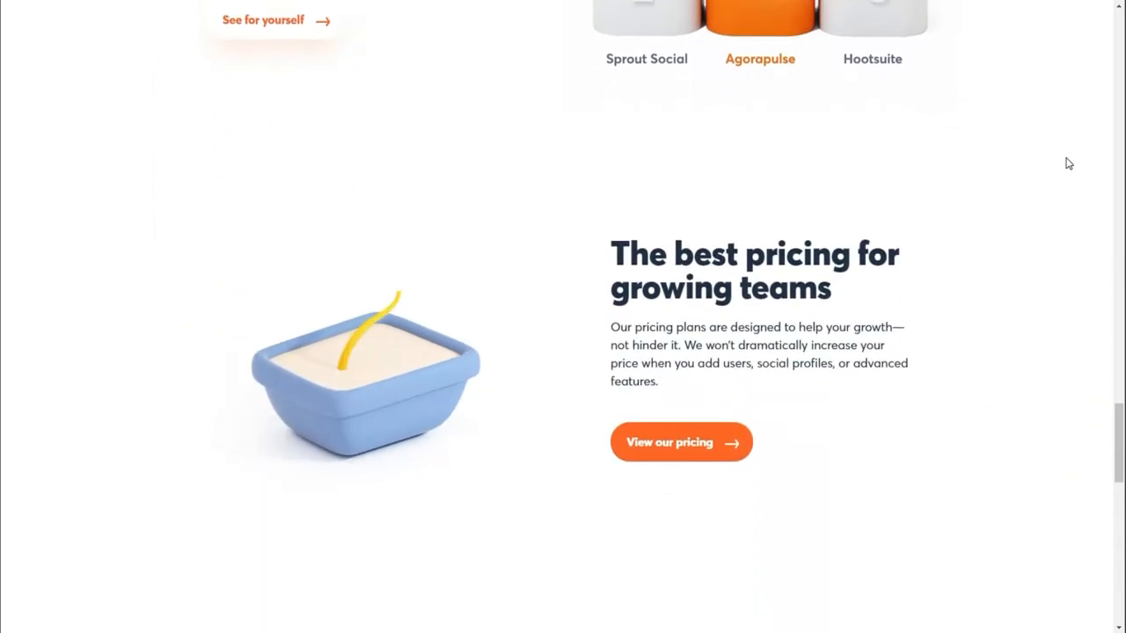
scroll(up, 3)
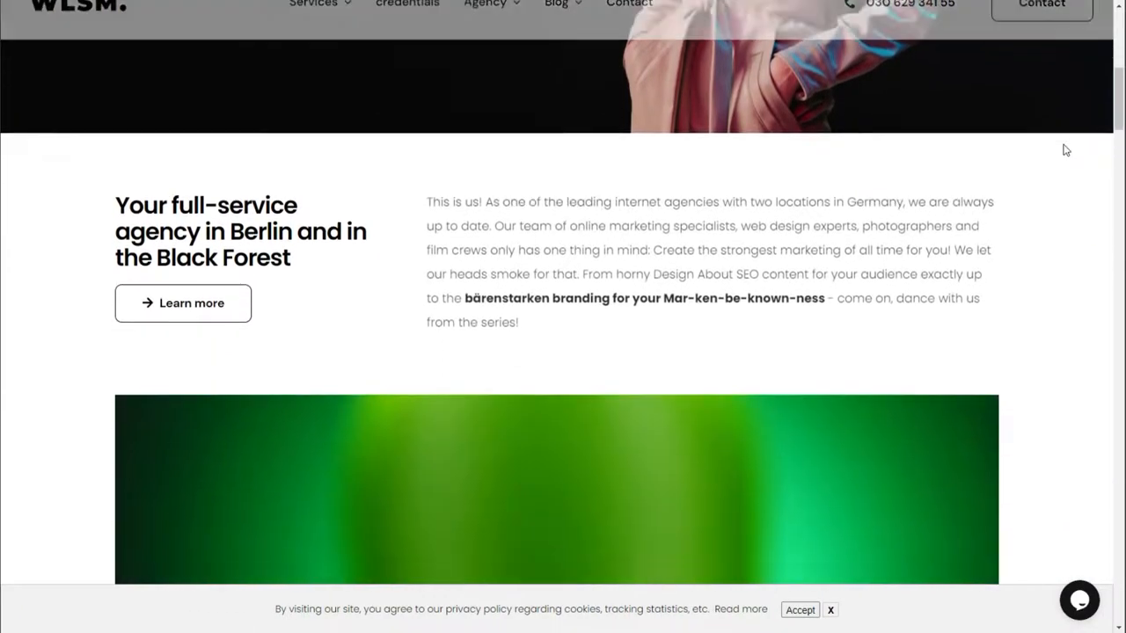
scroll(down, 3)
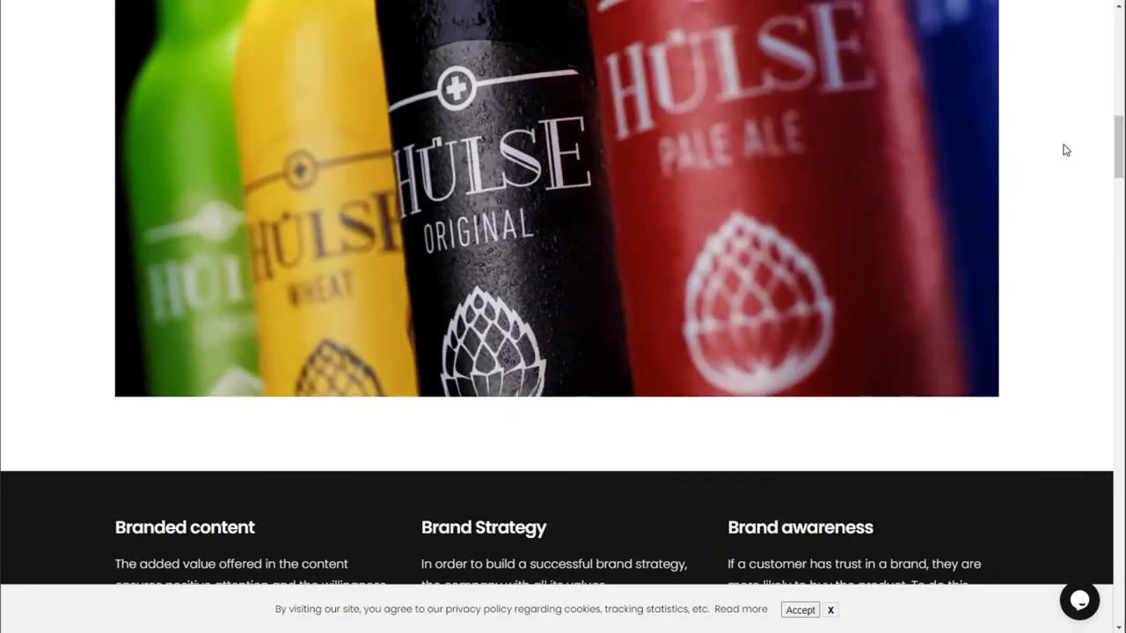
scroll(down, 3)
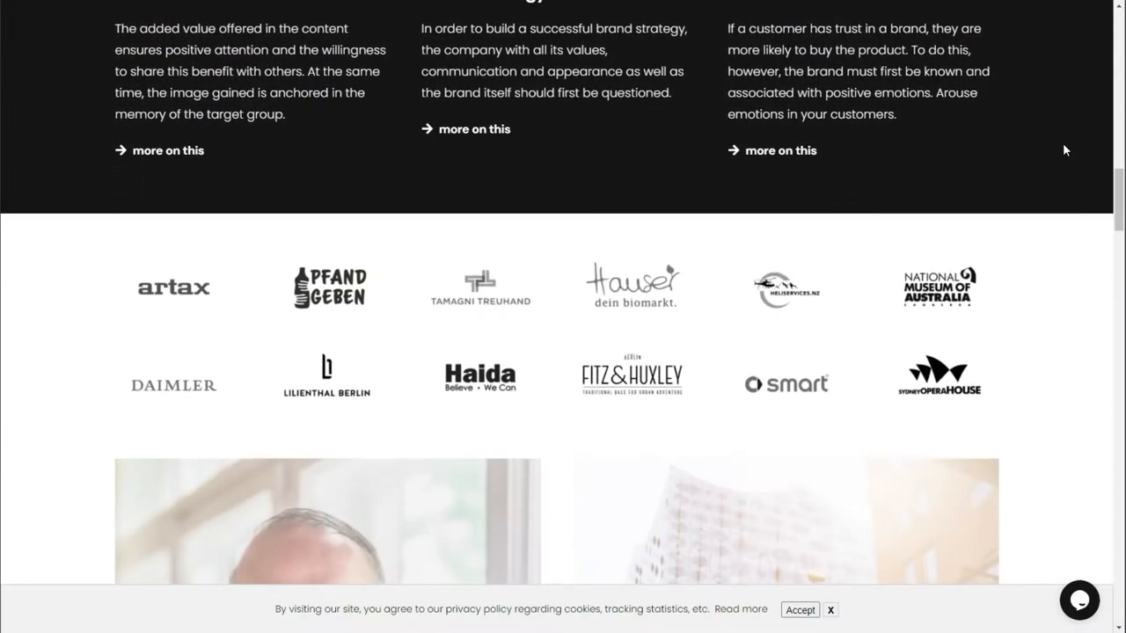
scroll(down, 3)
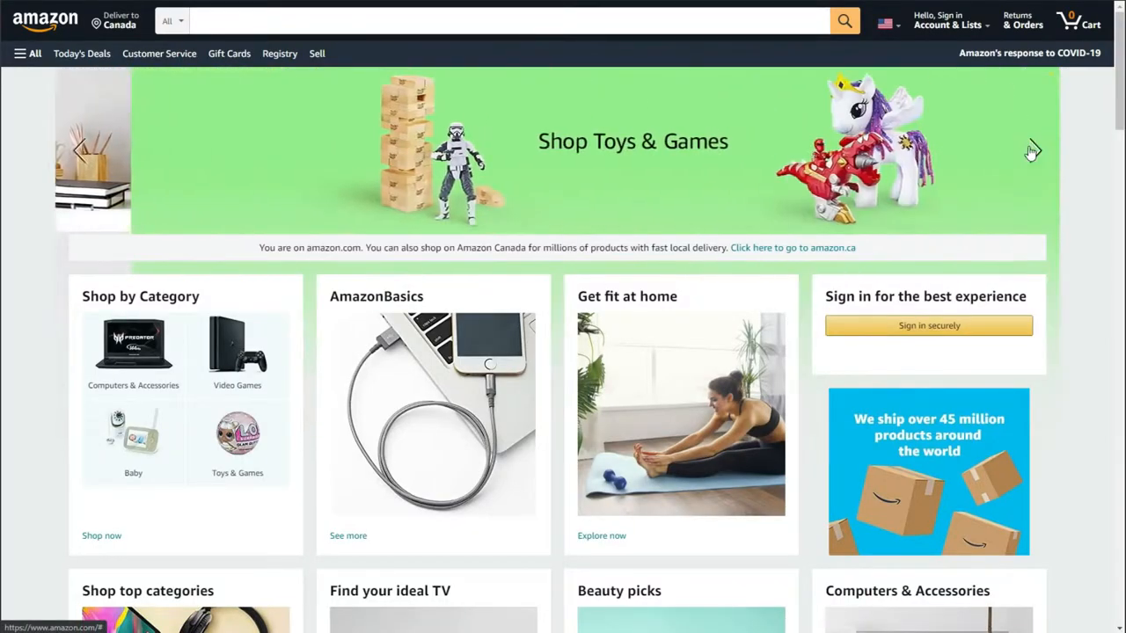
Browse from the Amazon homepage into the POWLIGHT 12-outlet power strip listing and down its product details
scroll(down, 3)
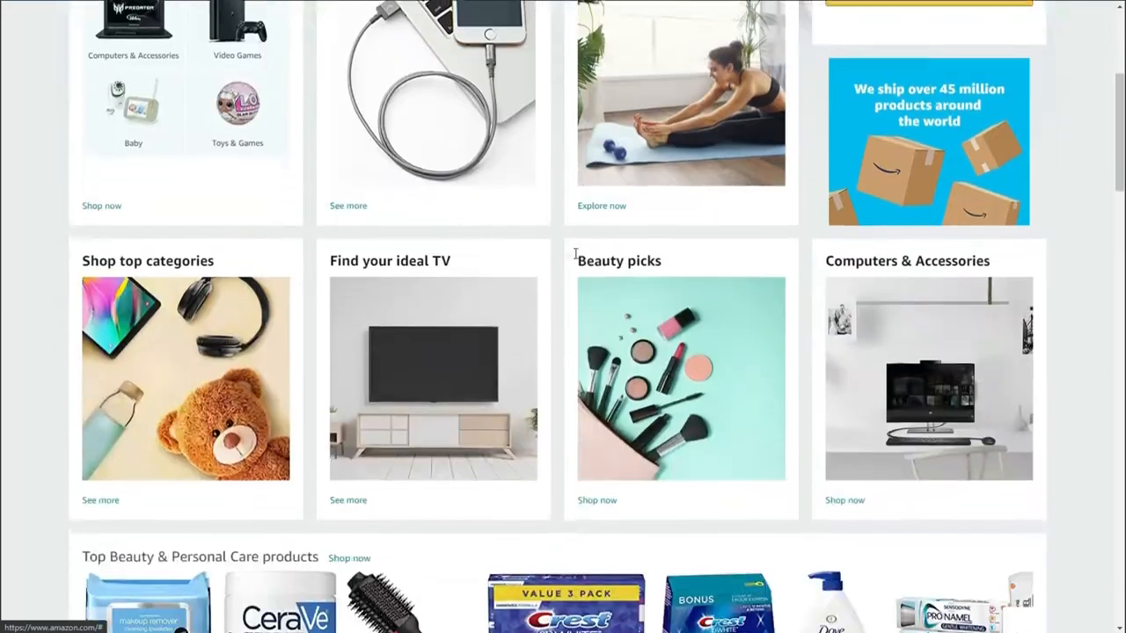
scroll(down, 3)
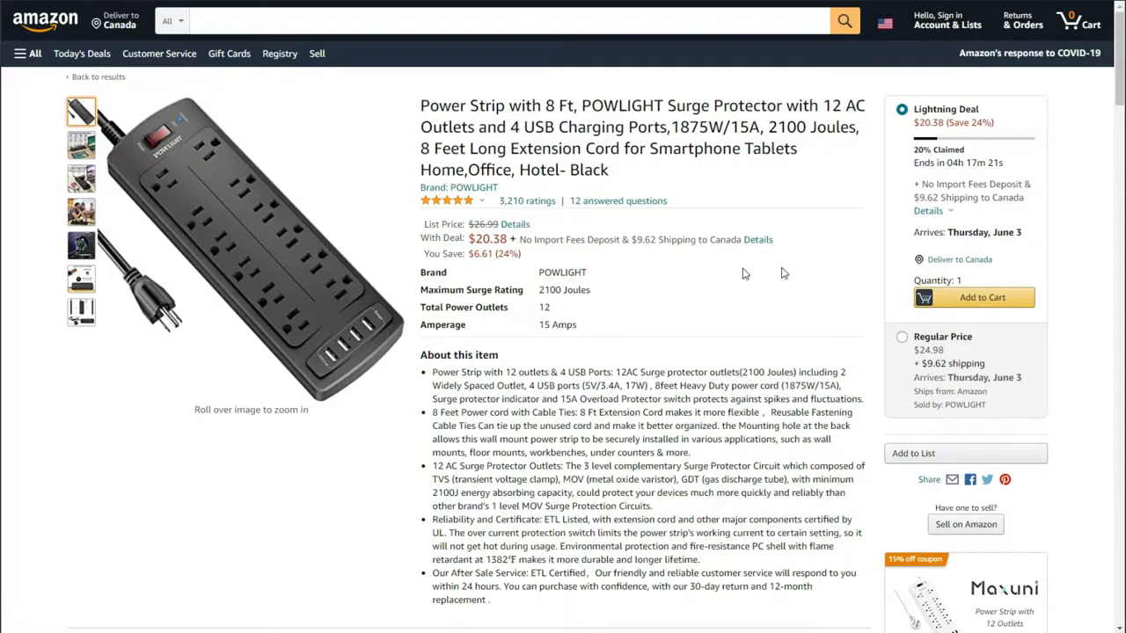
scroll(down, 3)
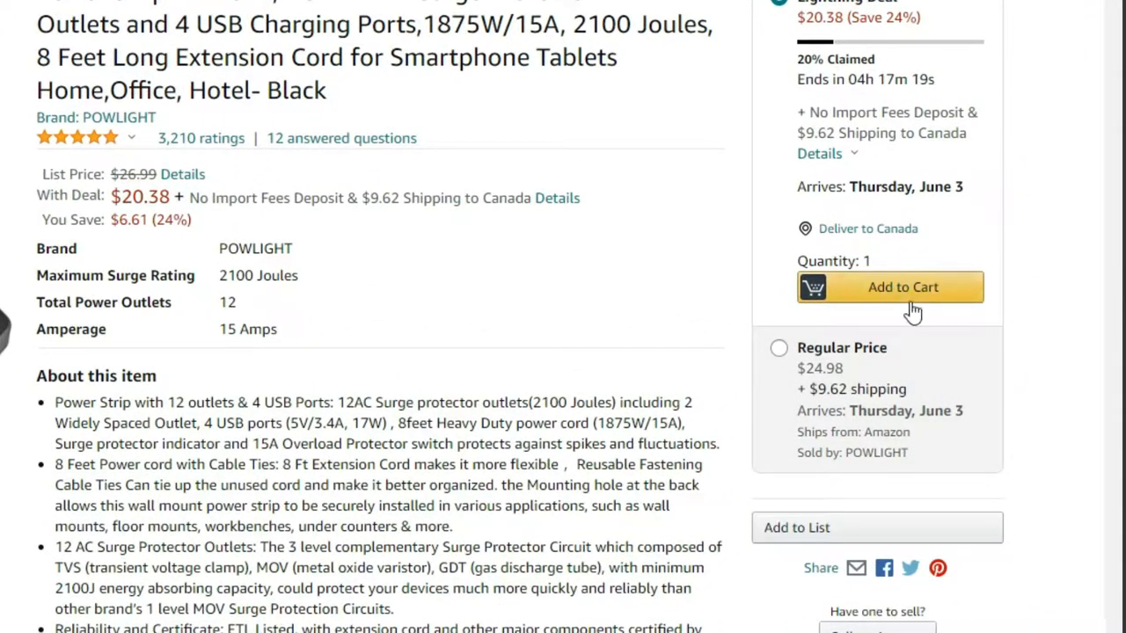
scroll(down, 3)
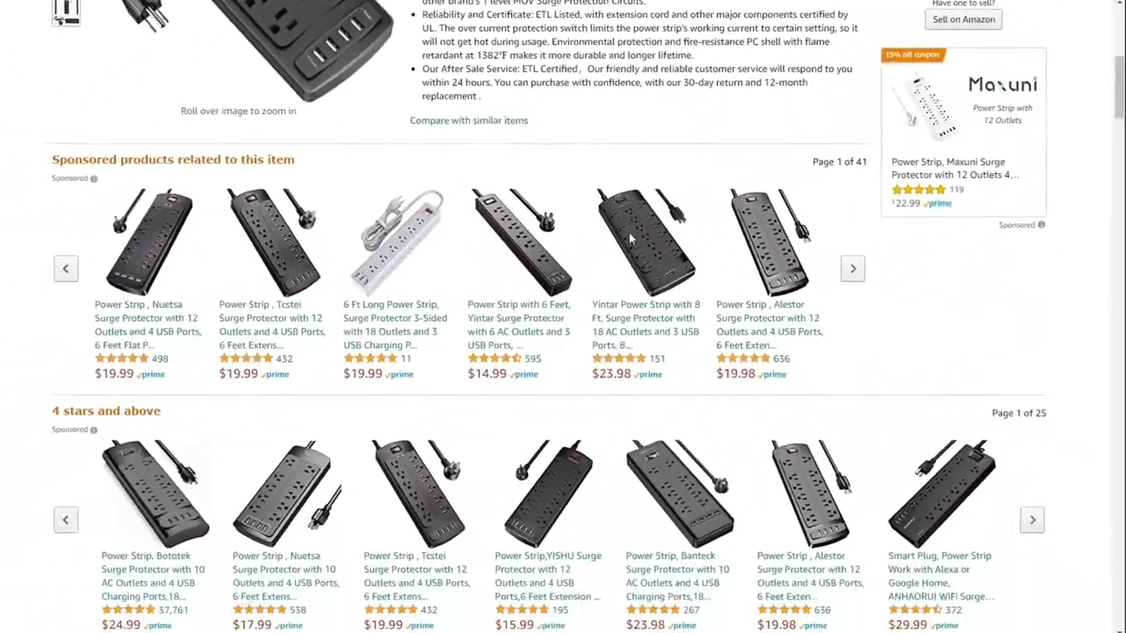
scroll(down, 3)
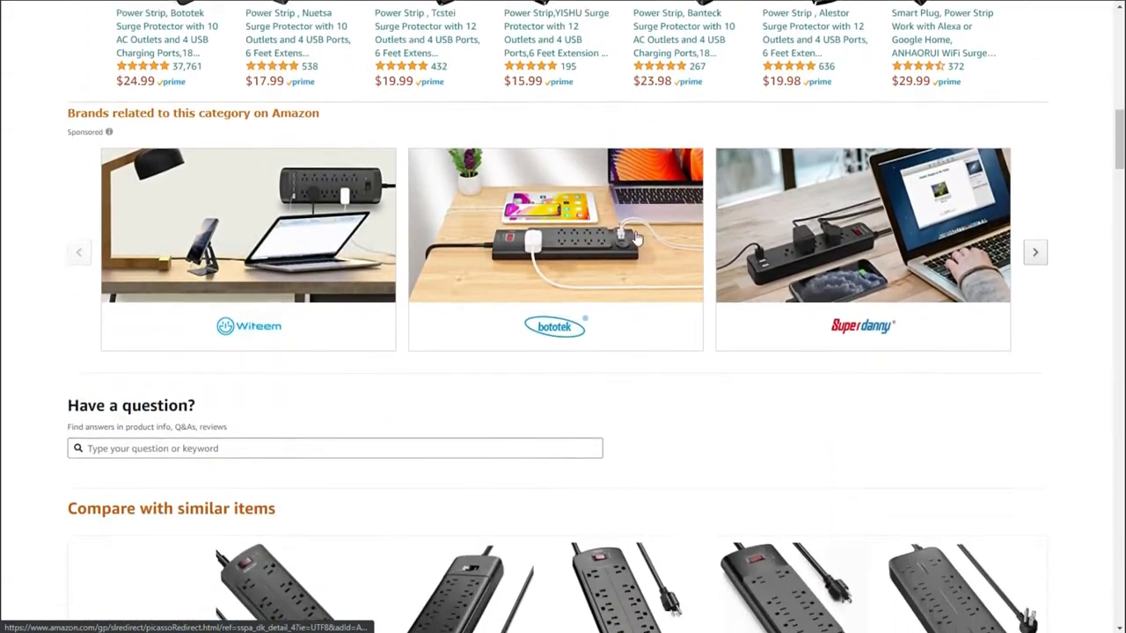
scroll(down, 3)
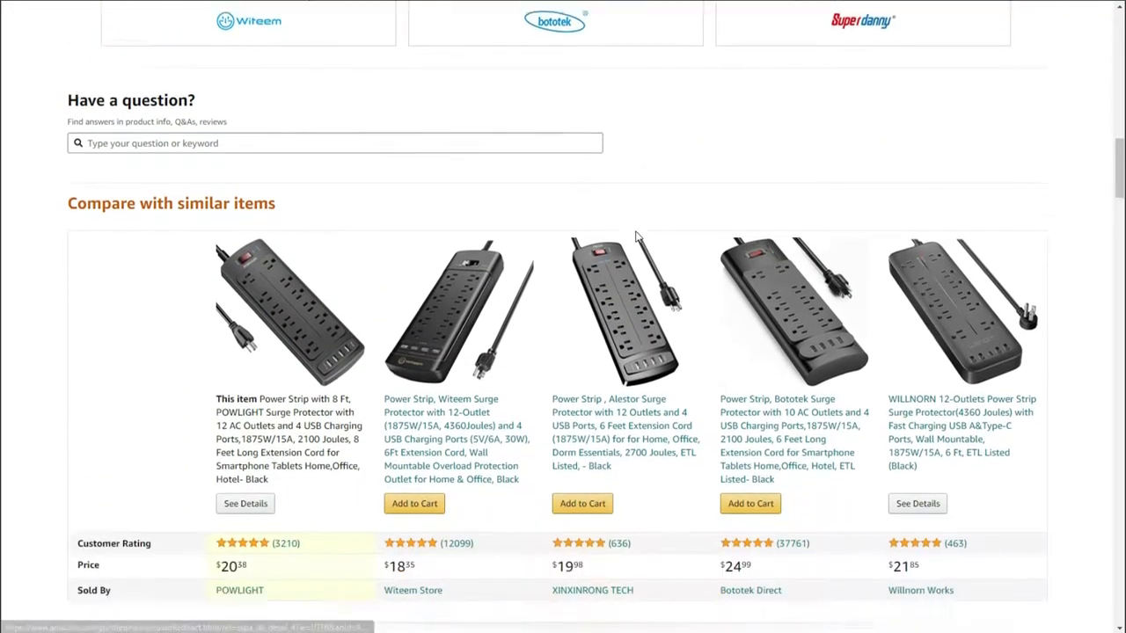
scroll(down, 3)
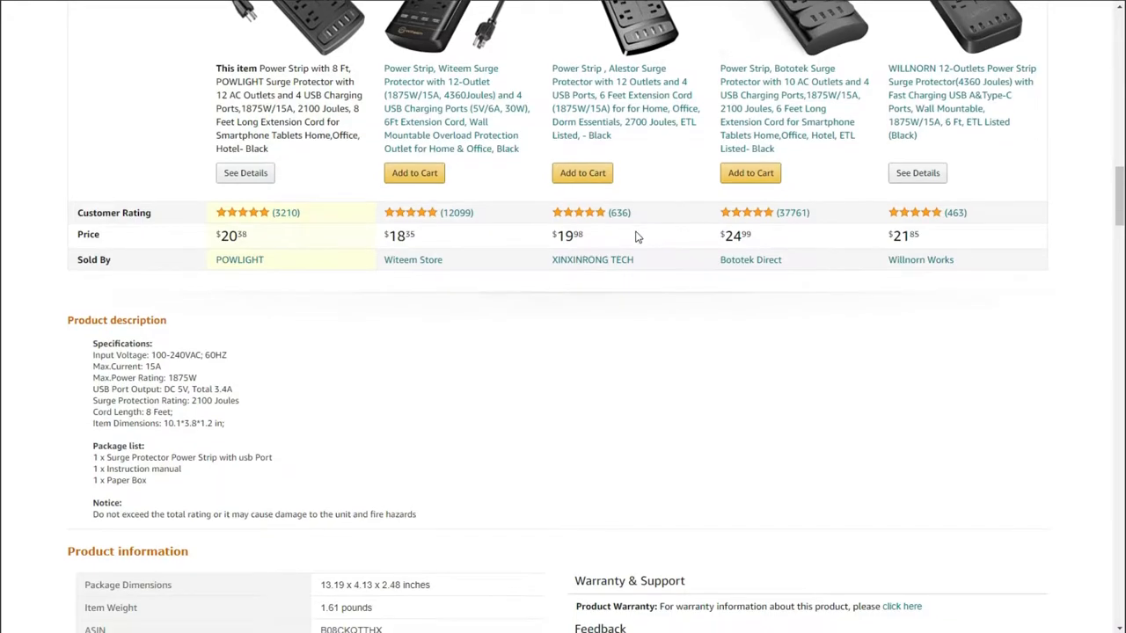
scroll(down, 3)
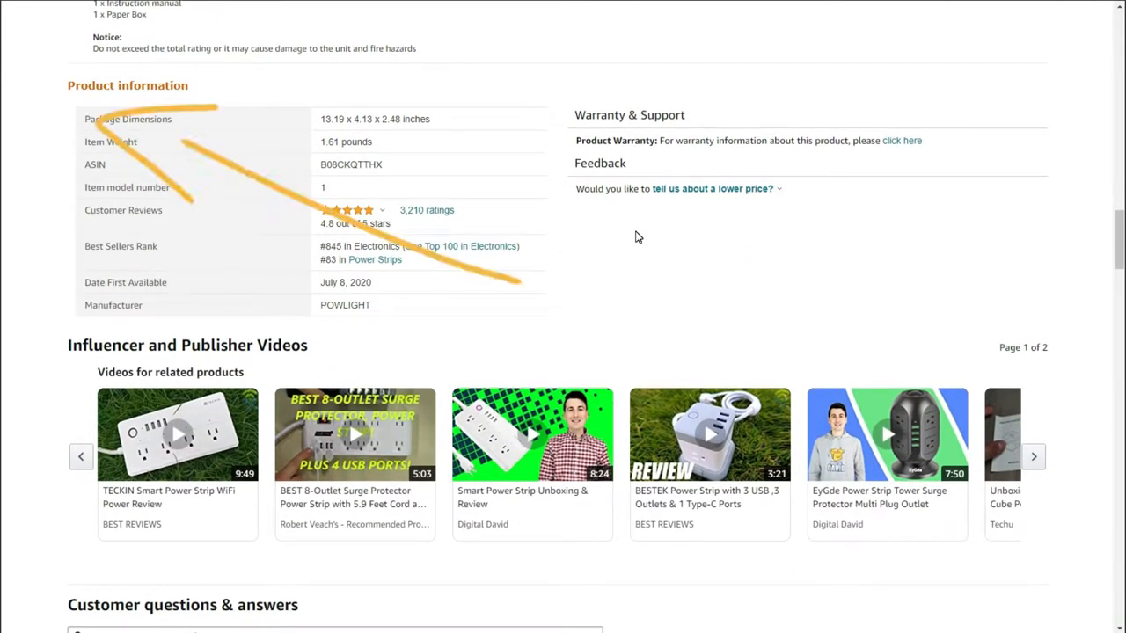
Continue down the listing past Q&A and sponsored items to the customer reviews
scroll(down, 3)
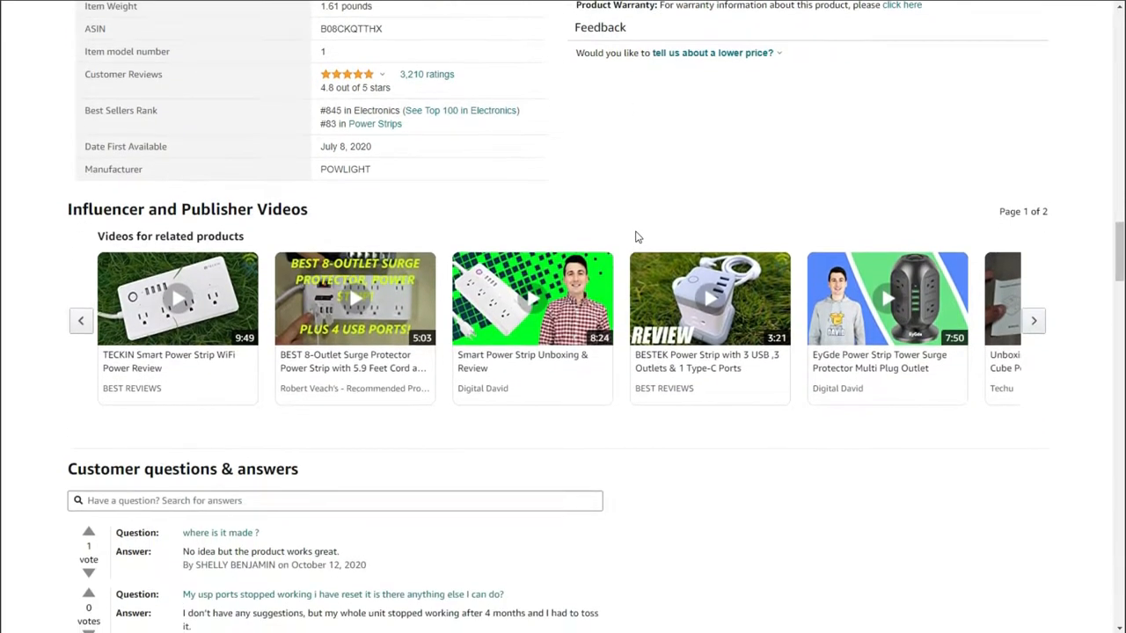
scroll(down, 3)
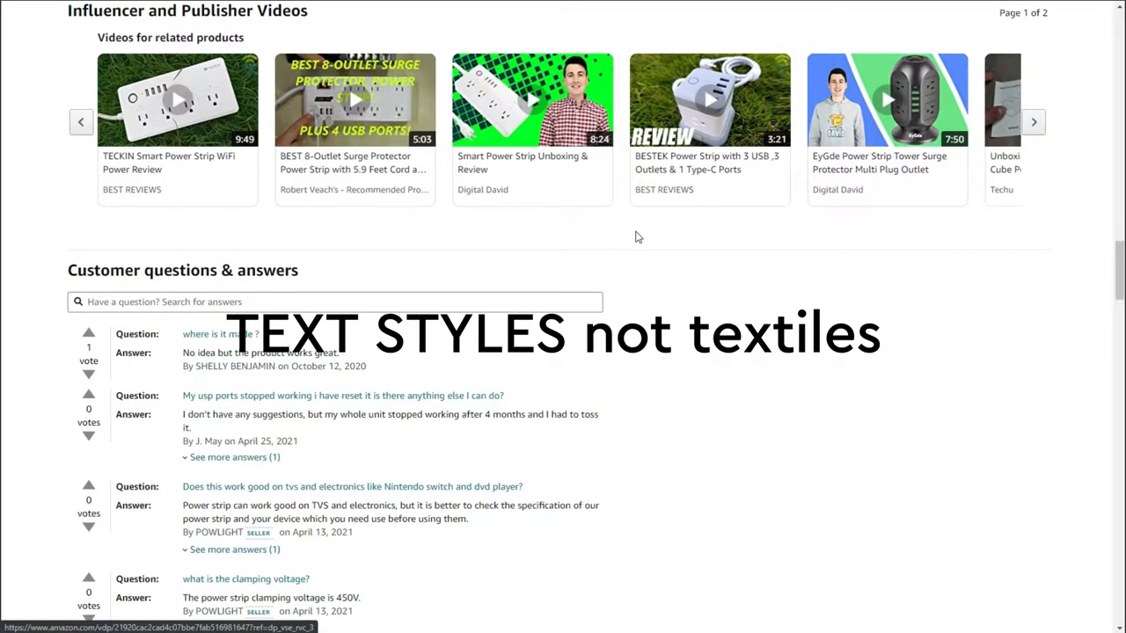
scroll(down, 3)
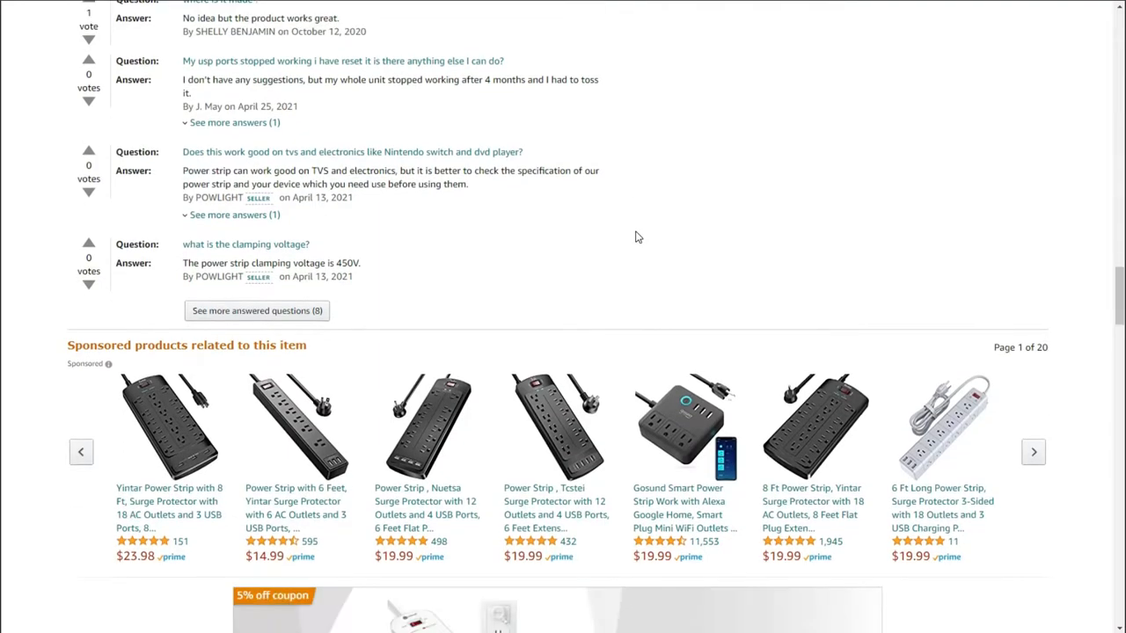
scroll(down, 3)
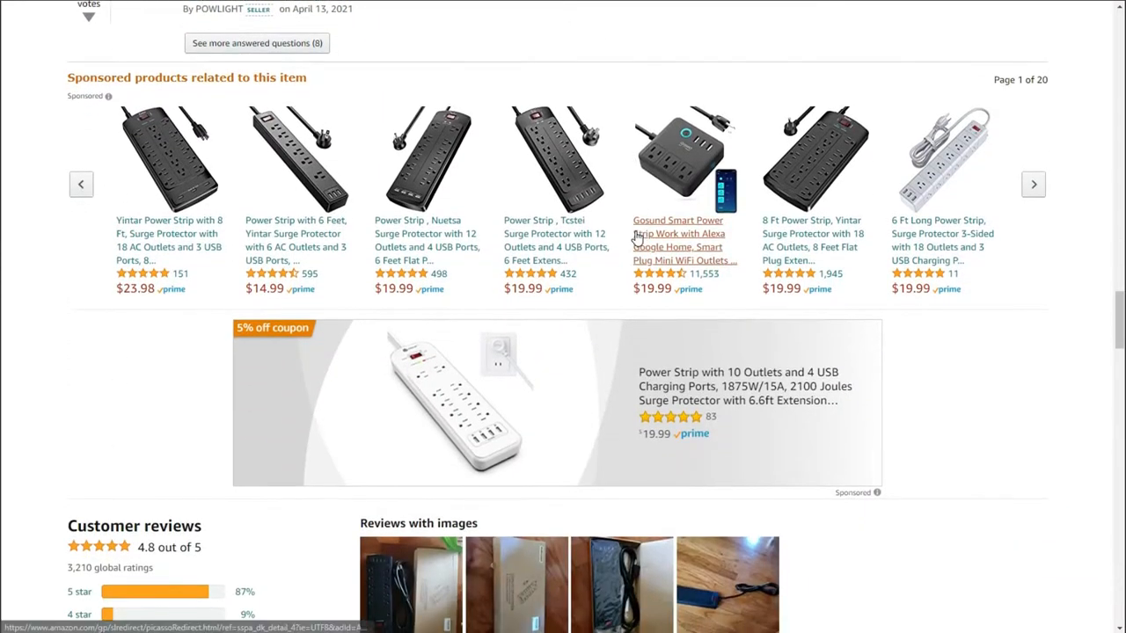
scroll(down, 3)
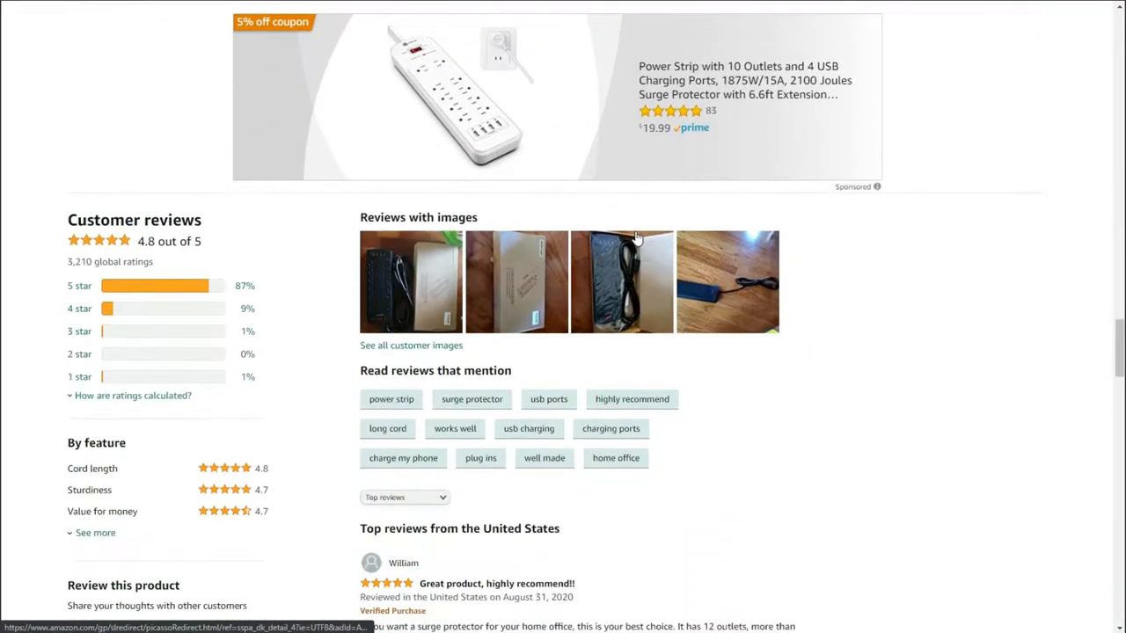
scroll(down, 3)
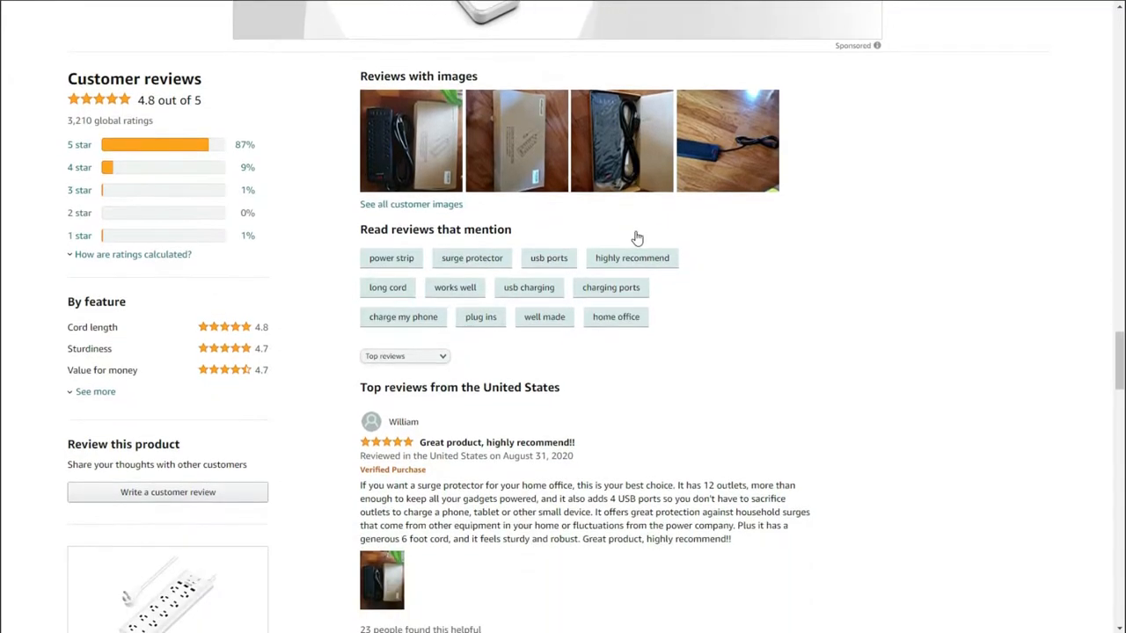
scroll(down, 3)
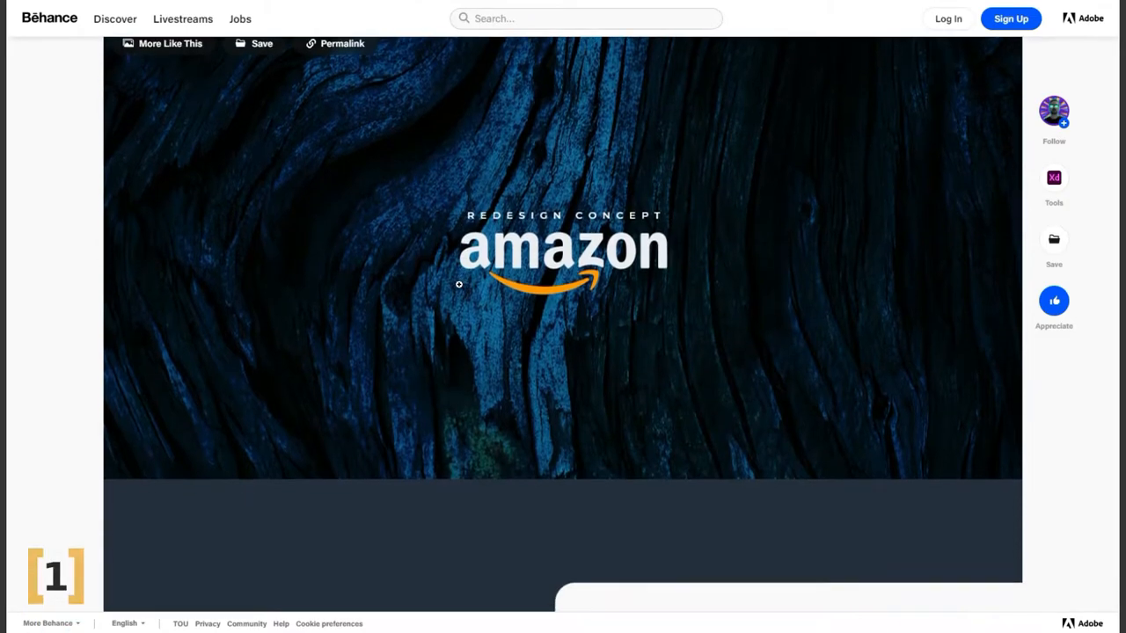
Scroll the Behance Amazon Redesign Concept past product cards and responsive mockups to the Single Product Page section
scroll(down, 3)
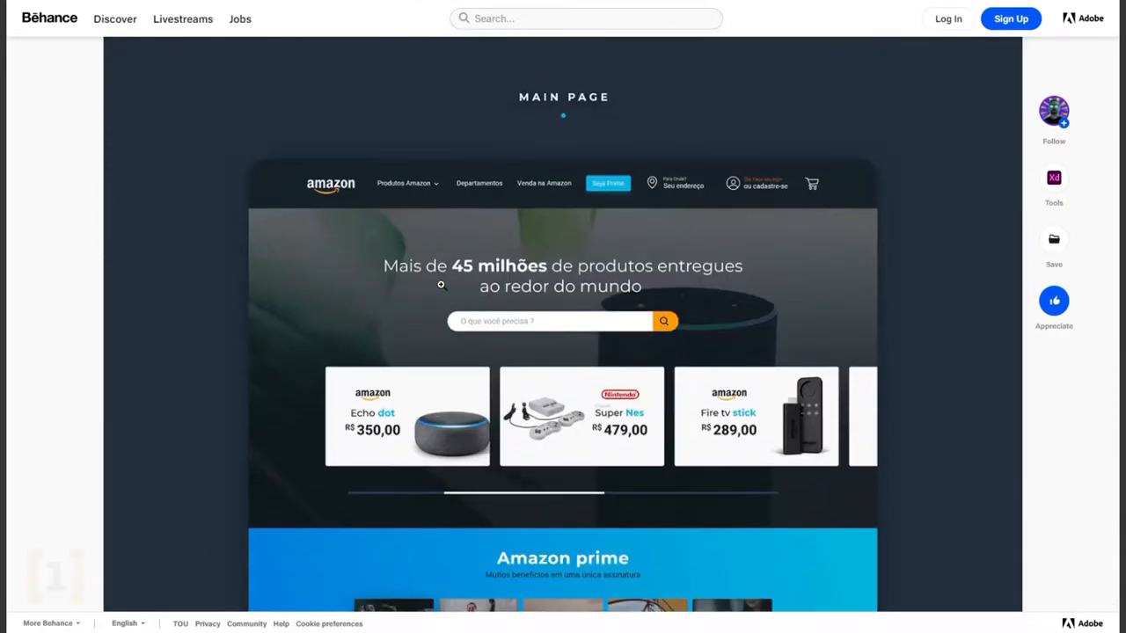
scroll(down, 3)
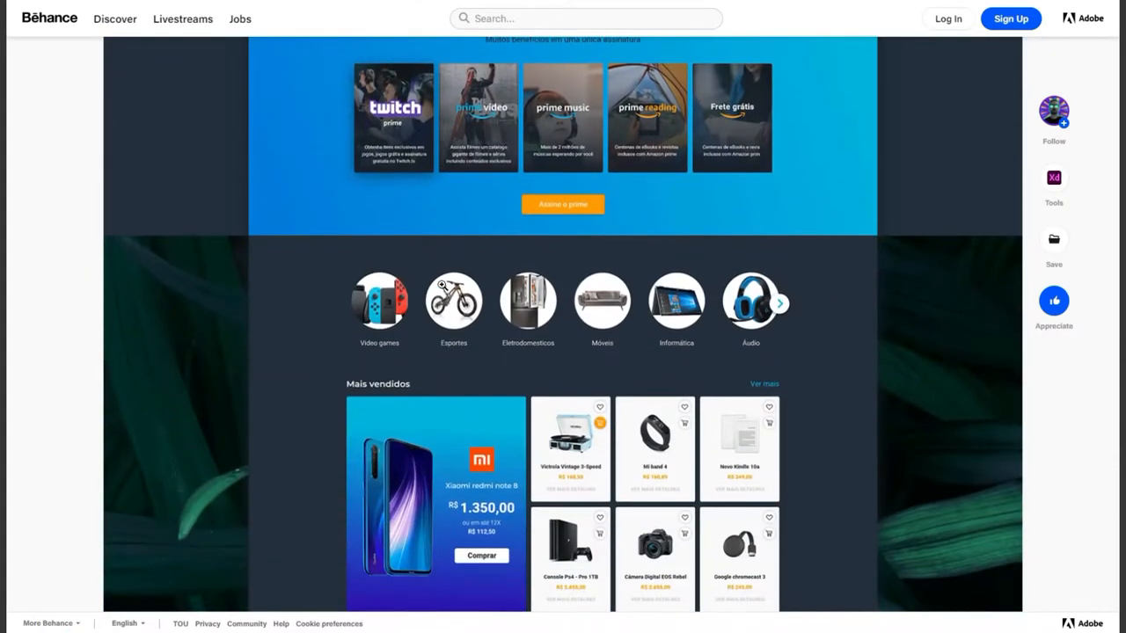
scroll(down, 3)
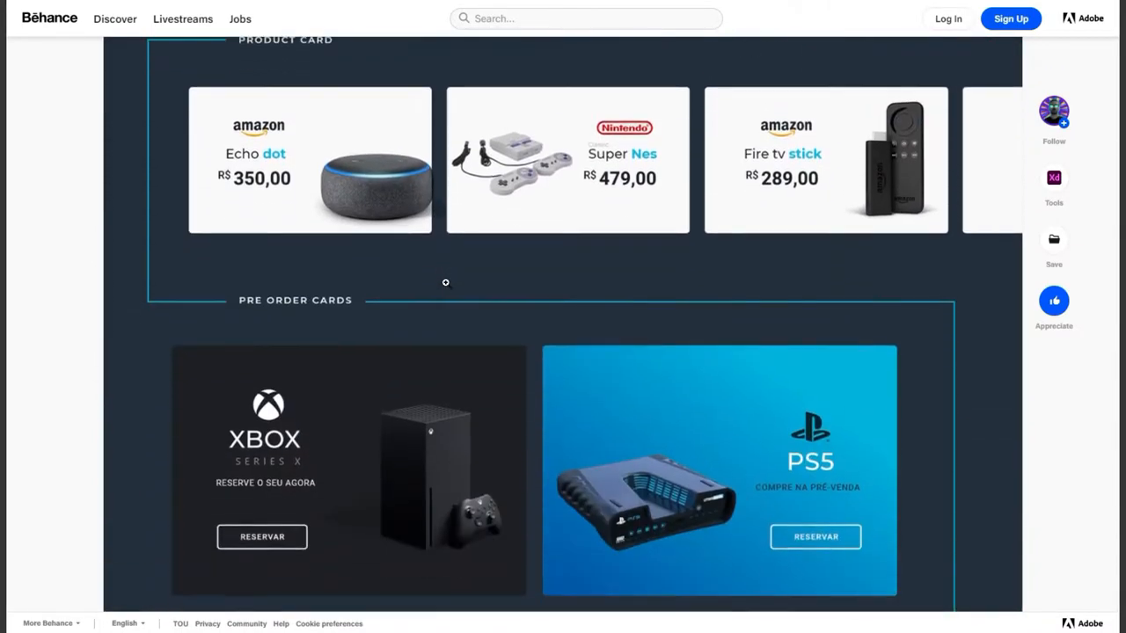
scroll(down, 3)
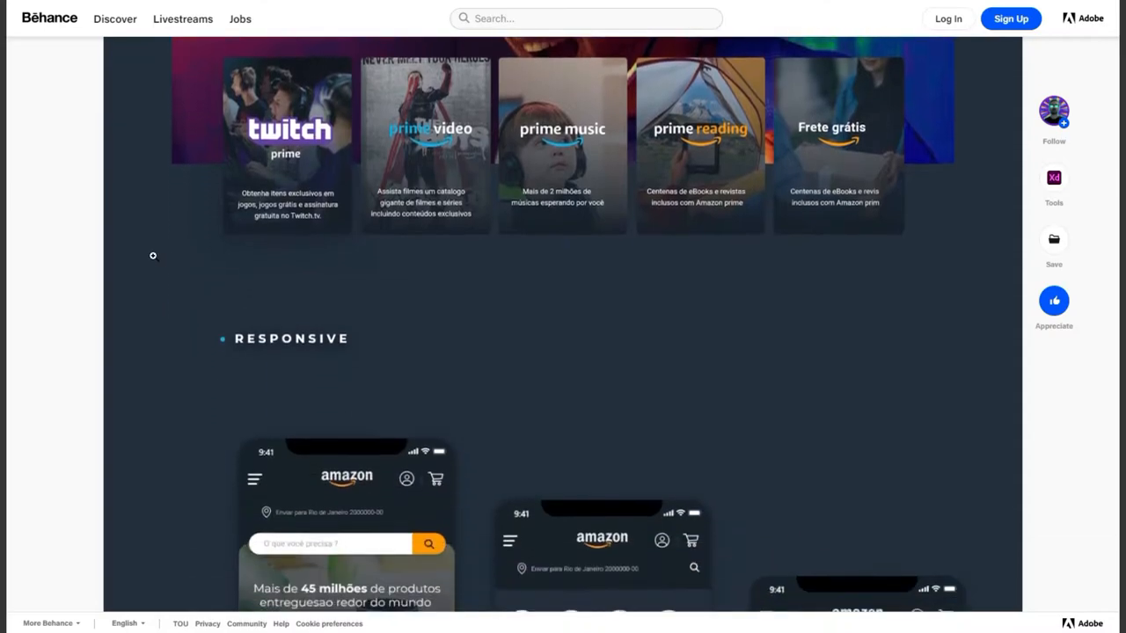
scroll(down, 3)
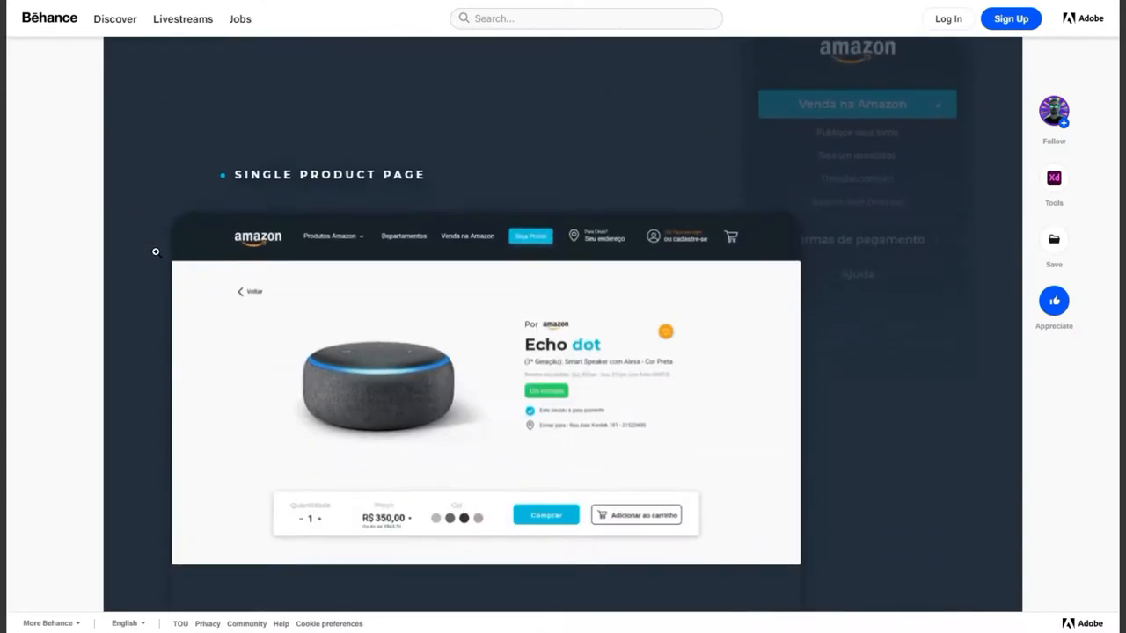
scroll(down, 3)
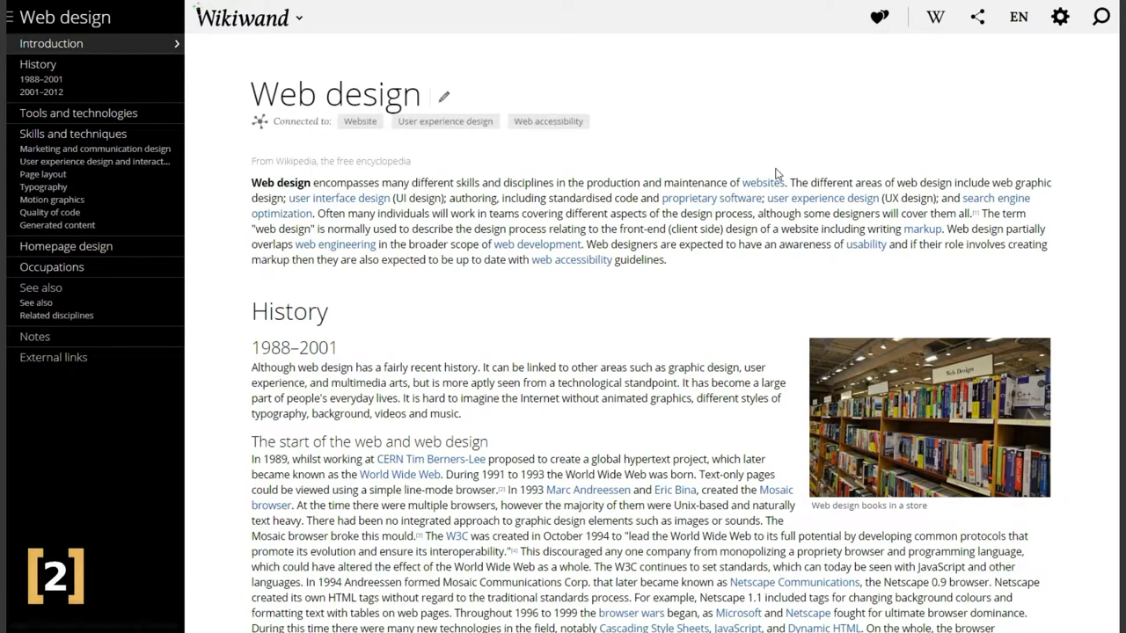
View the Wikipedia 'Web design' article's introduction and history in Wikiwand
scroll(down, 3)
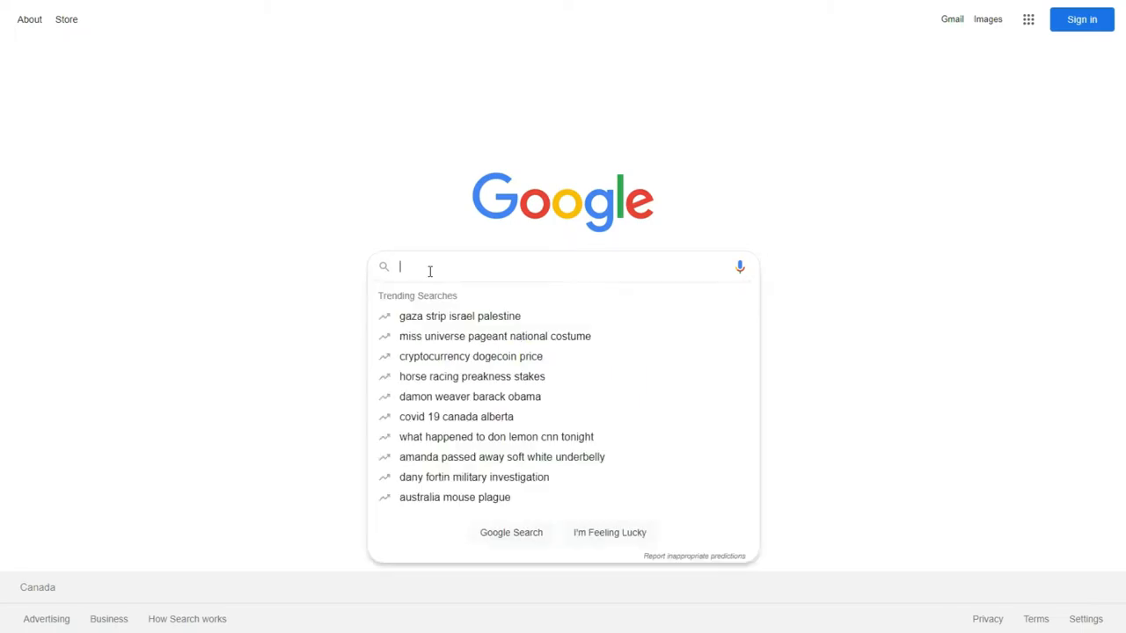
Search Google for 'web design calgary' and scroll down the local agency results
text(web design calgary)
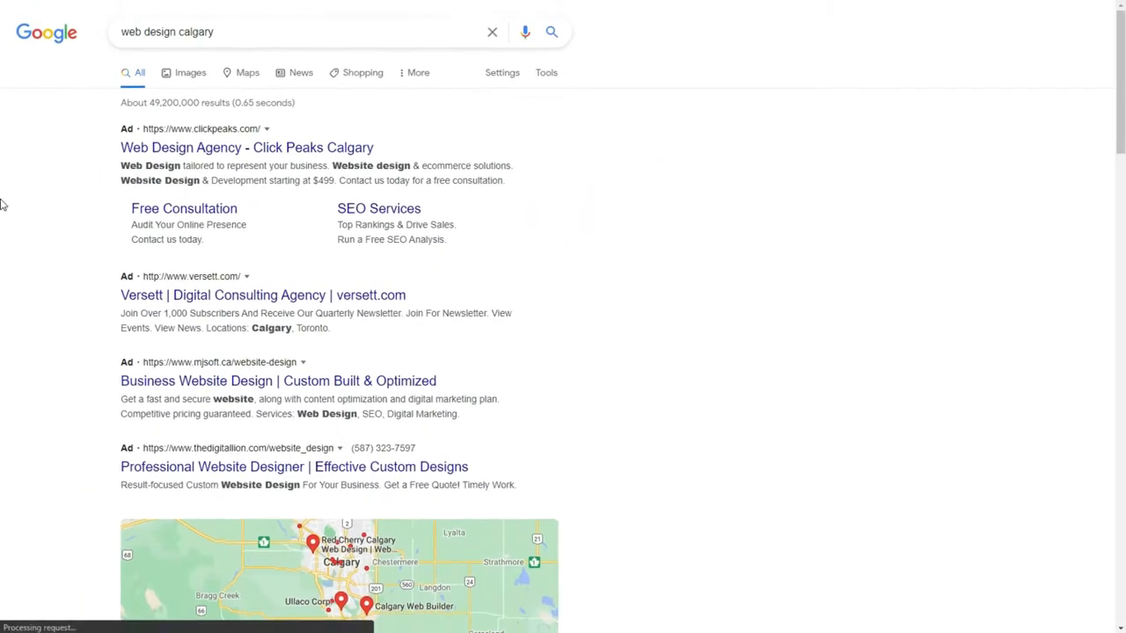
scroll(down, 3)
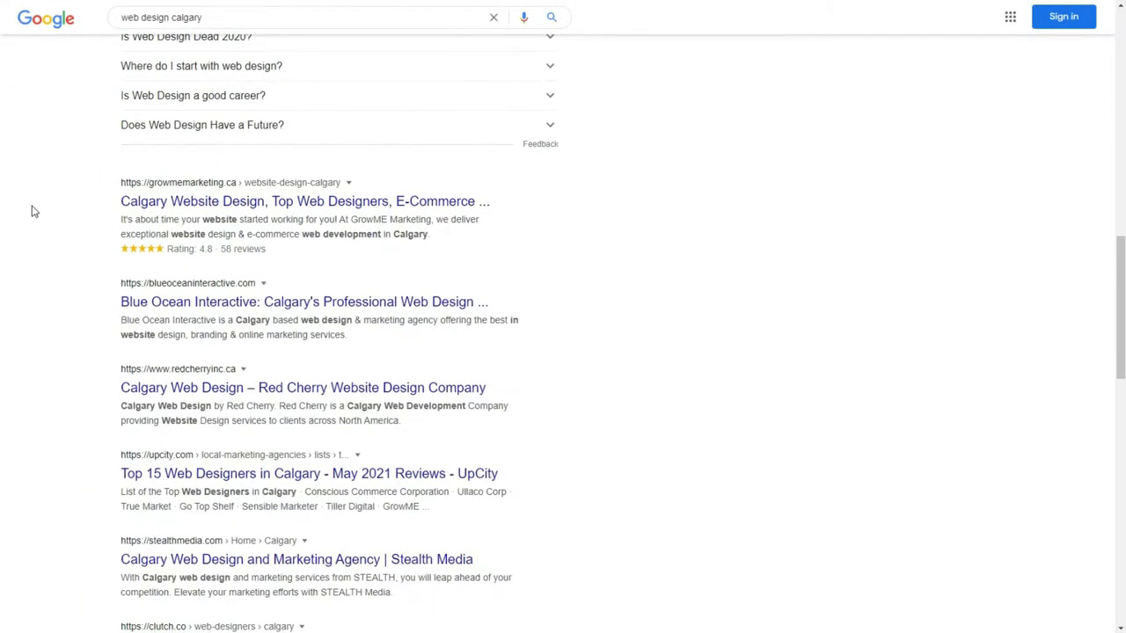
scroll(down, 3)
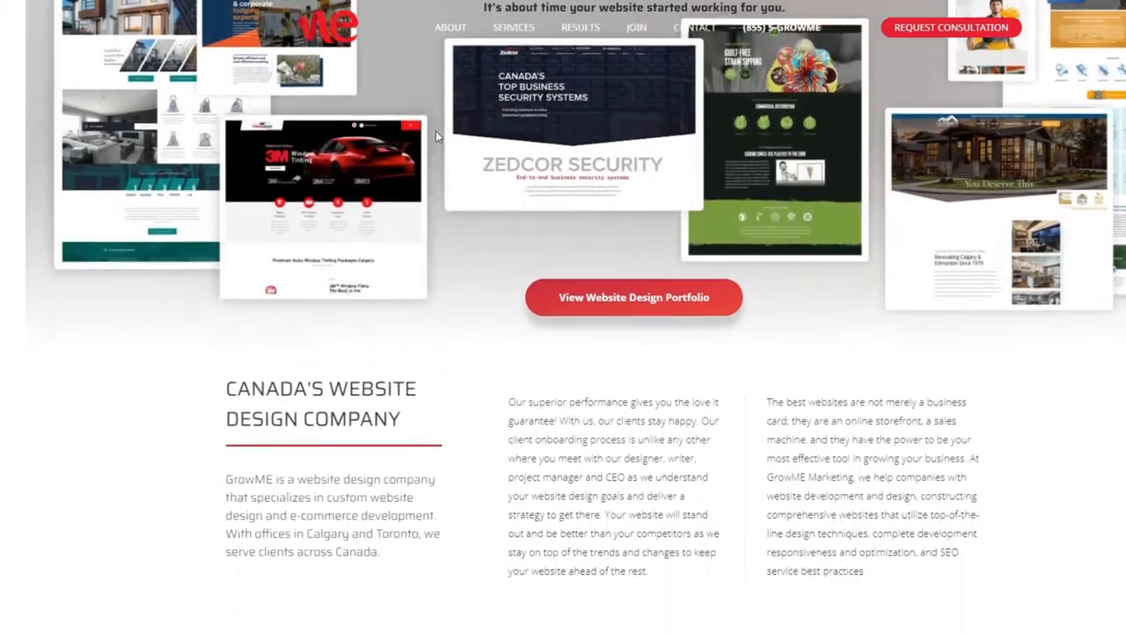
Scroll the Calgary web design results and open the JYZ Design Agency link
scroll(down, 3)
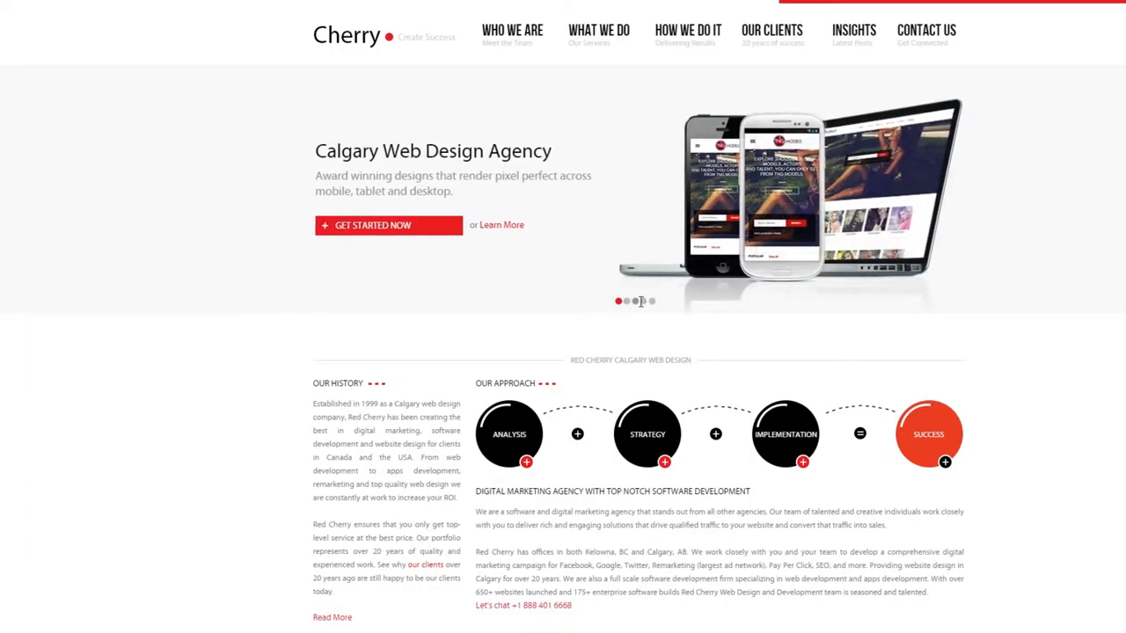
scroll(down, 3)
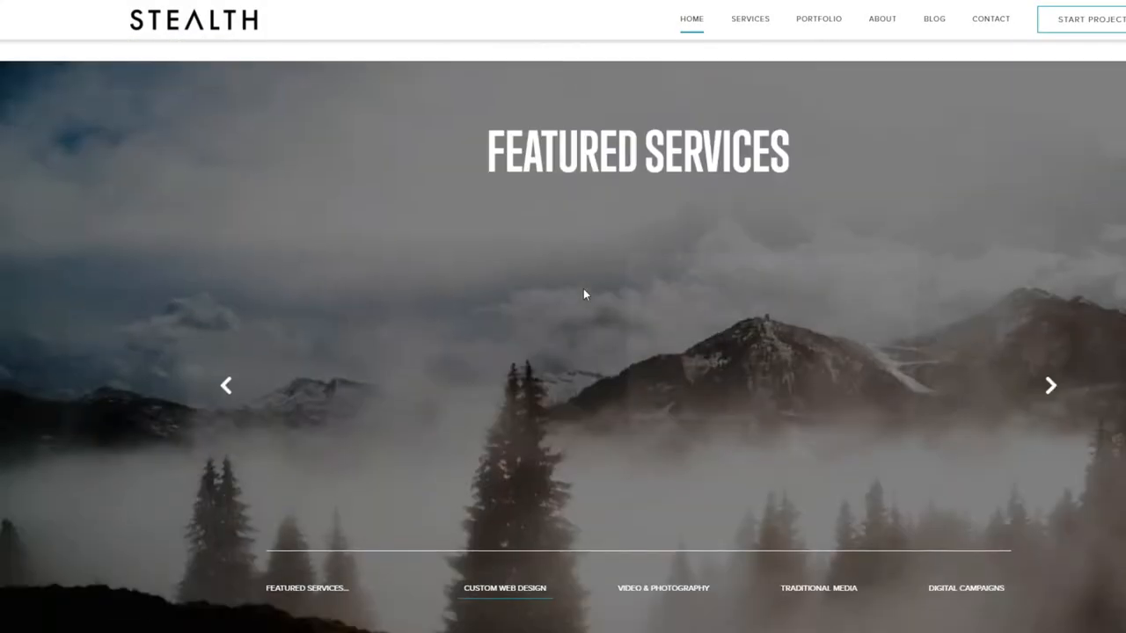
scroll(down, 3)
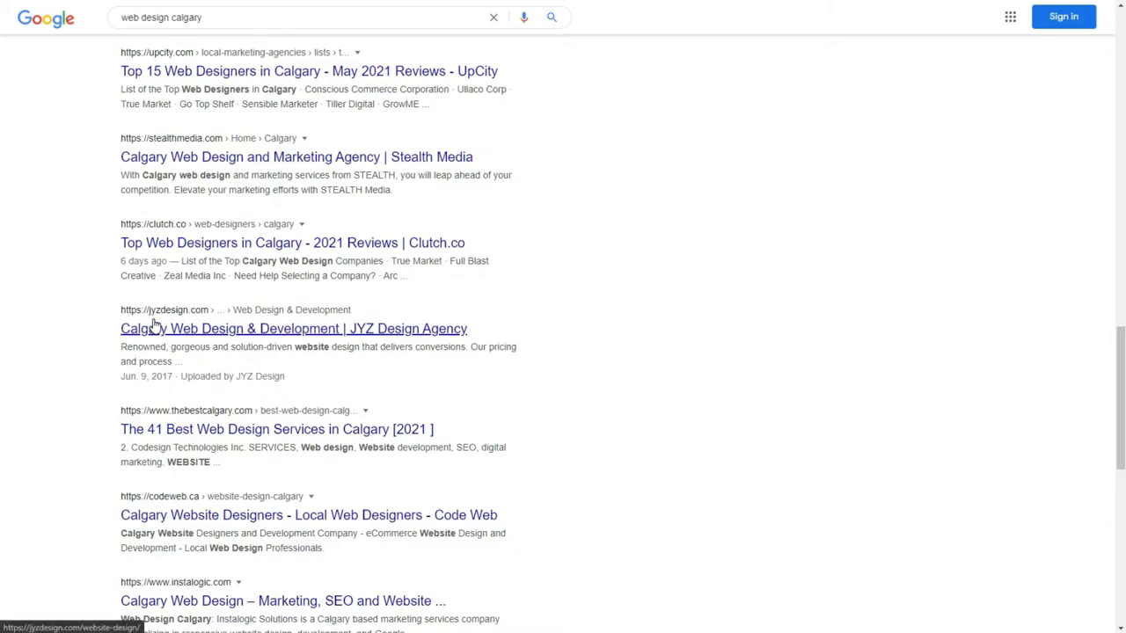
scroll(down, 3)
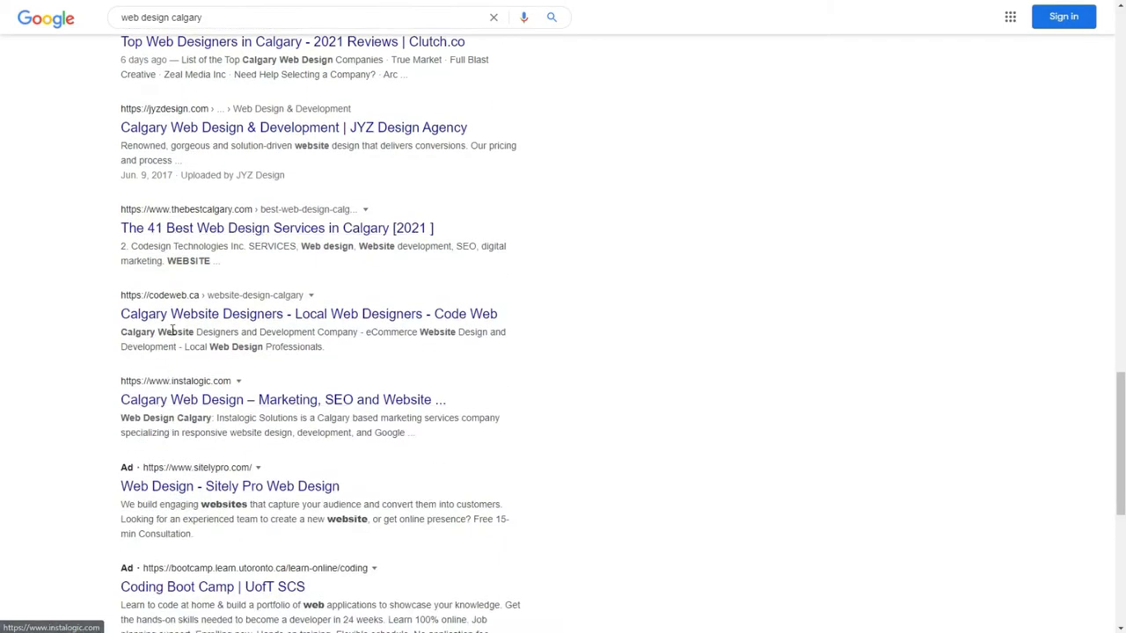
click(292, 127)
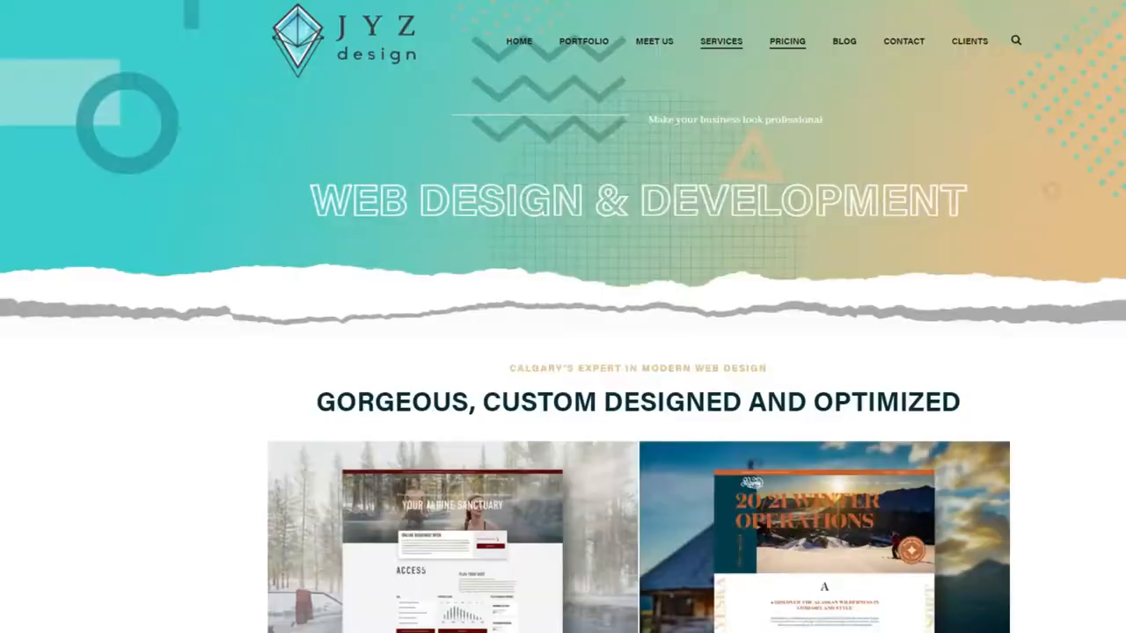
scroll(down, 3)
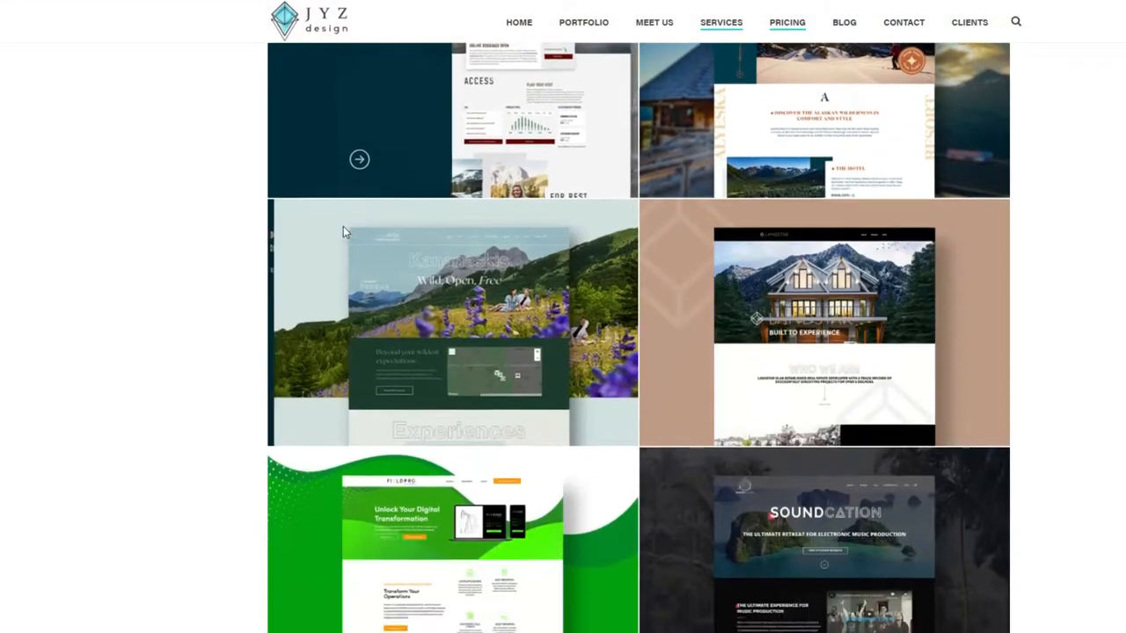
scroll(down, 3)
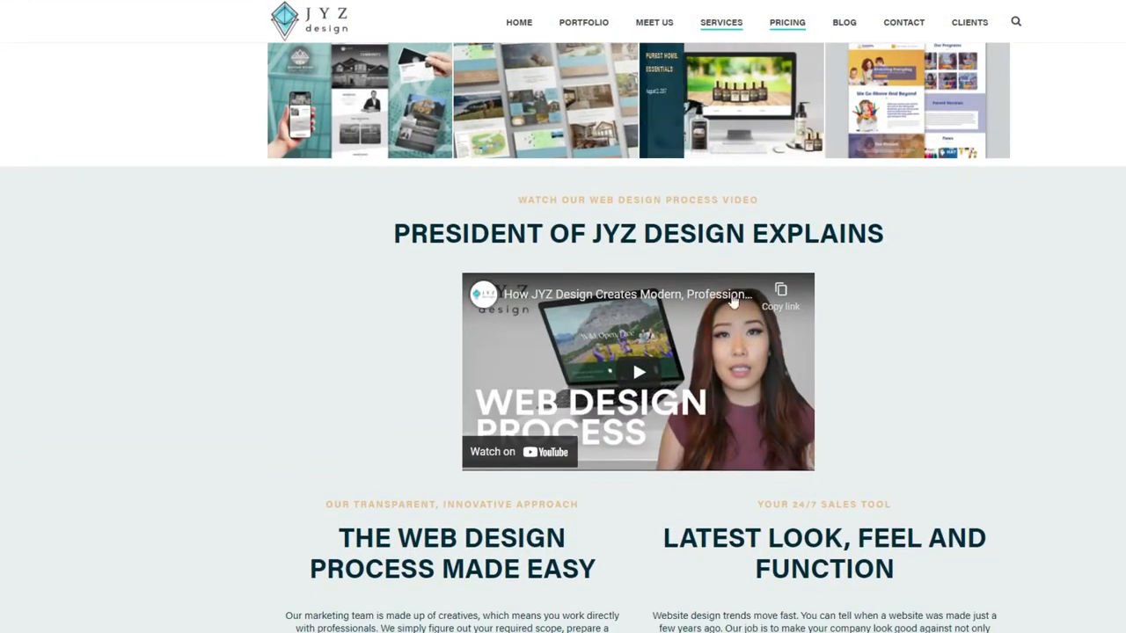
scroll(down, 3)
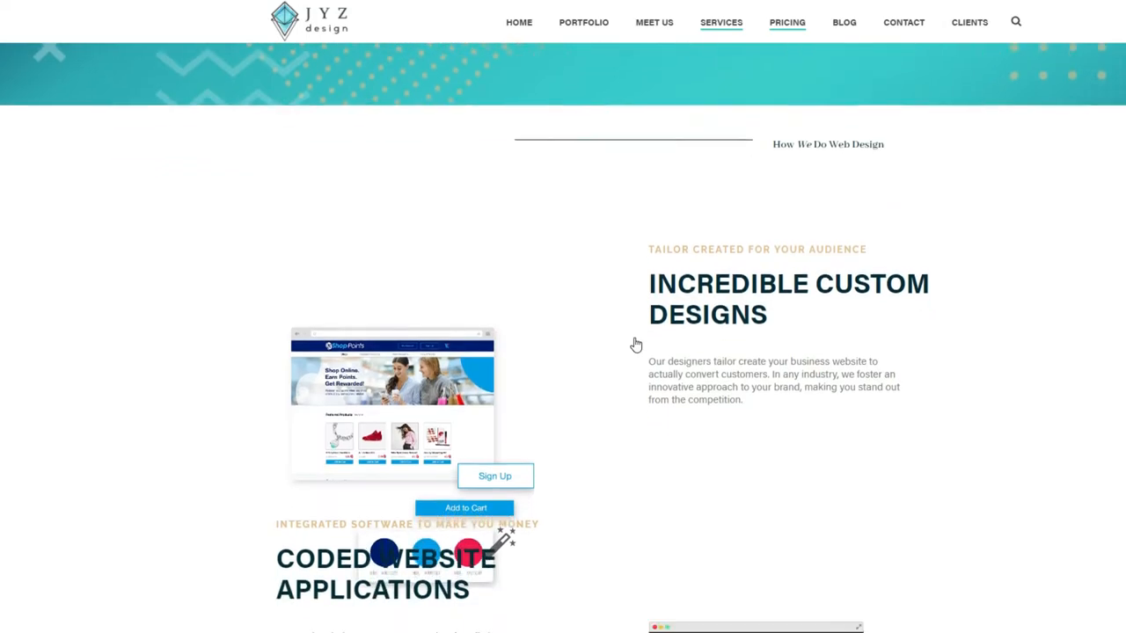
scroll(down, 3)
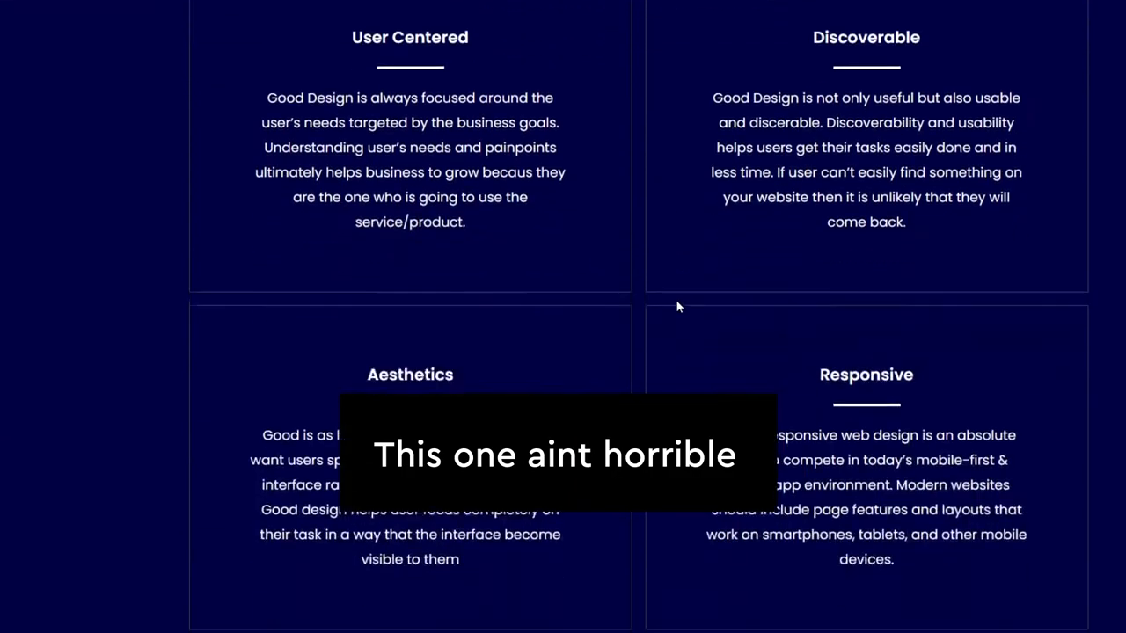
On the DBWebs site highlight the San Francisco Web Design Firm tagline and scroll down to Our Latest Work
scroll(down, 3)
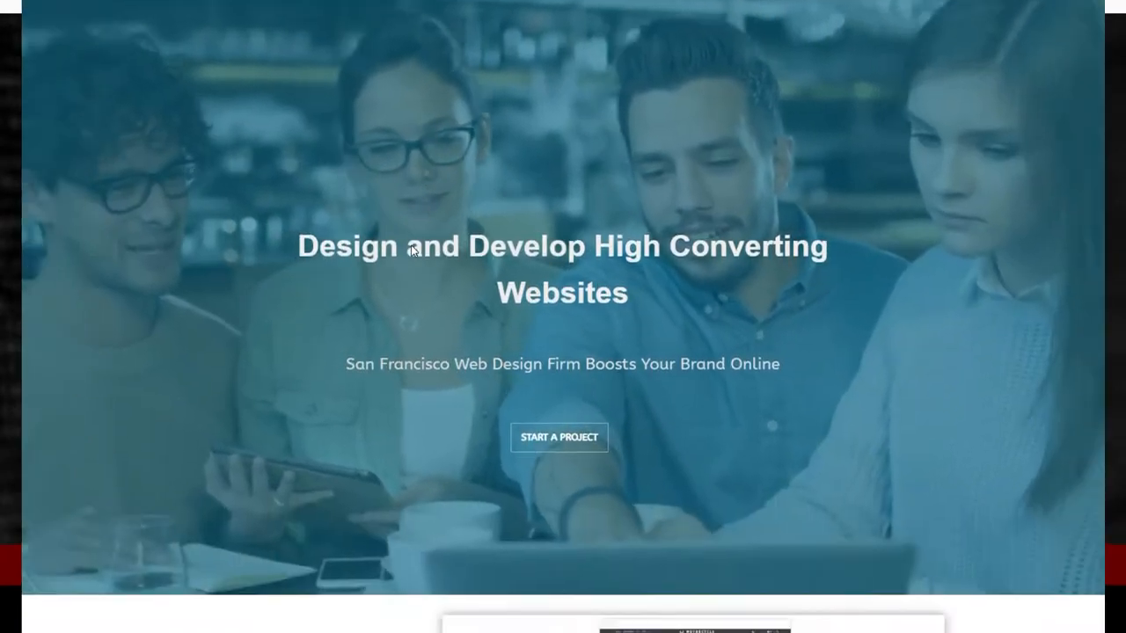
drag(345, 362, 625, 362)
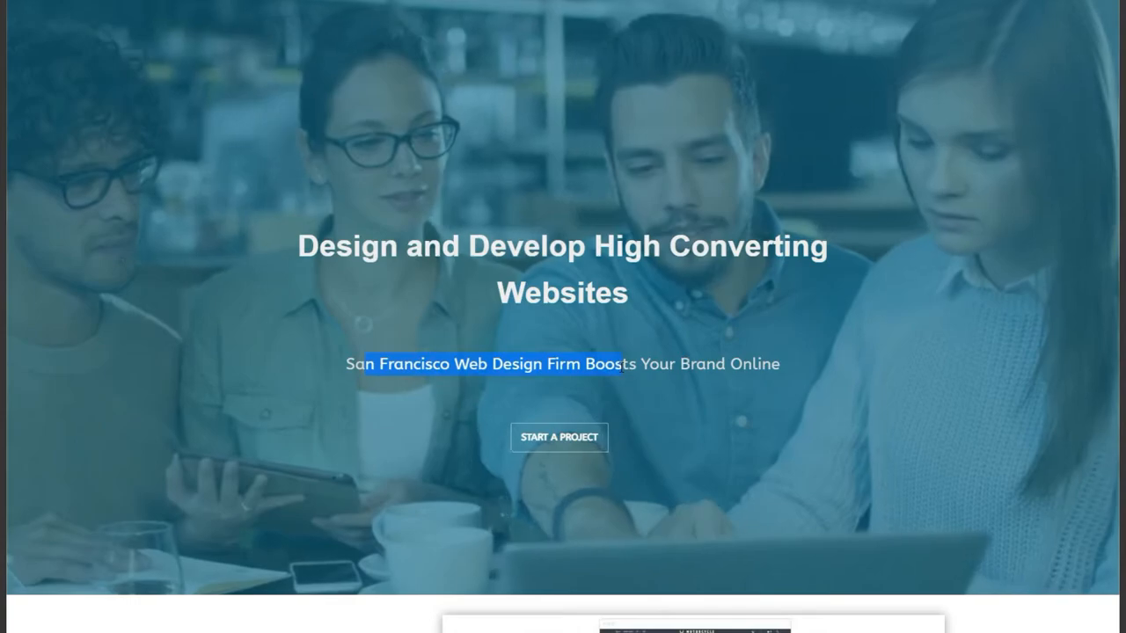
scroll(down, 3)
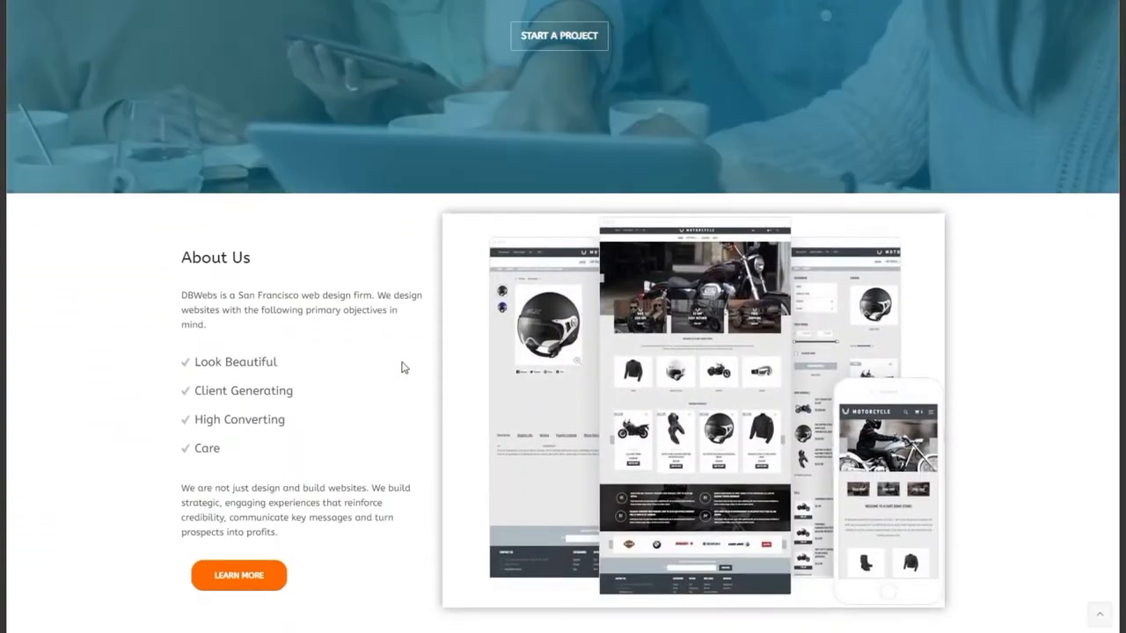
scroll(down, 3)
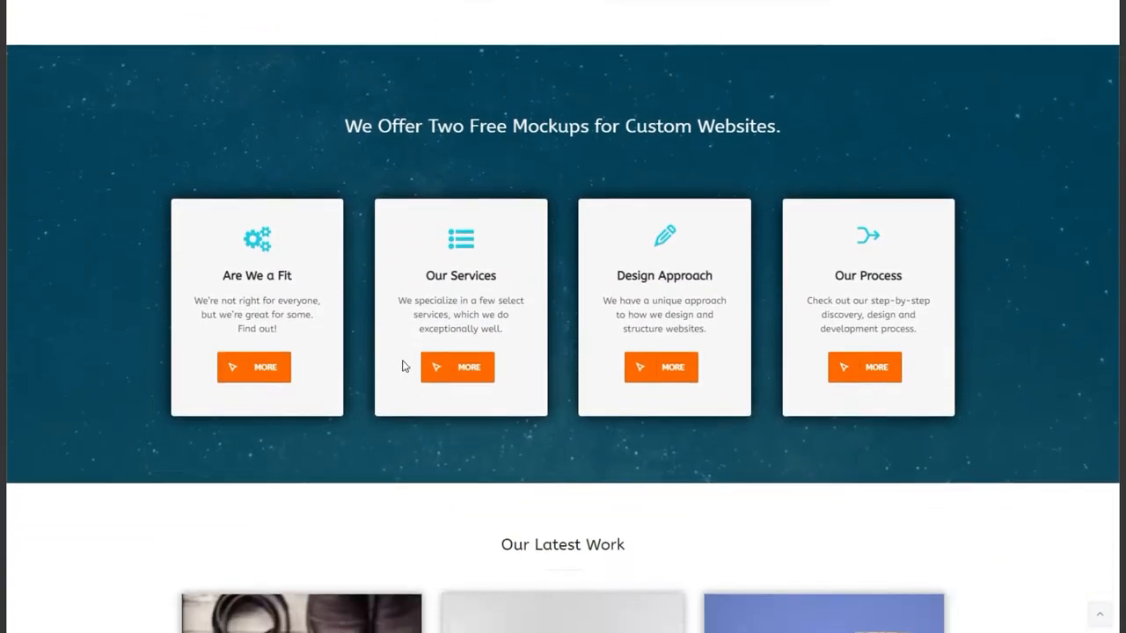
scroll(down, 3)
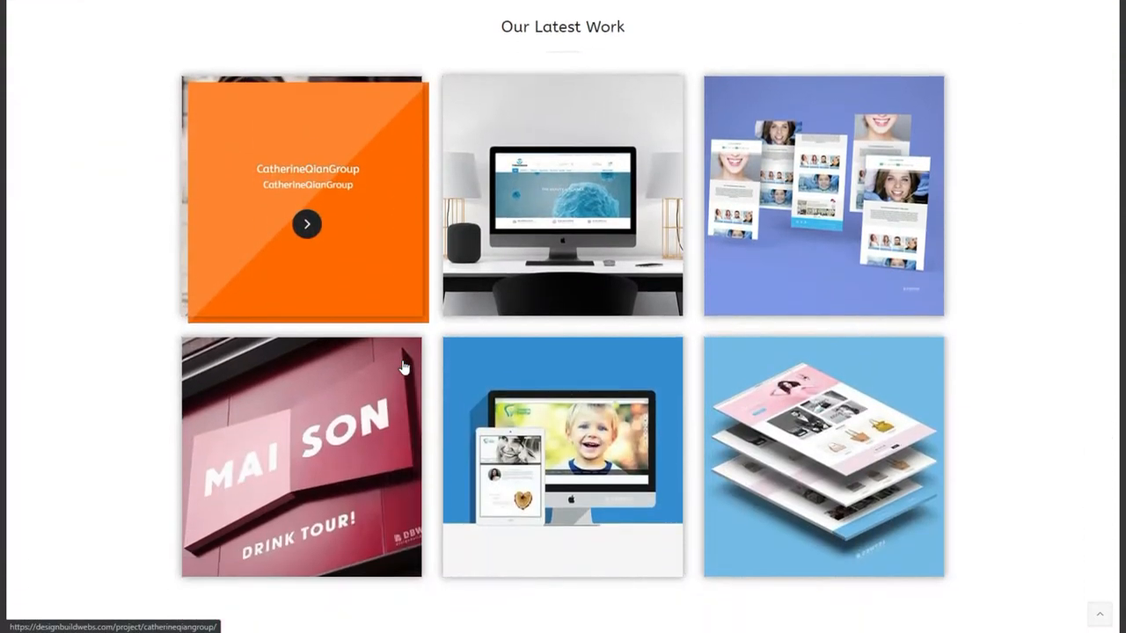
scroll(down, 3)
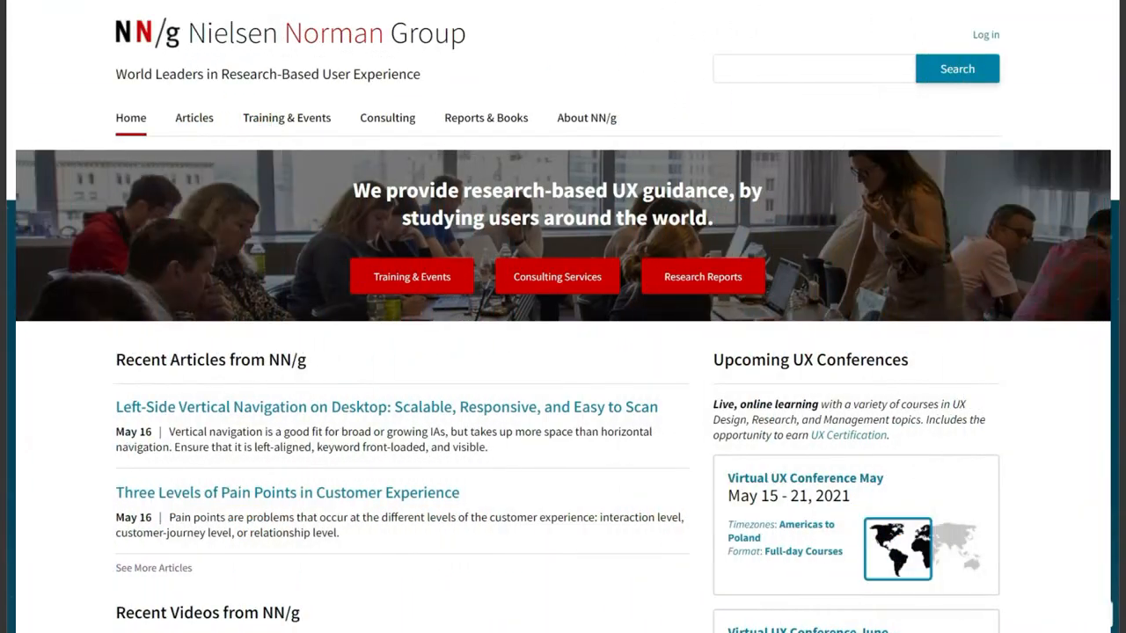
scroll(down, 3)
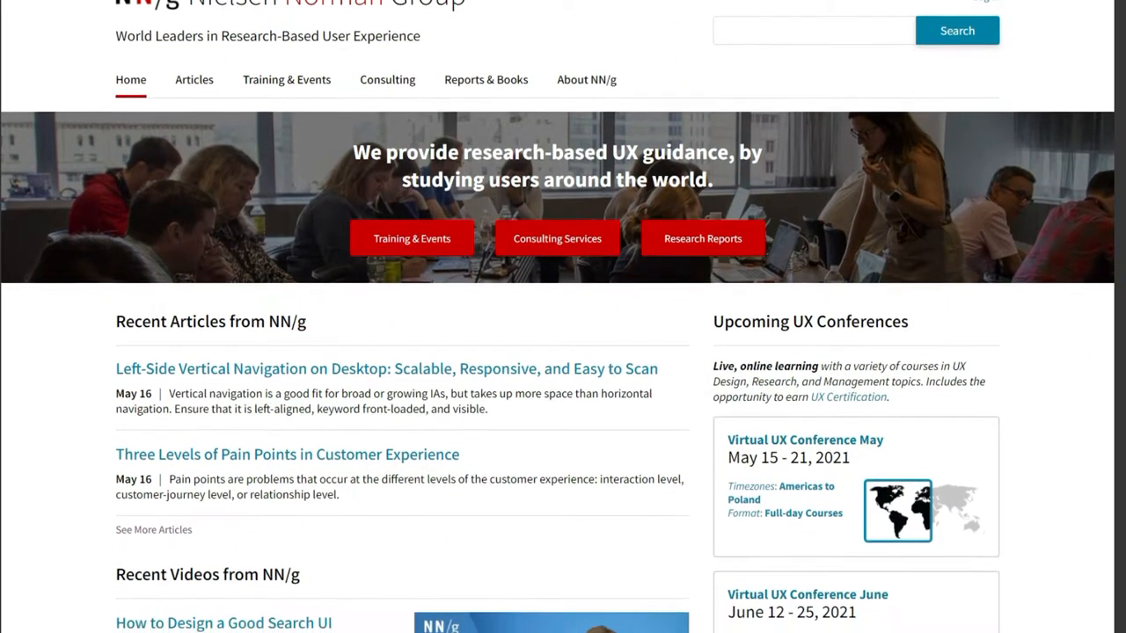
scroll(down, 3)
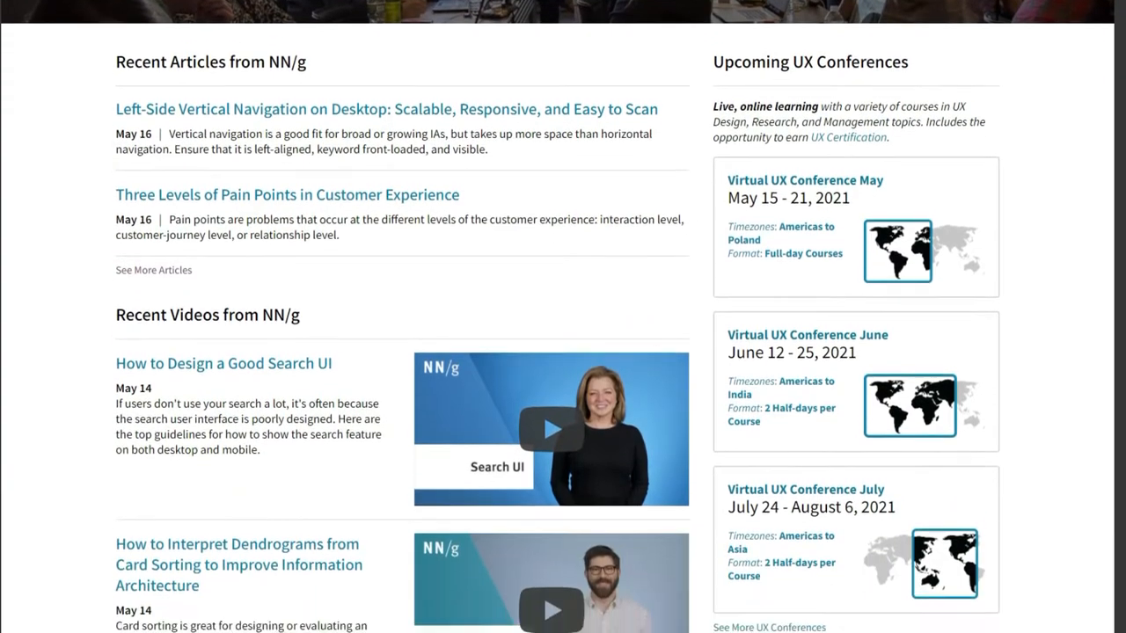
scroll(down, 3)
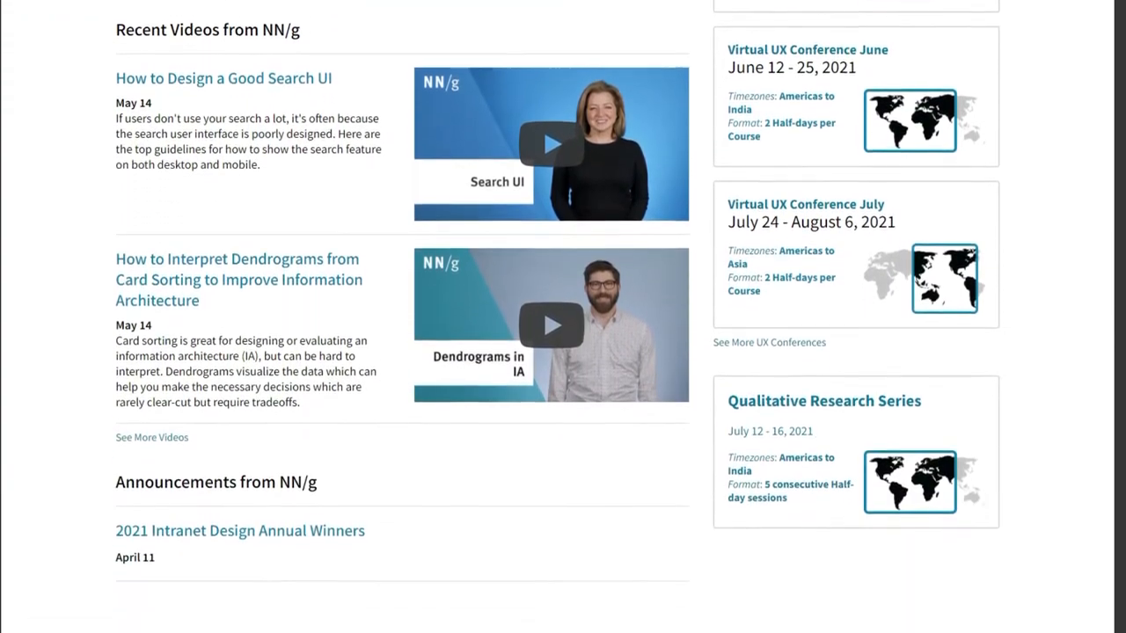
scroll(down, 3)
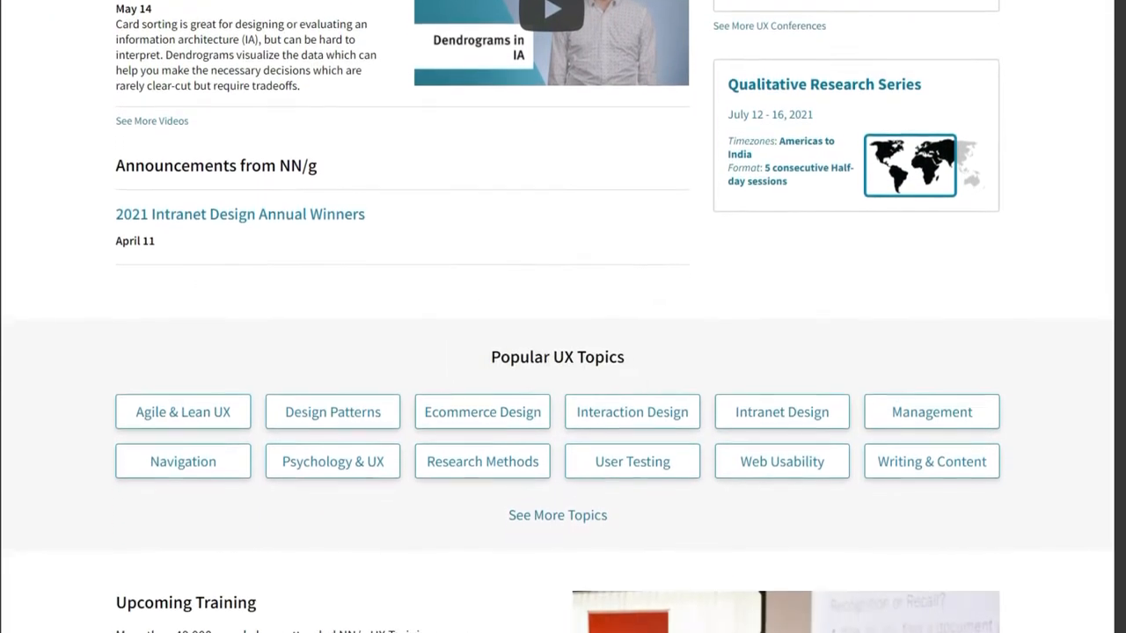
scroll(down, 3)
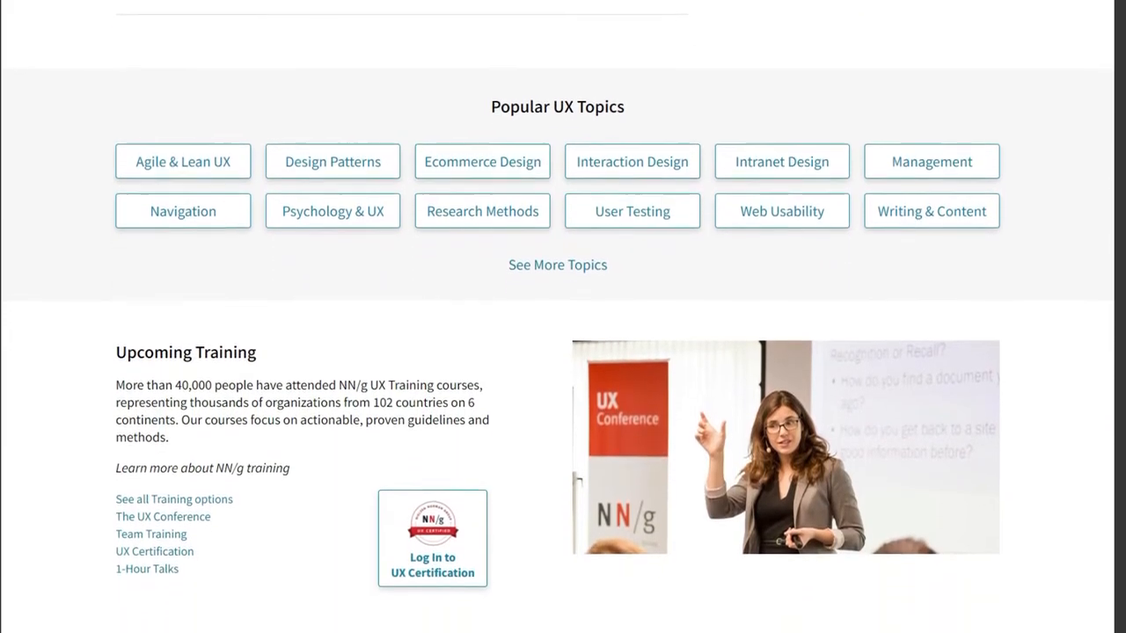
scroll(down, 3)
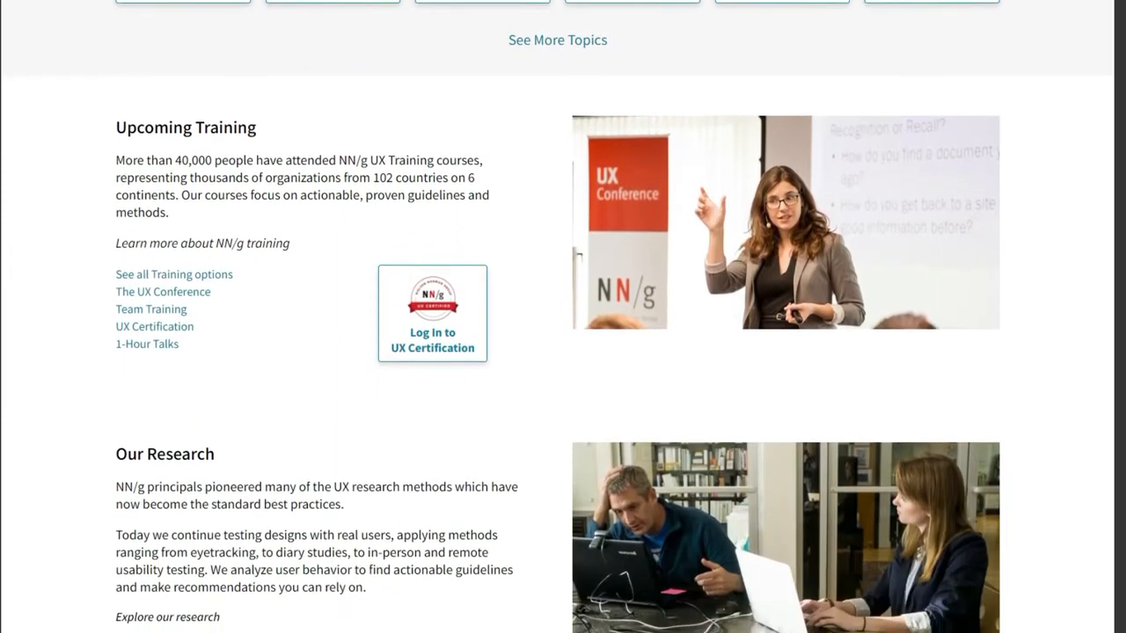
scroll(down, 3)
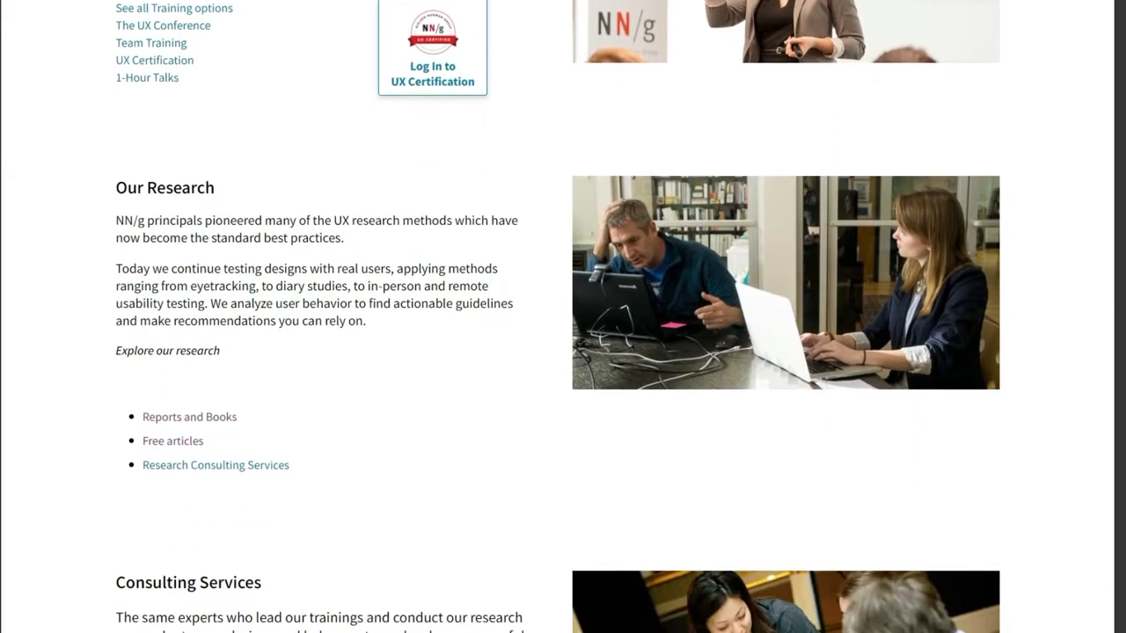
scroll(down, 3)
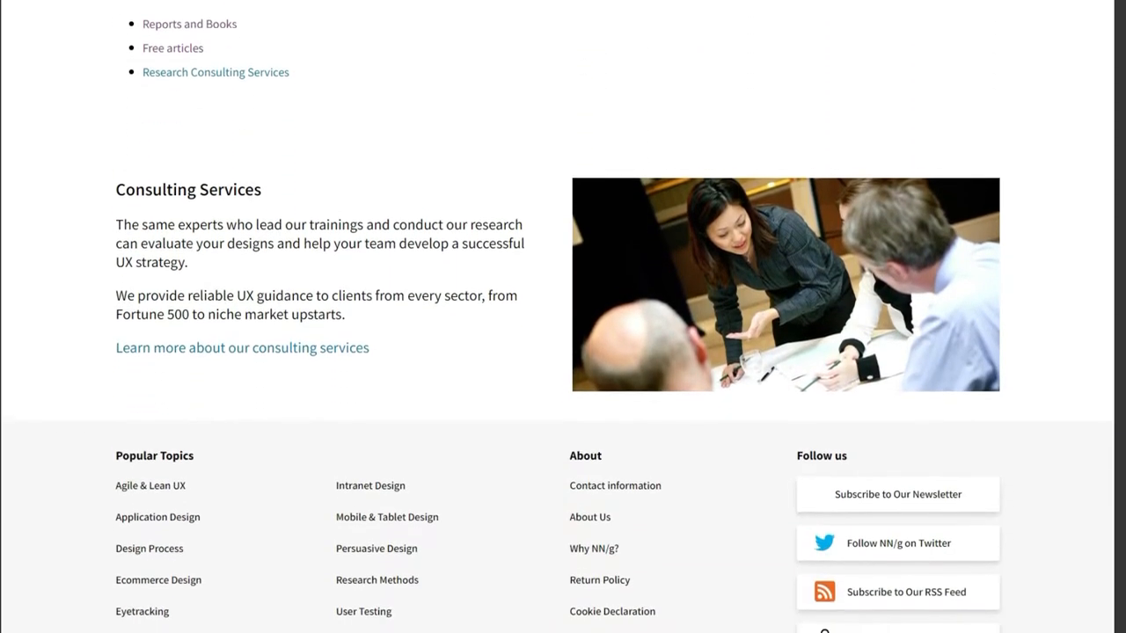
scroll(down, 3)
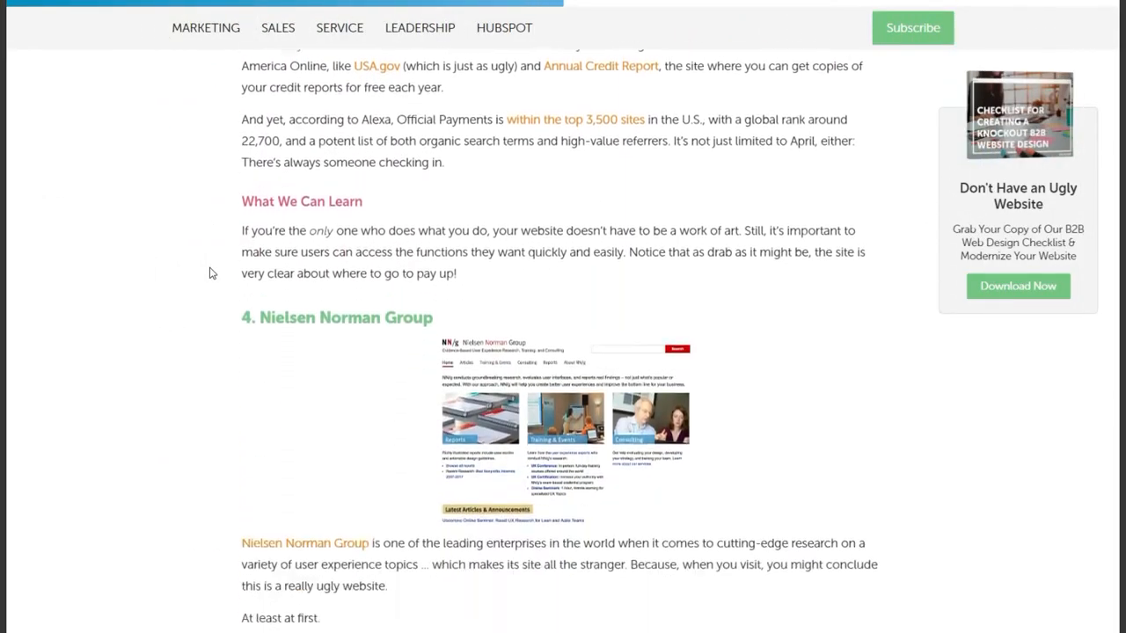
scroll(down, 3)
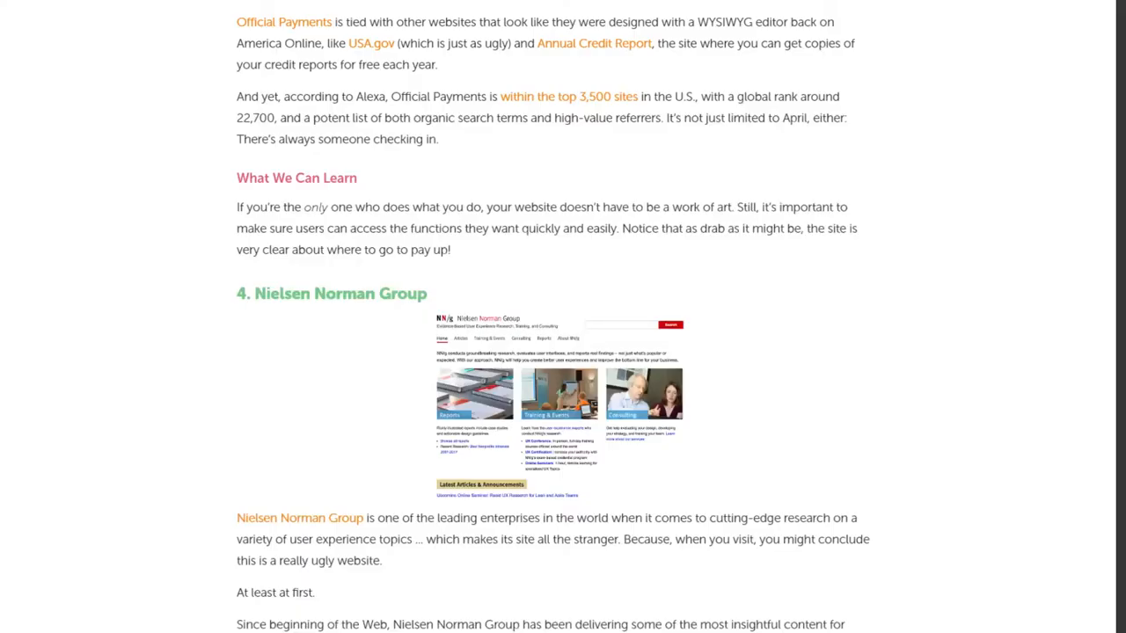
scroll(down, 3)
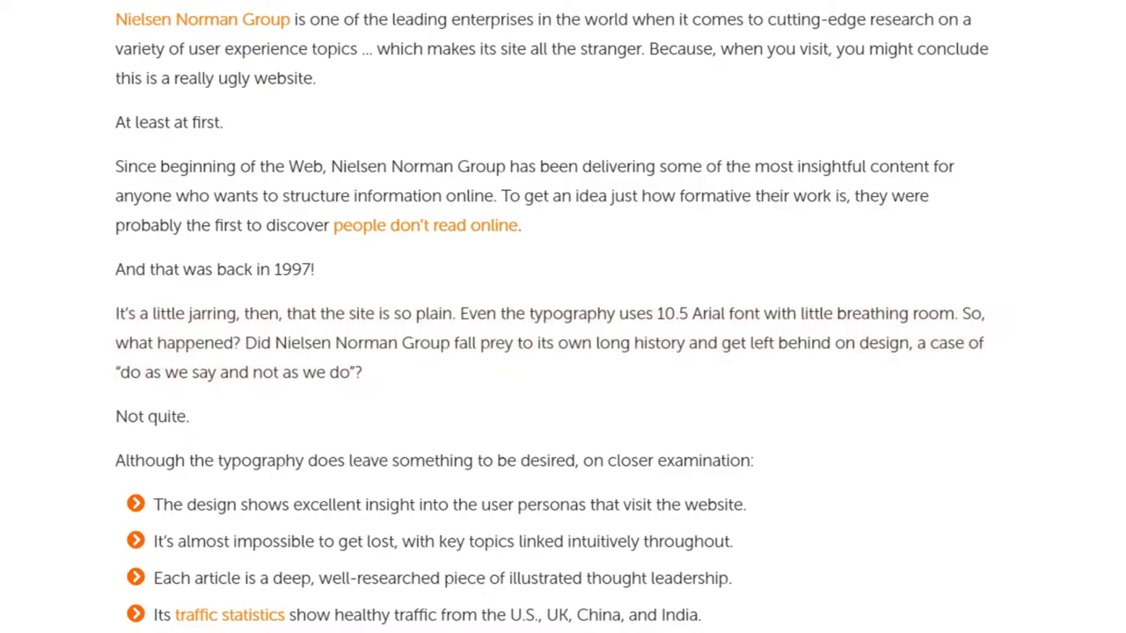
scroll(down, 3)
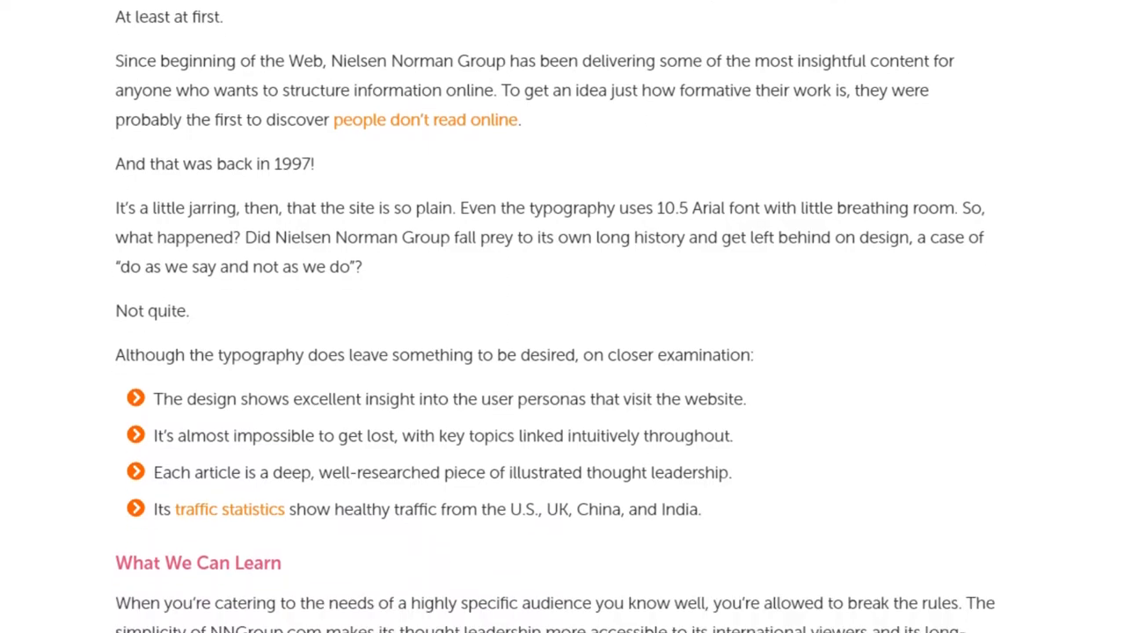
scroll(down, 3)
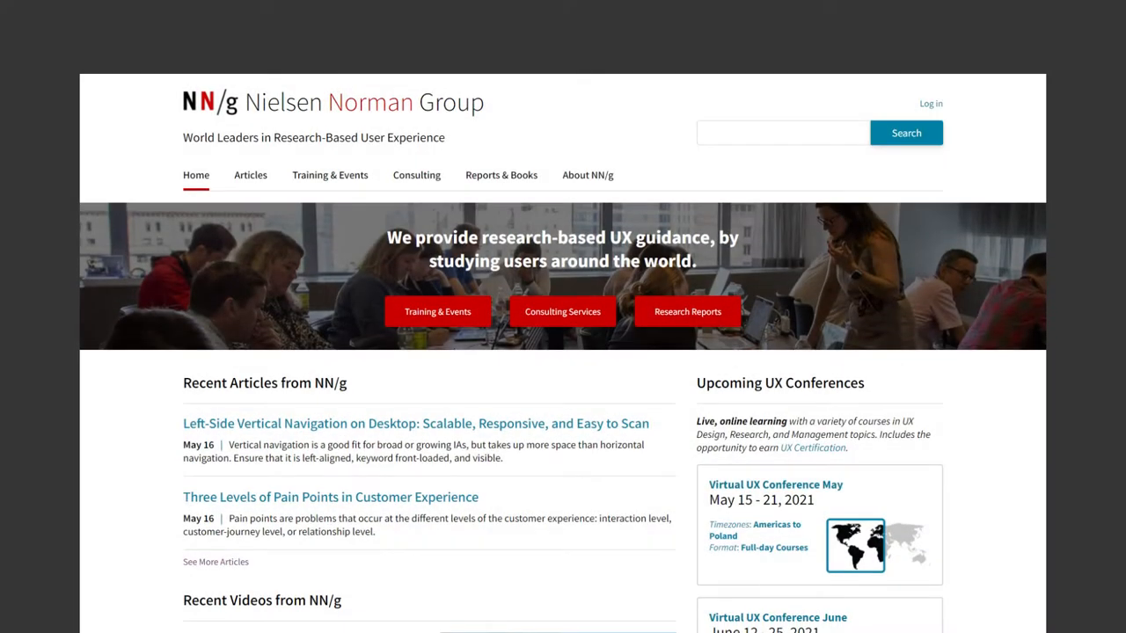
Scroll the NN/g homepage past Popular UX Topics and Upcoming Training to Our Research
scroll(down, 3)
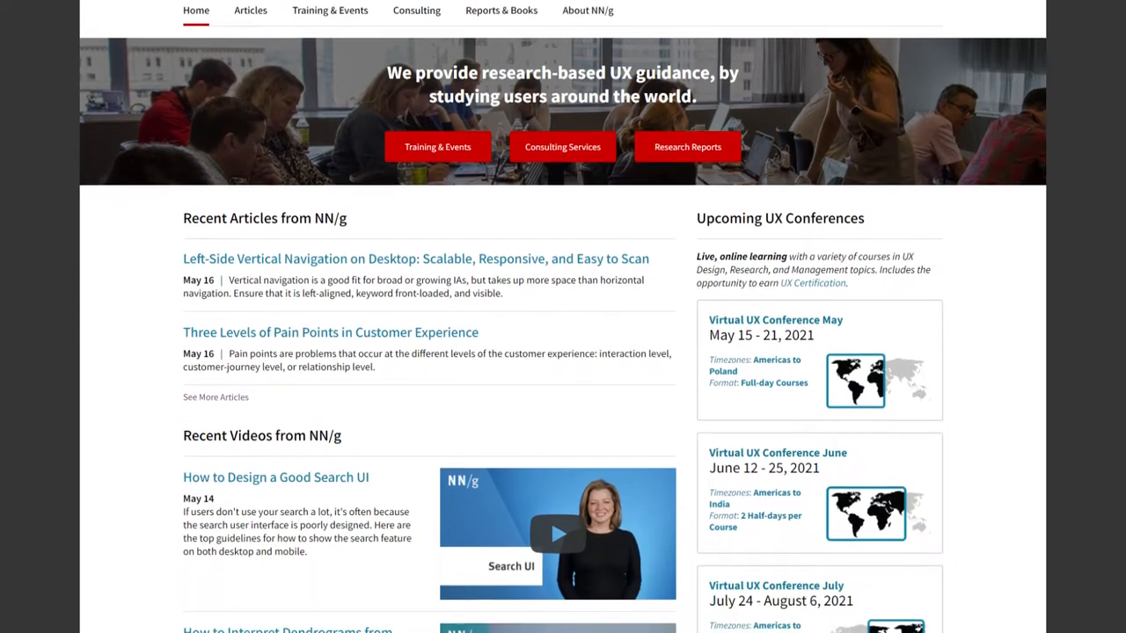
scroll(down, 3)
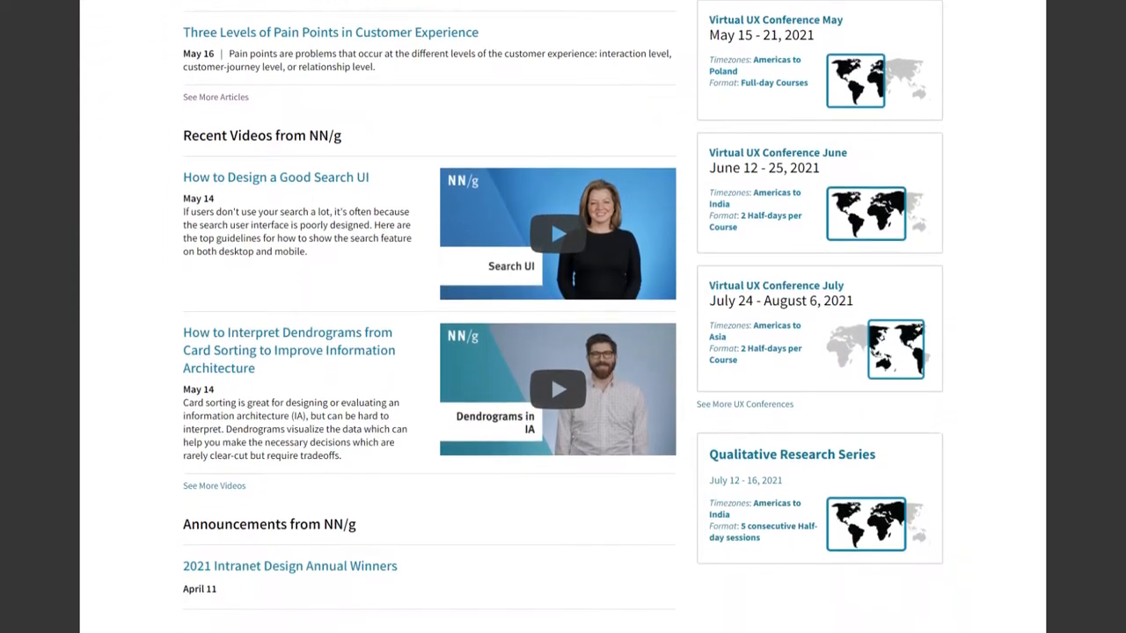
scroll(down, 3)
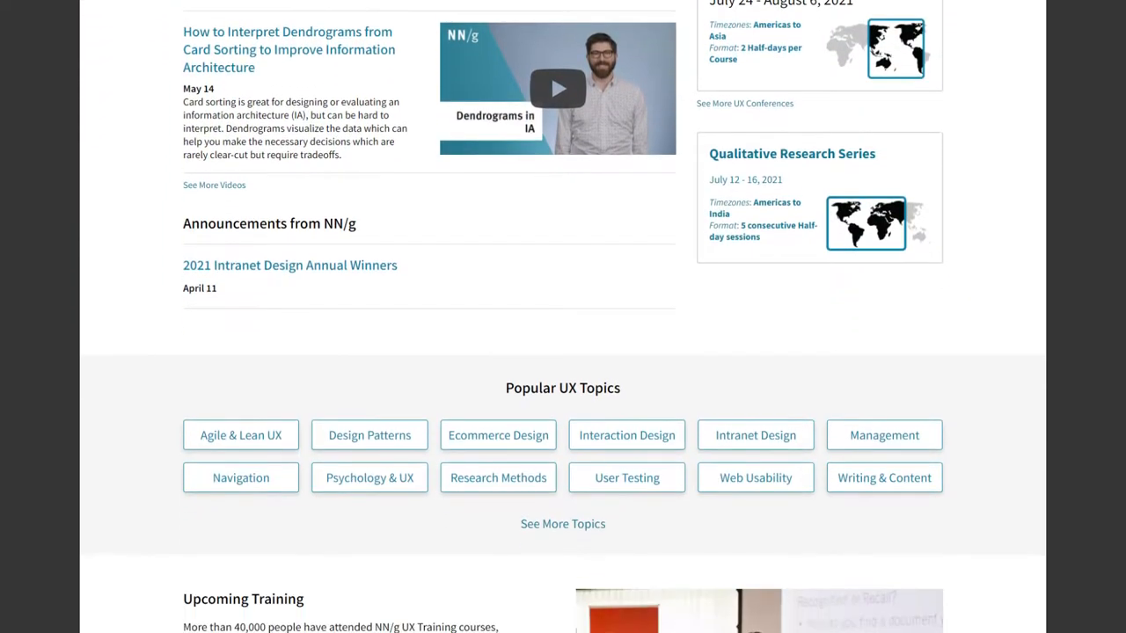
scroll(down, 3)
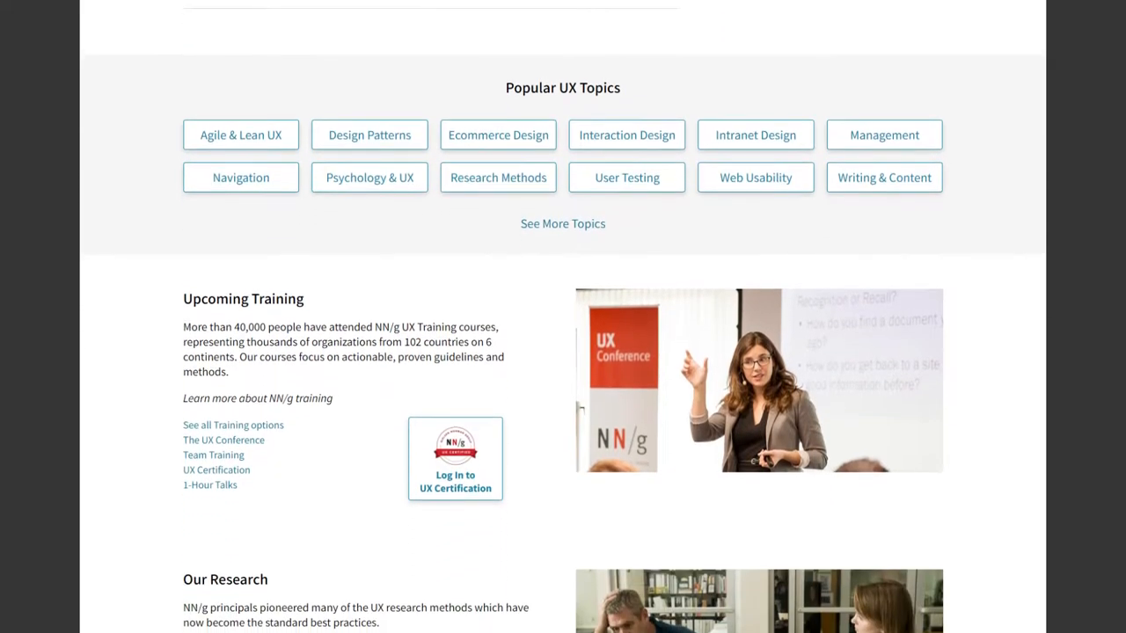
scroll(down, 3)
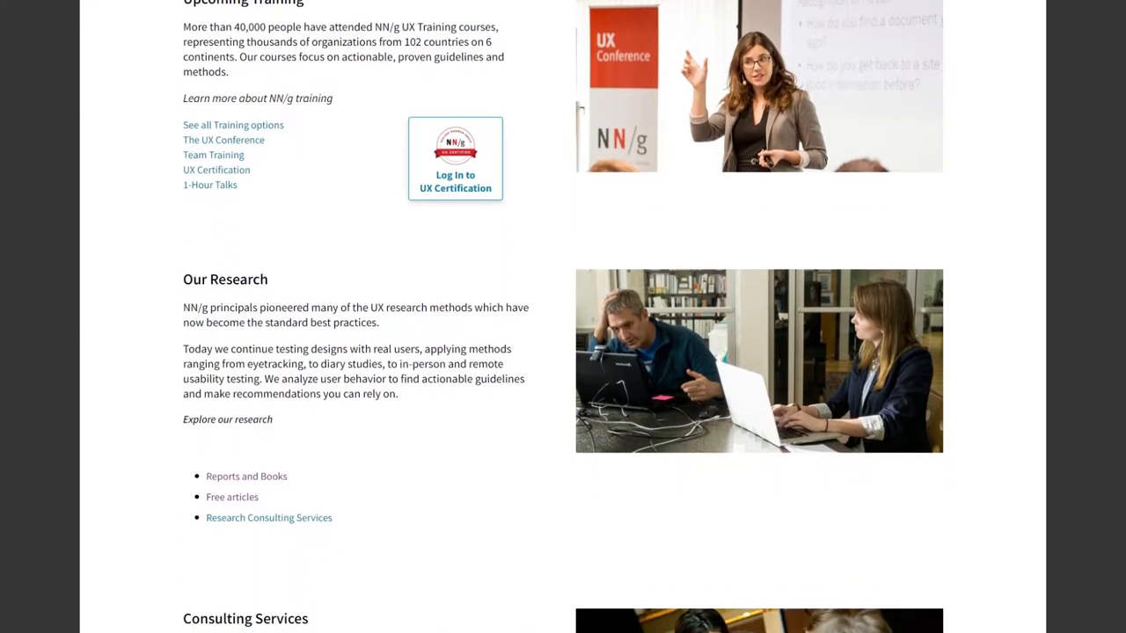
scroll(down, 3)
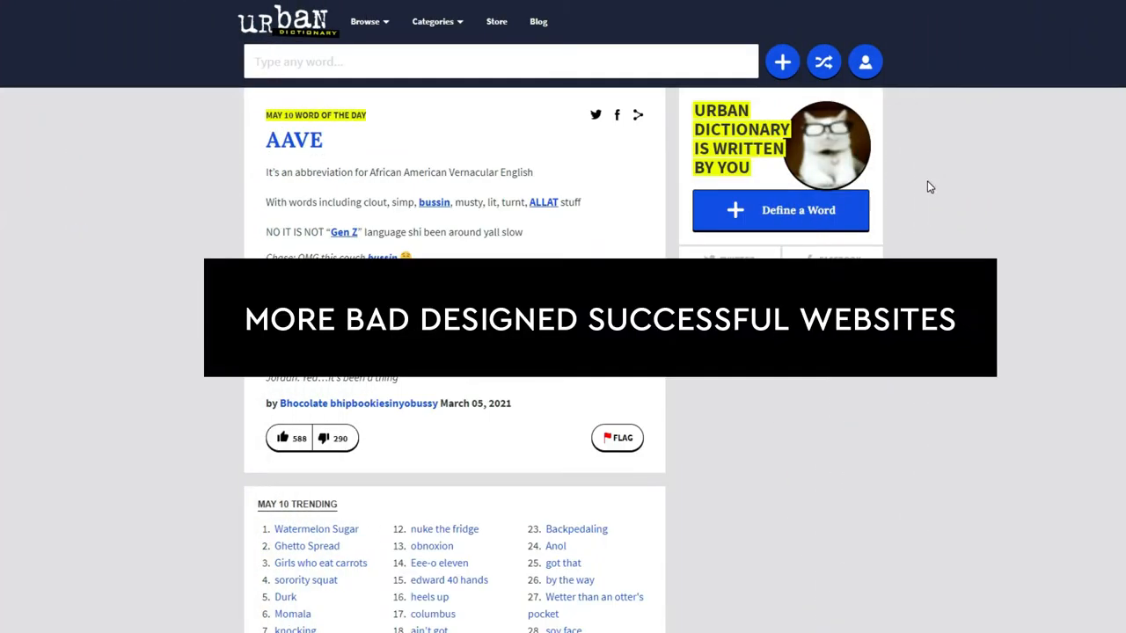
Scroll Urban Dictionary past AAVE and the trending list, then down IMDb's Venom: Let There Be Carnage page
scroll(down, 3)
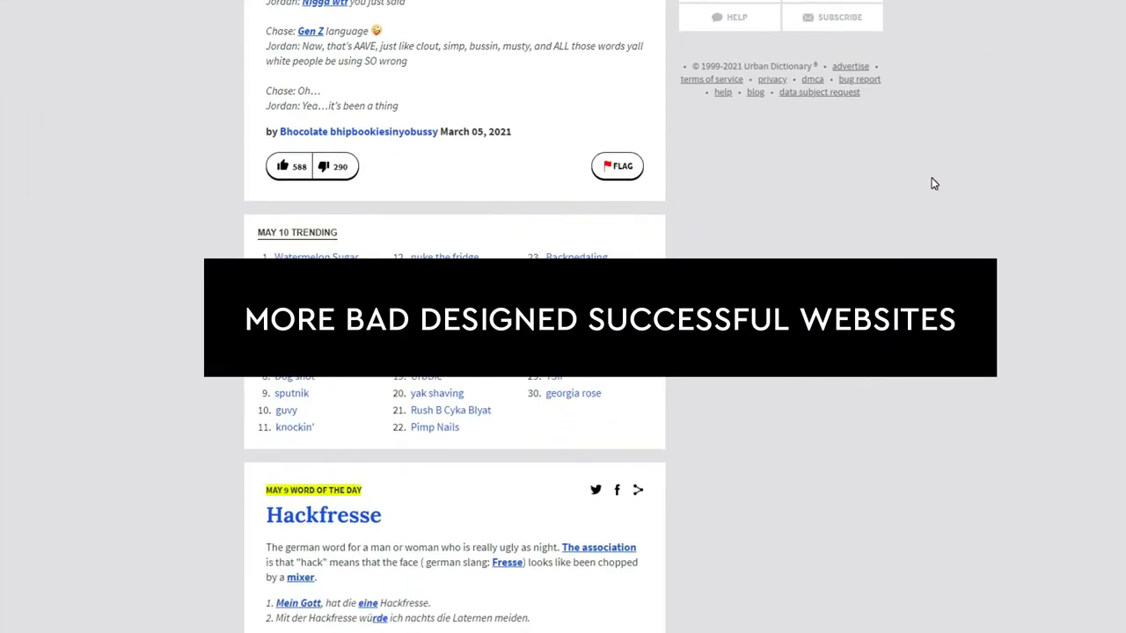
scroll(down, 3)
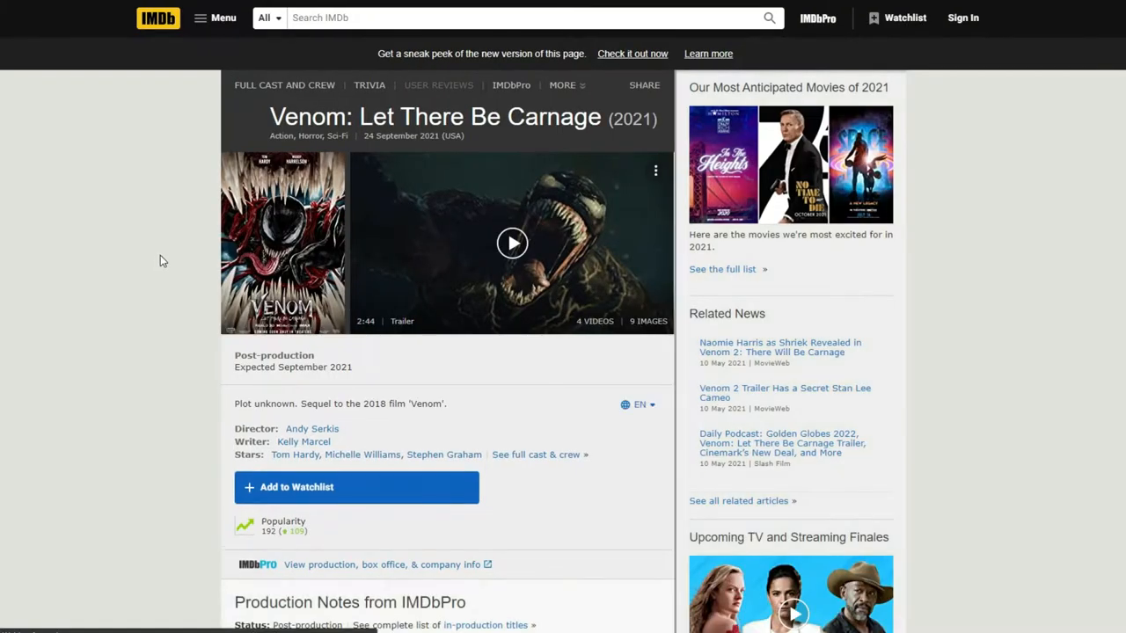
scroll(down, 3)
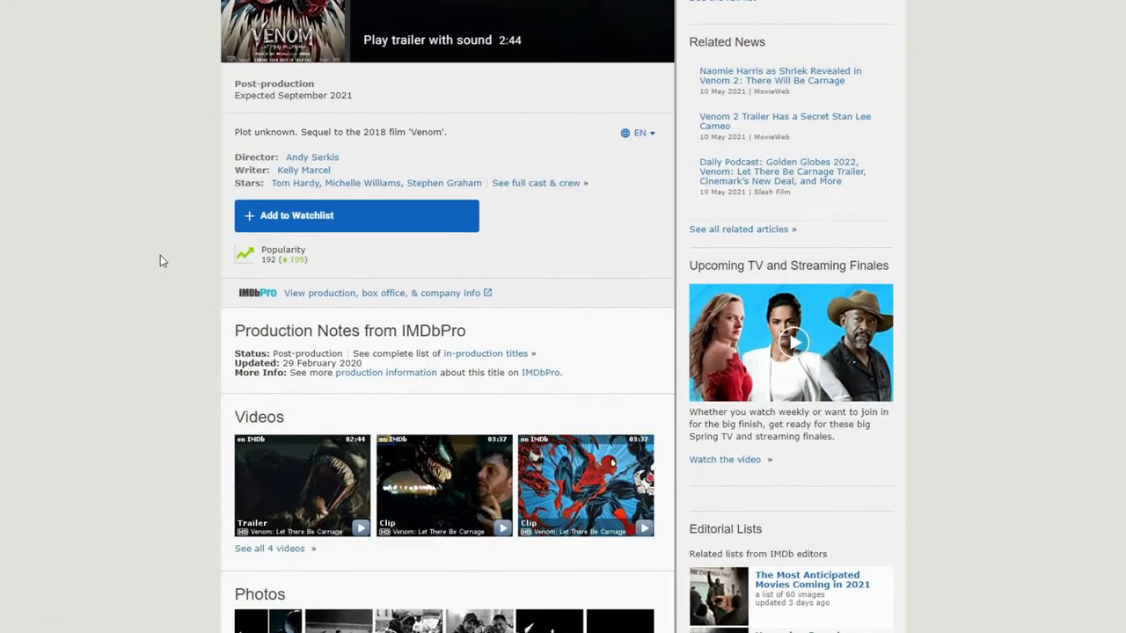
scroll(down, 3)
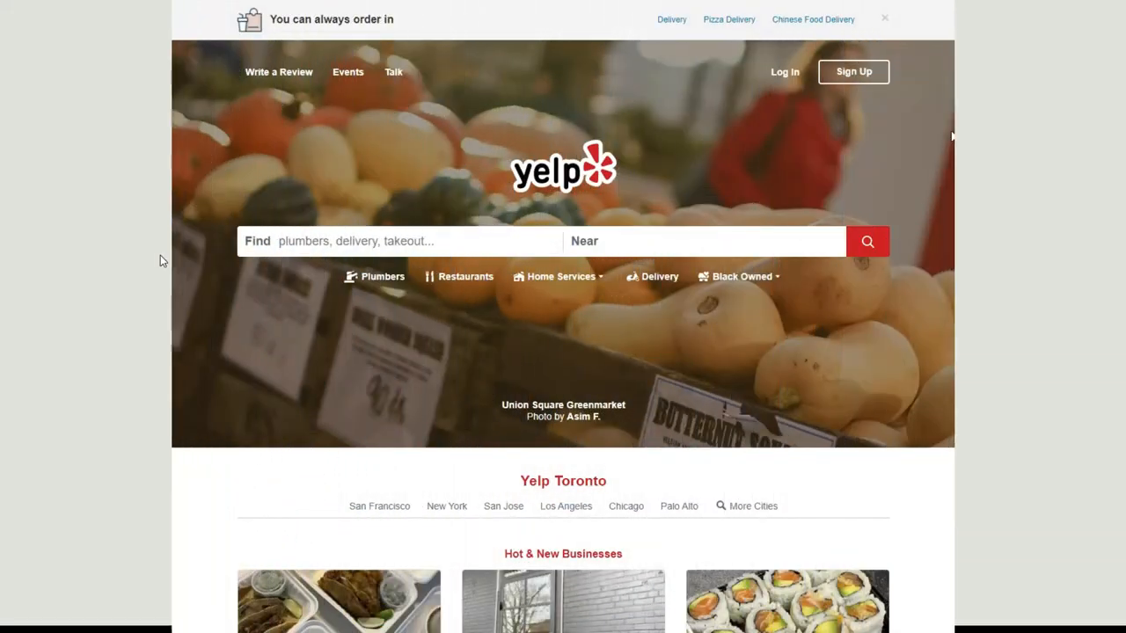
Scroll the Yelp Toronto homepage through Hot & New Businesses, Review of the Day and Recent Activity
scroll(down, 3)
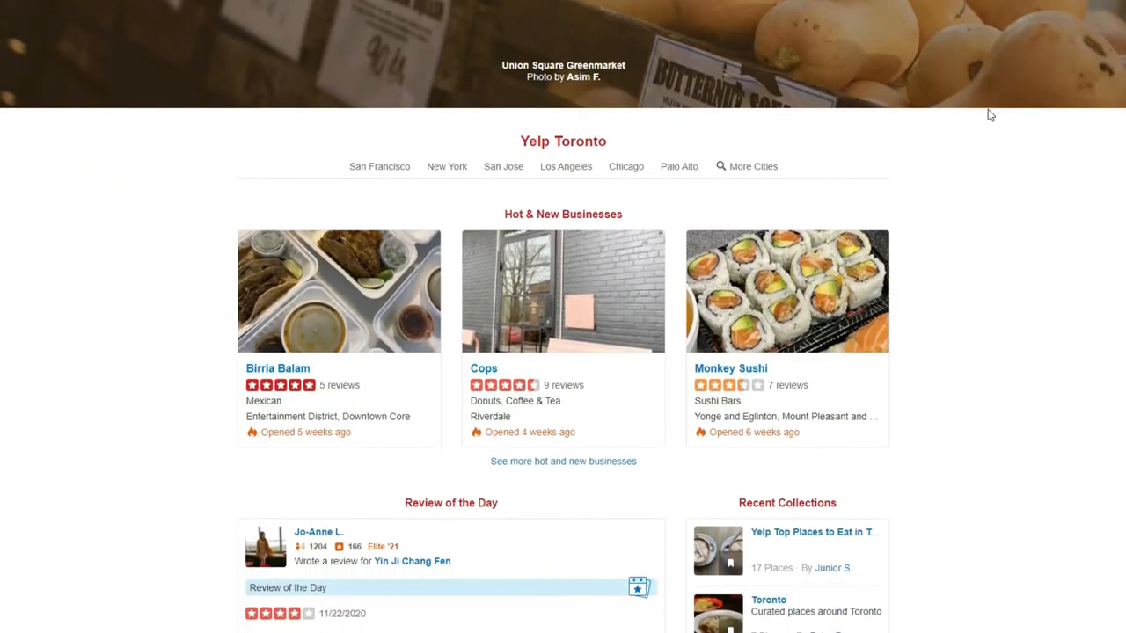
scroll(down, 3)
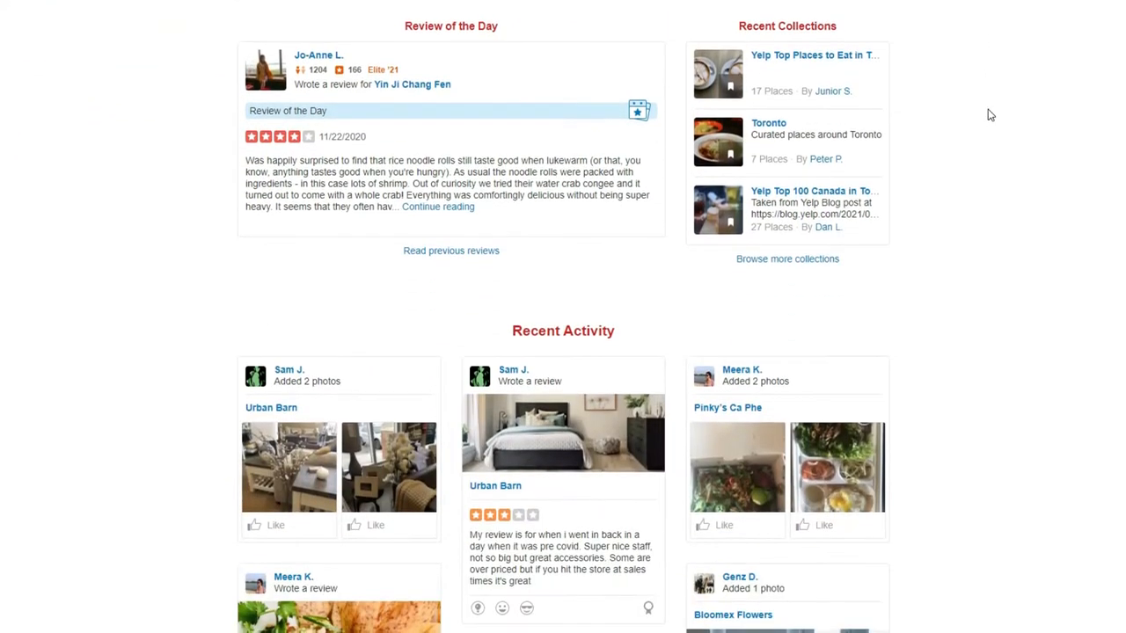
scroll(down, 3)
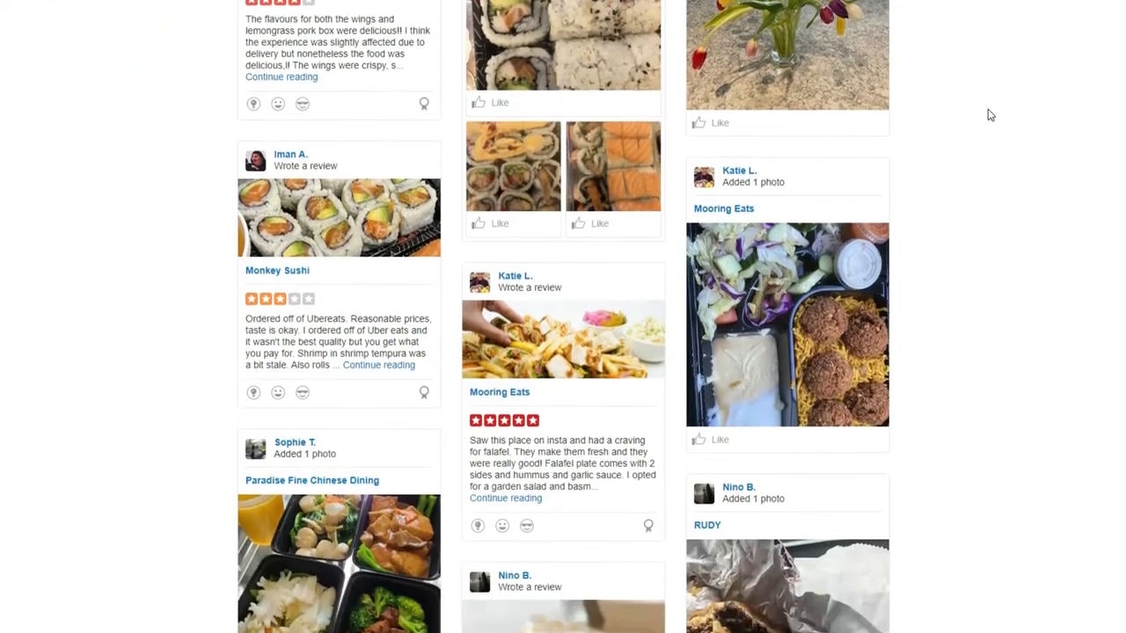
scroll(down, 3)
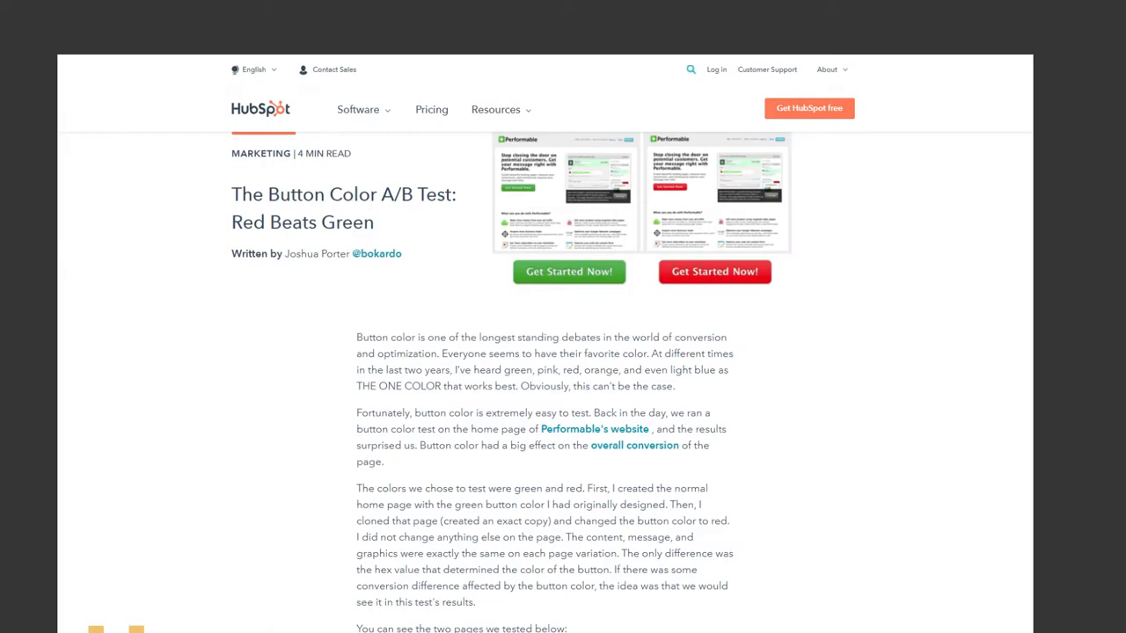
Scroll the HubSpot Red Beats Green article through its hypothesis down to Button Test Results
scroll(down, 3)
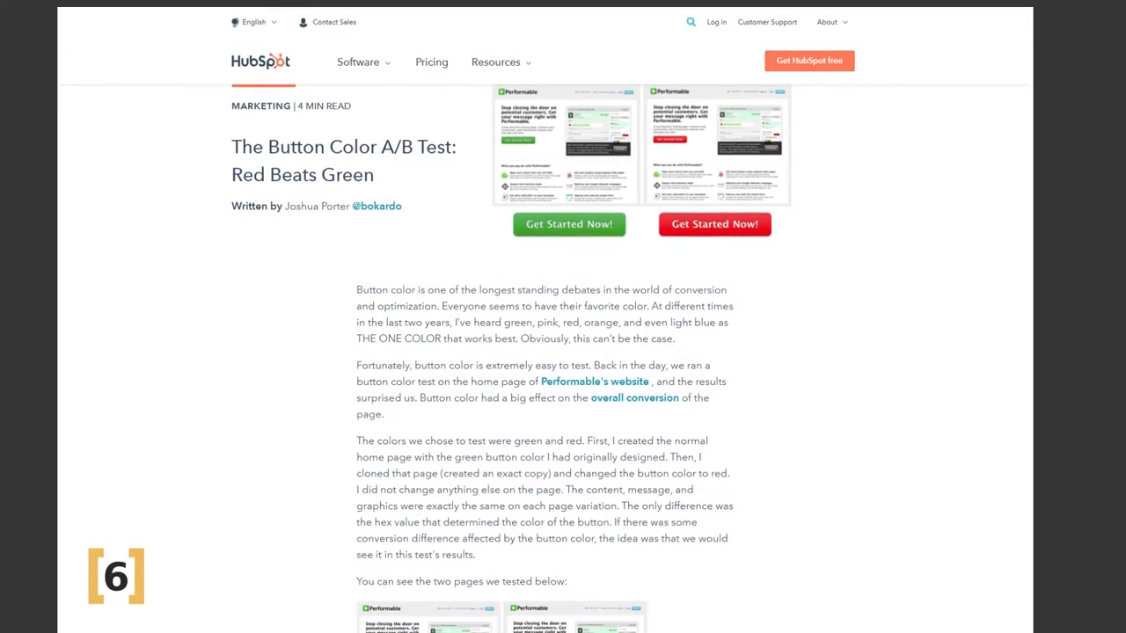
scroll(down, 3)
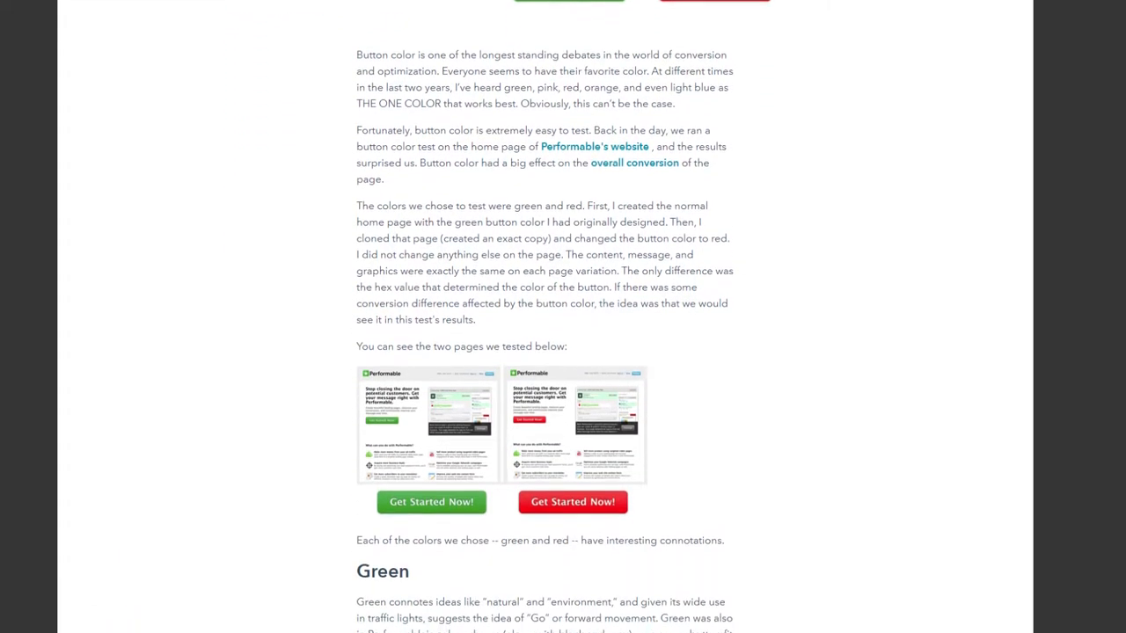
scroll(down, 3)
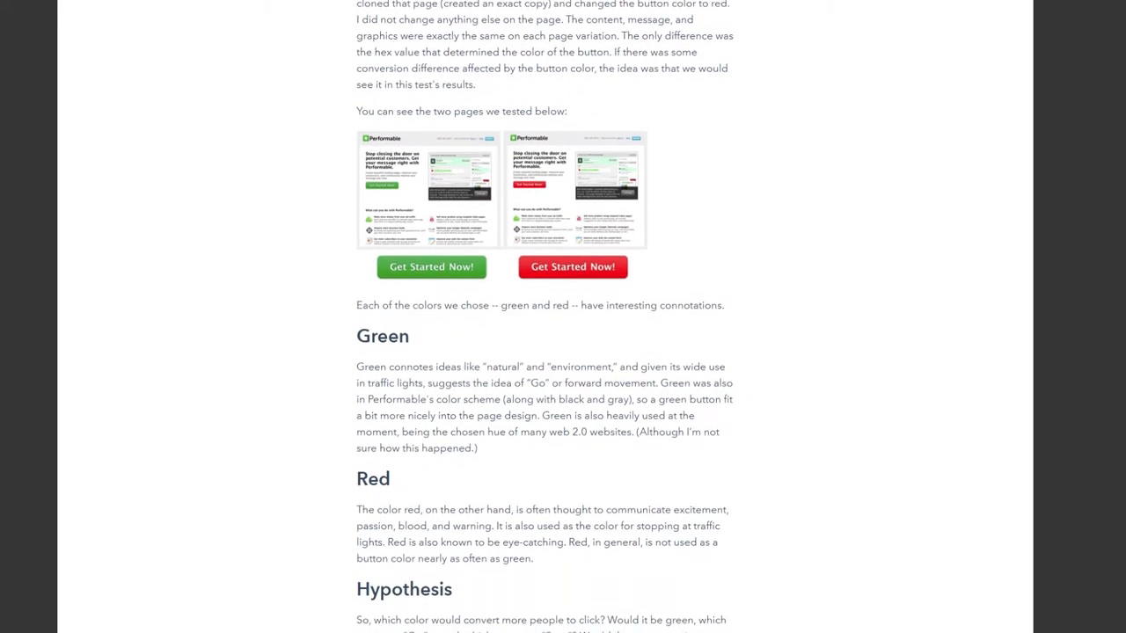
scroll(down, 3)
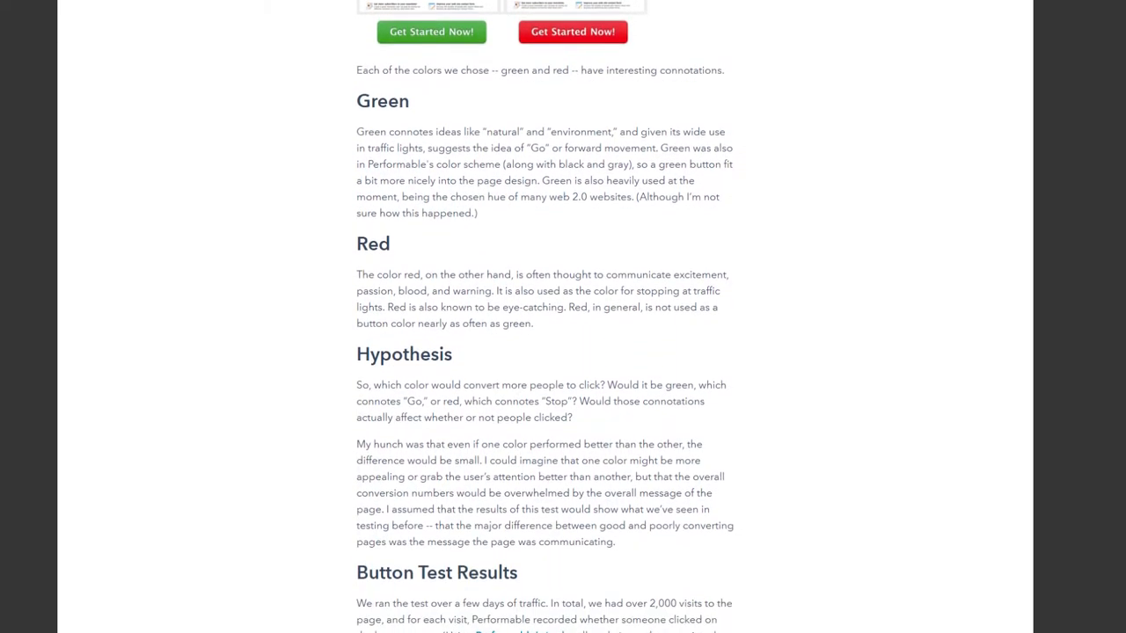
scroll(down, 3)
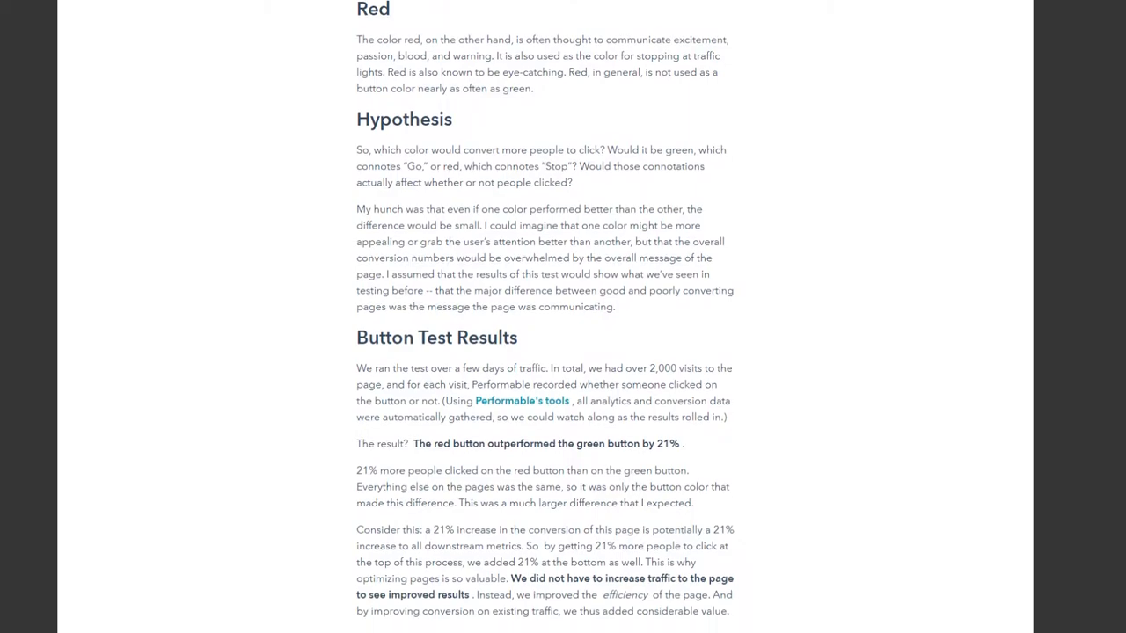
scroll(down, 3)
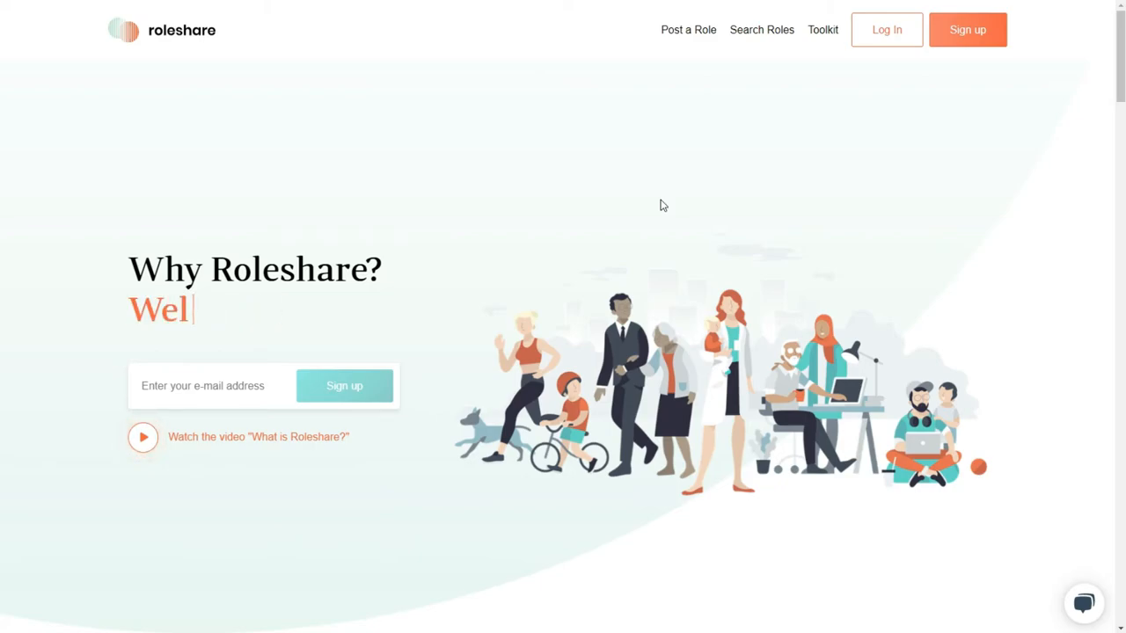
Scroll the Roleshare homepage from the hero past press logos, Featured Roles and Our Mission
text(lbeing)
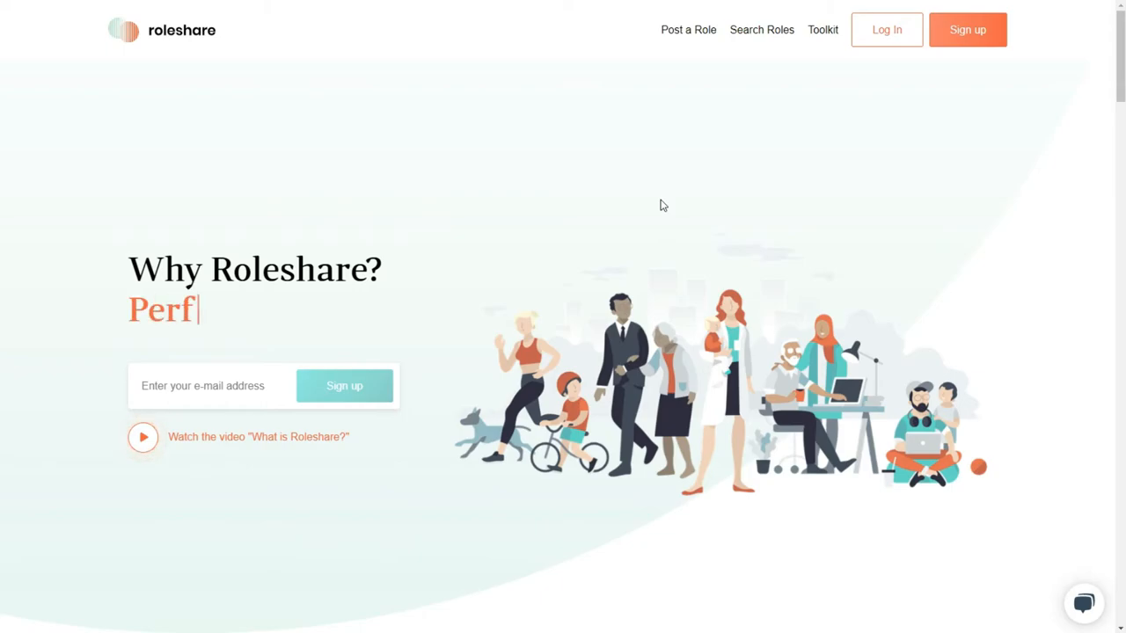
scroll(down, 3)
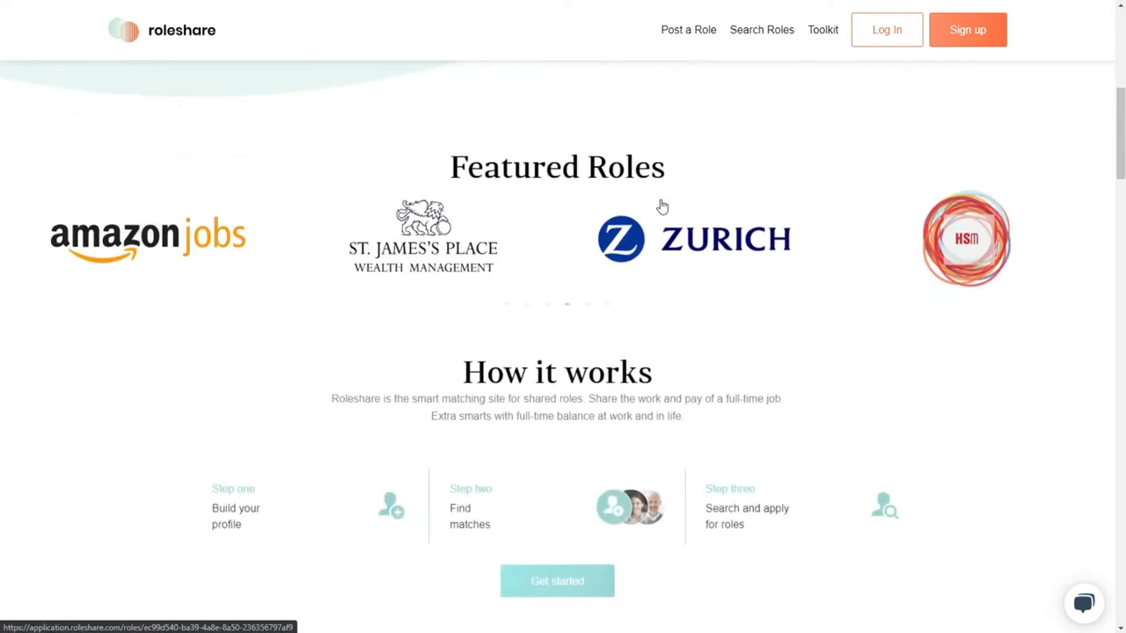
scroll(down, 3)
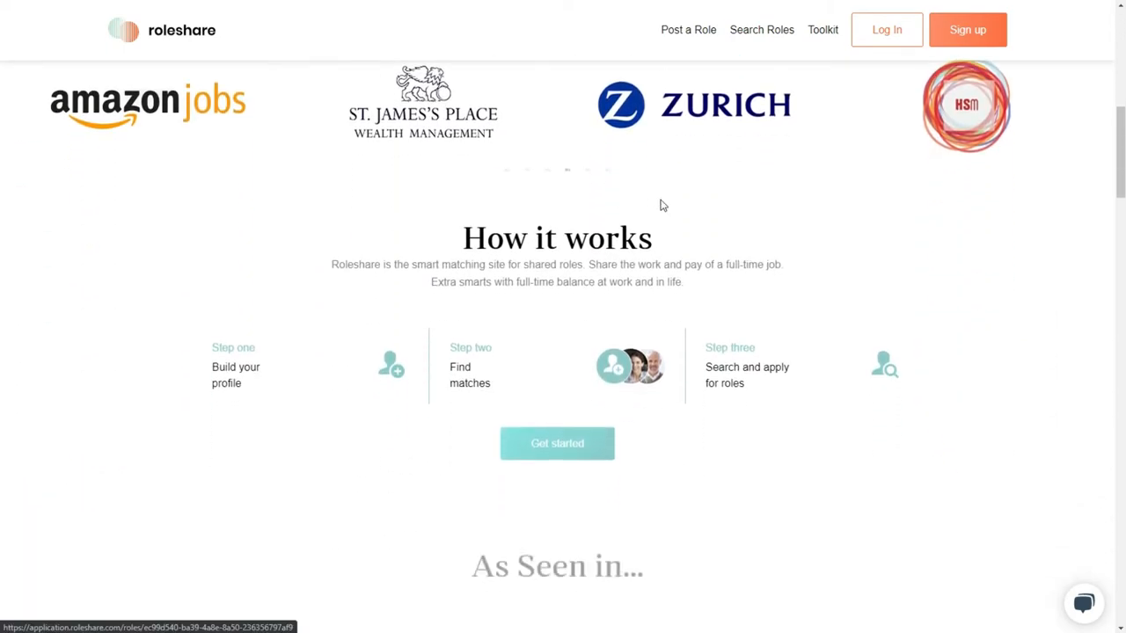
scroll(down, 3)
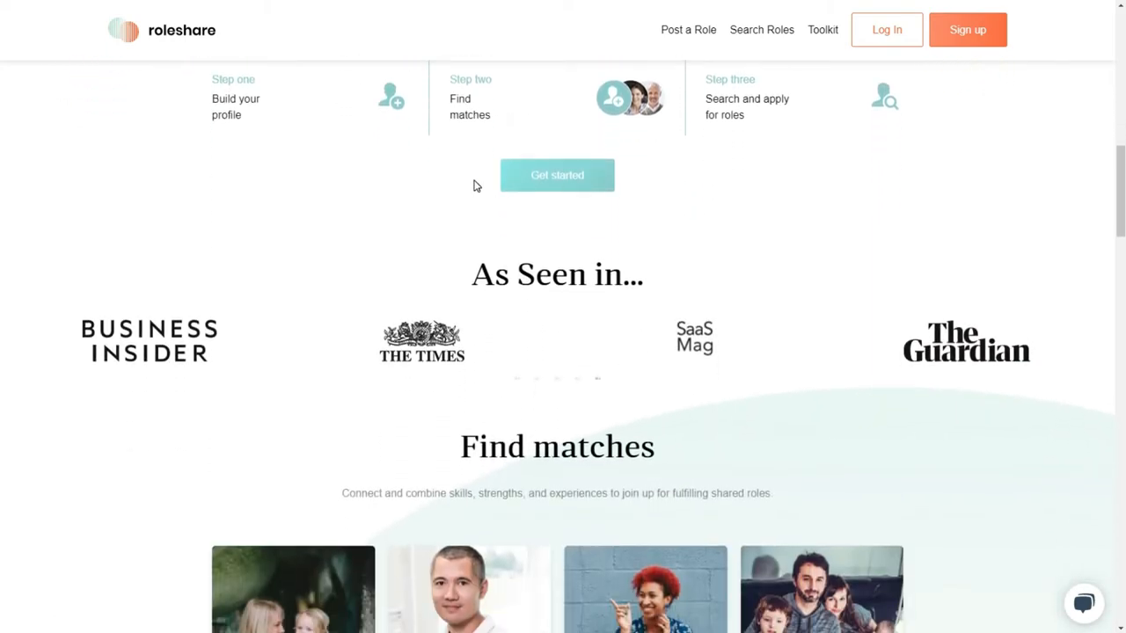
scroll(down, 3)
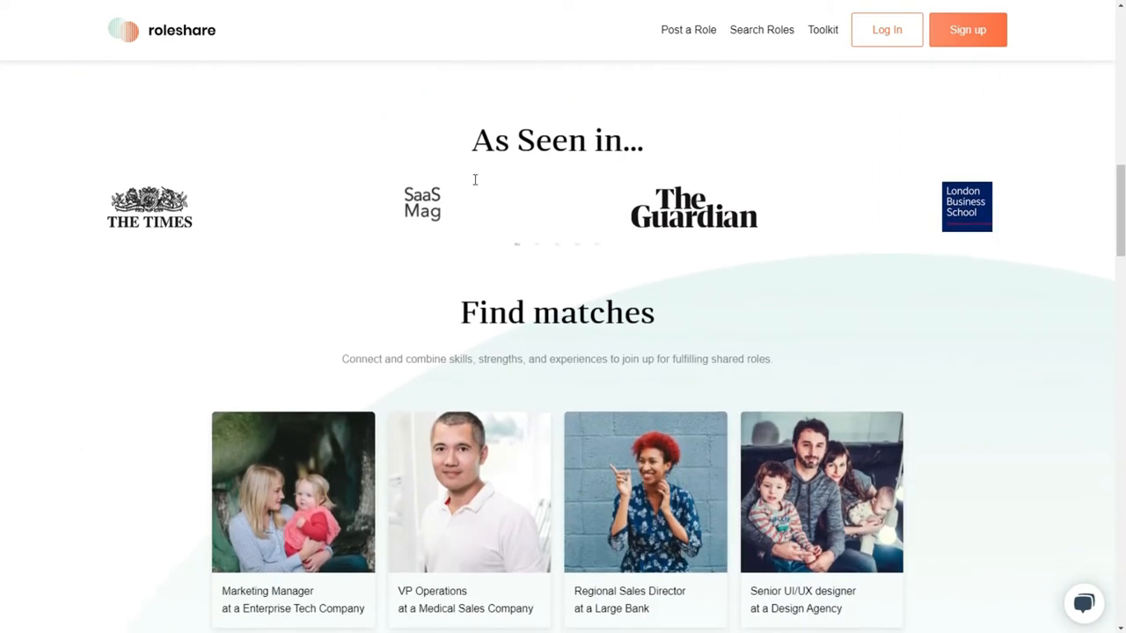
scroll(down, 3)
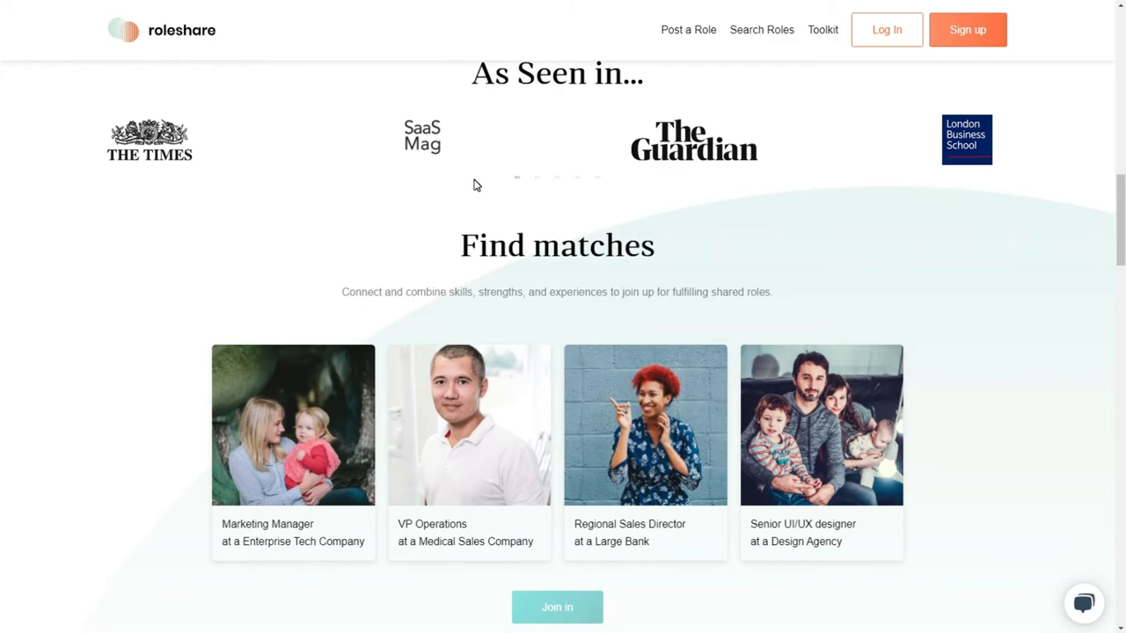
Continue down Roleshare through resources and FAQ to the Team up now footer
scroll(down, 3)
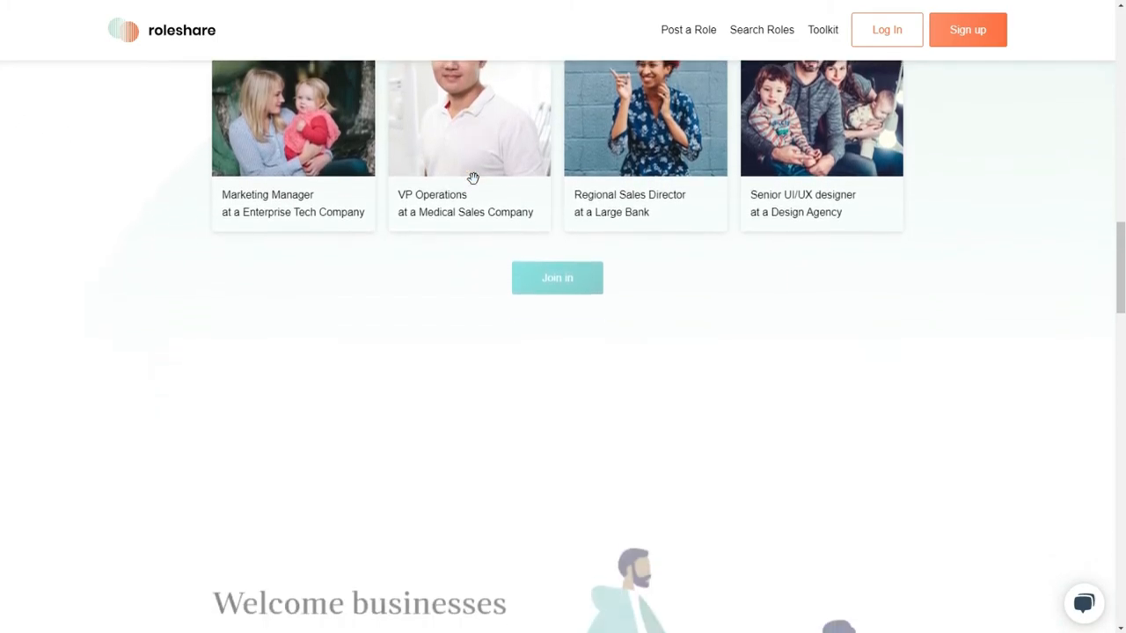
scroll(down, 3)
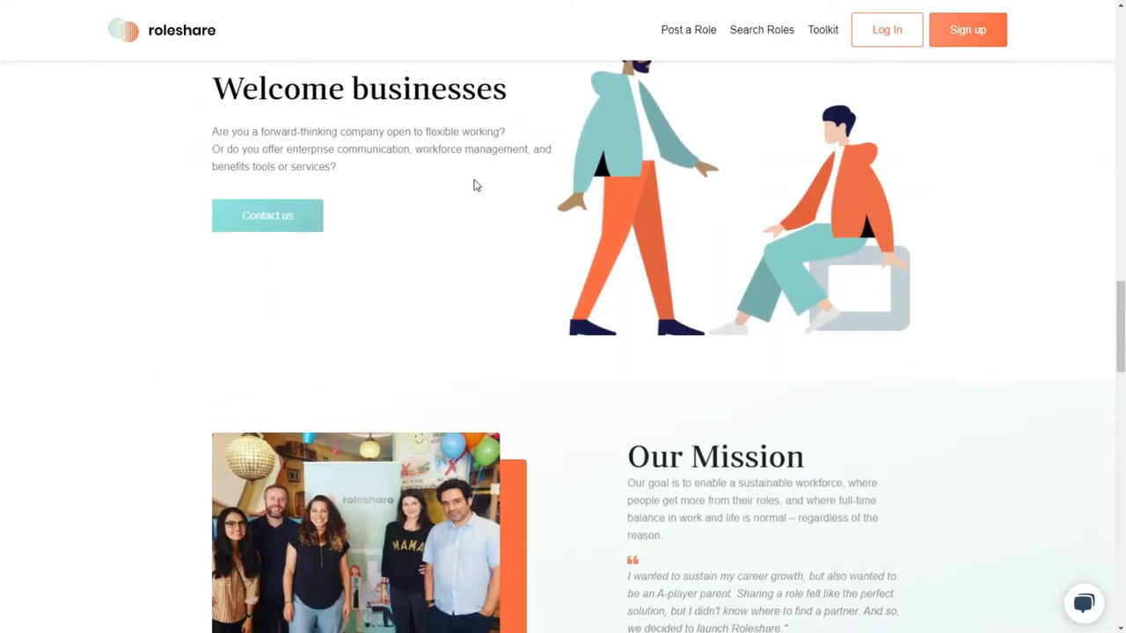
scroll(down, 3)
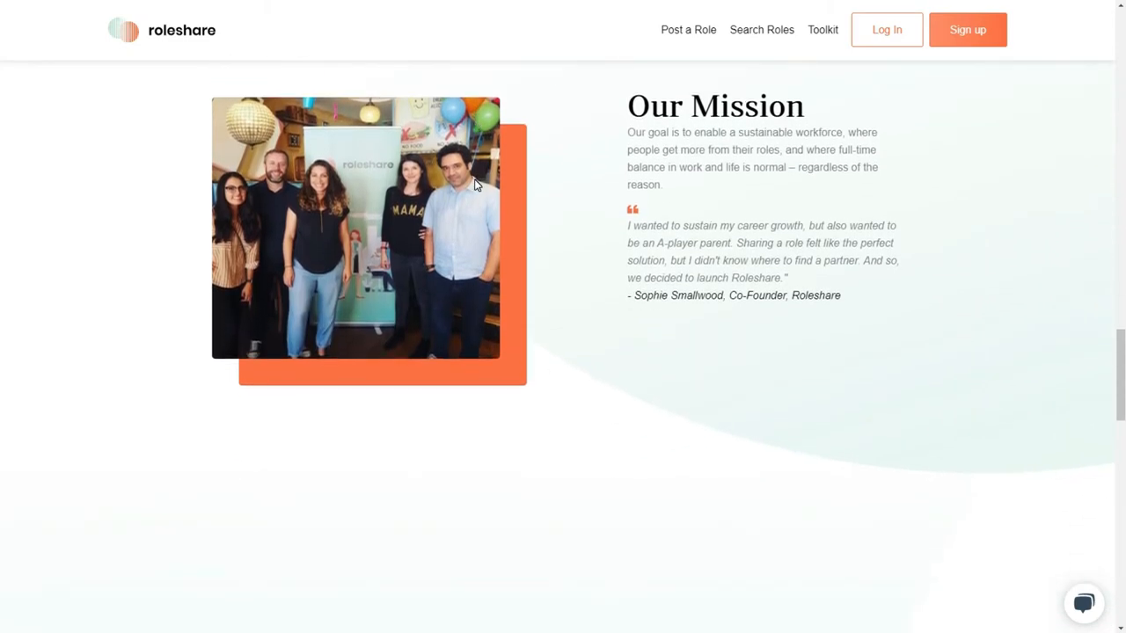
scroll(down, 3)
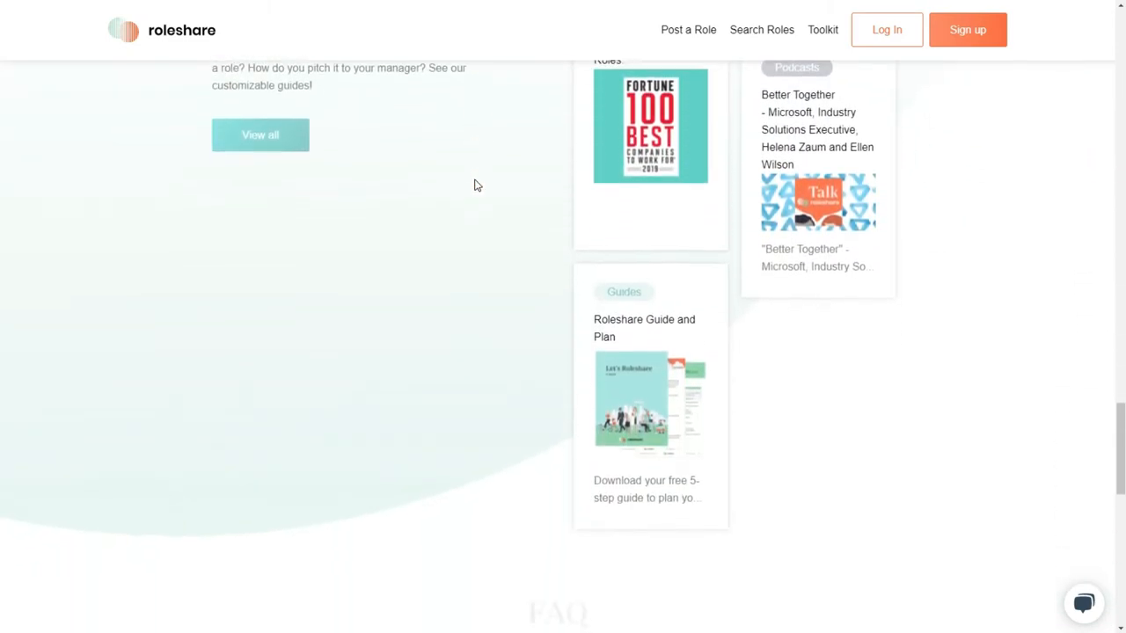
scroll(down, 3)
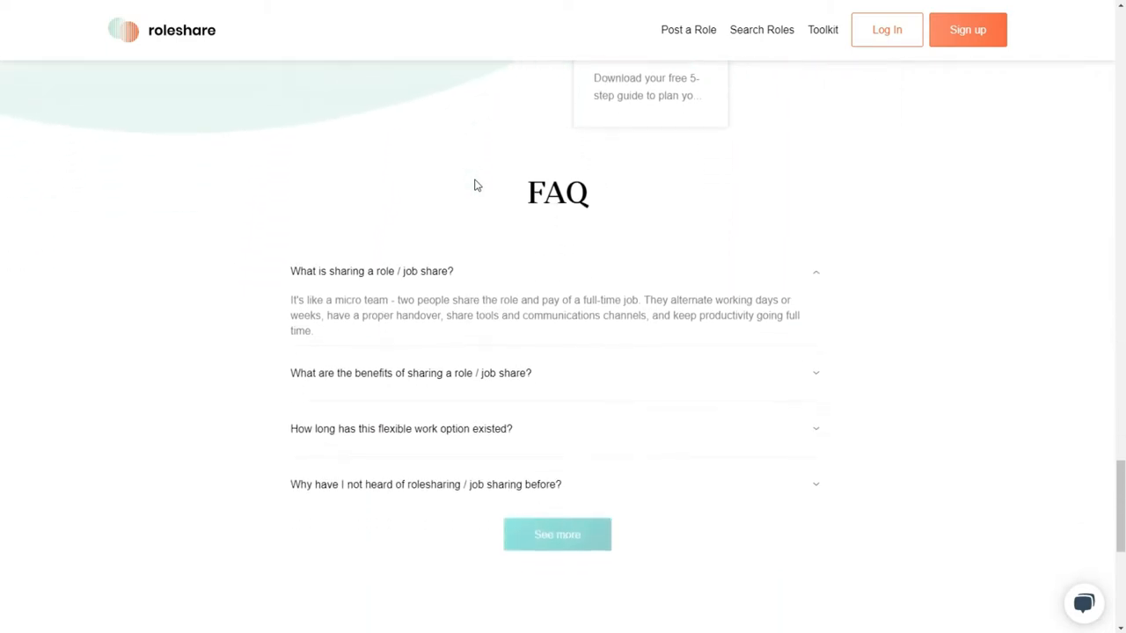
scroll(down, 3)
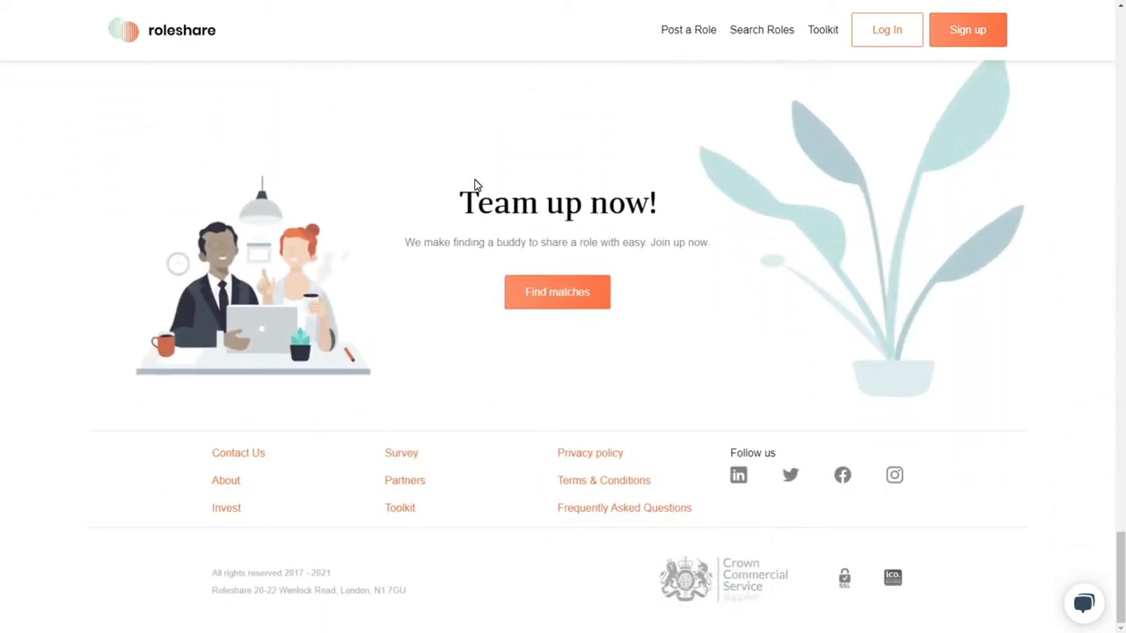
mouse_move(974, 134)
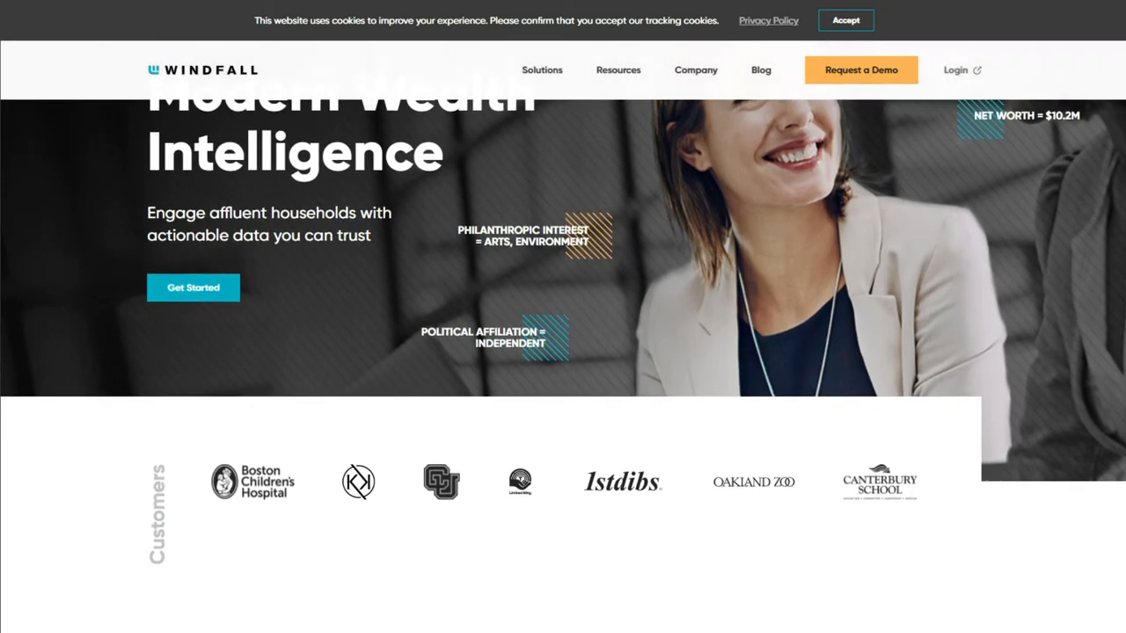
Scroll Windfall past its customers and Windfall Difference section to the Get Started demo form
scroll(down, 3)
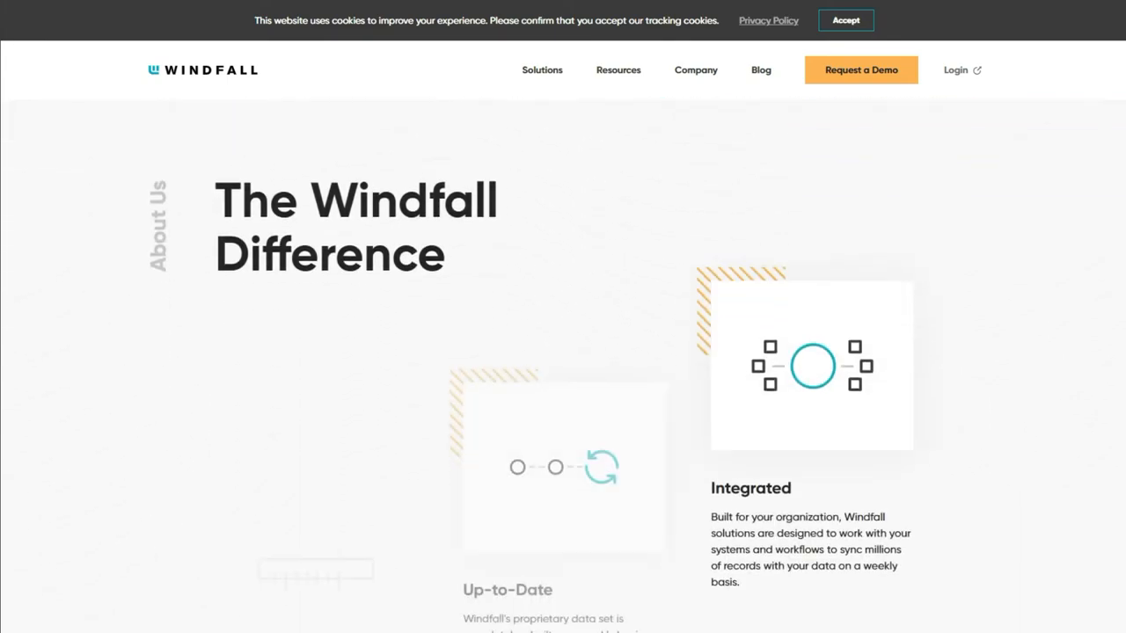
scroll(down, 3)
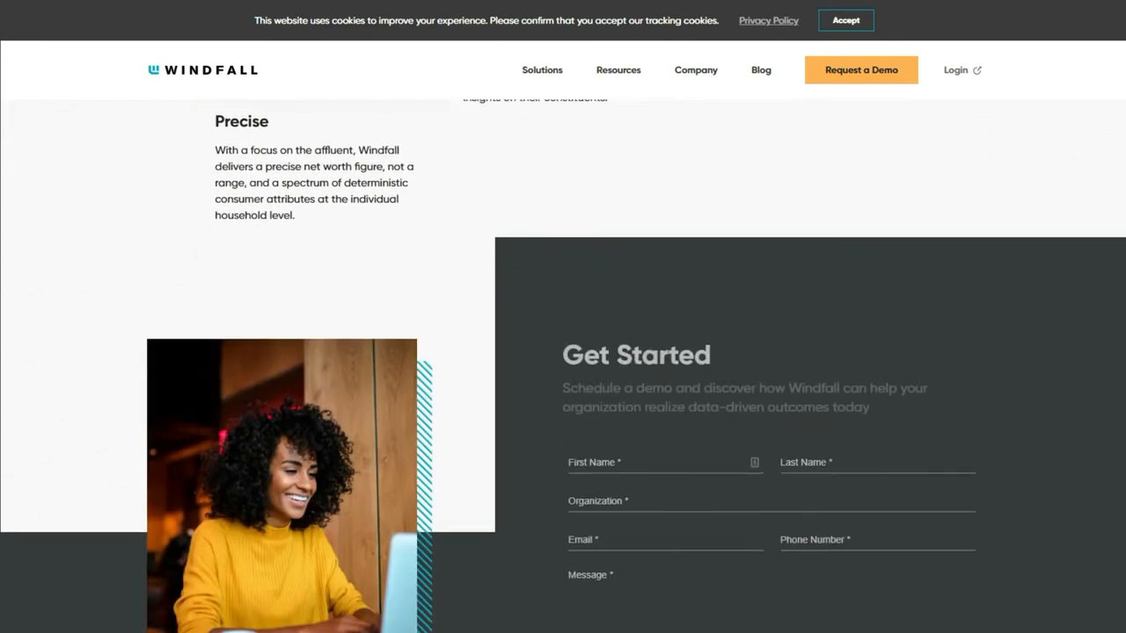
scroll(down, 3)
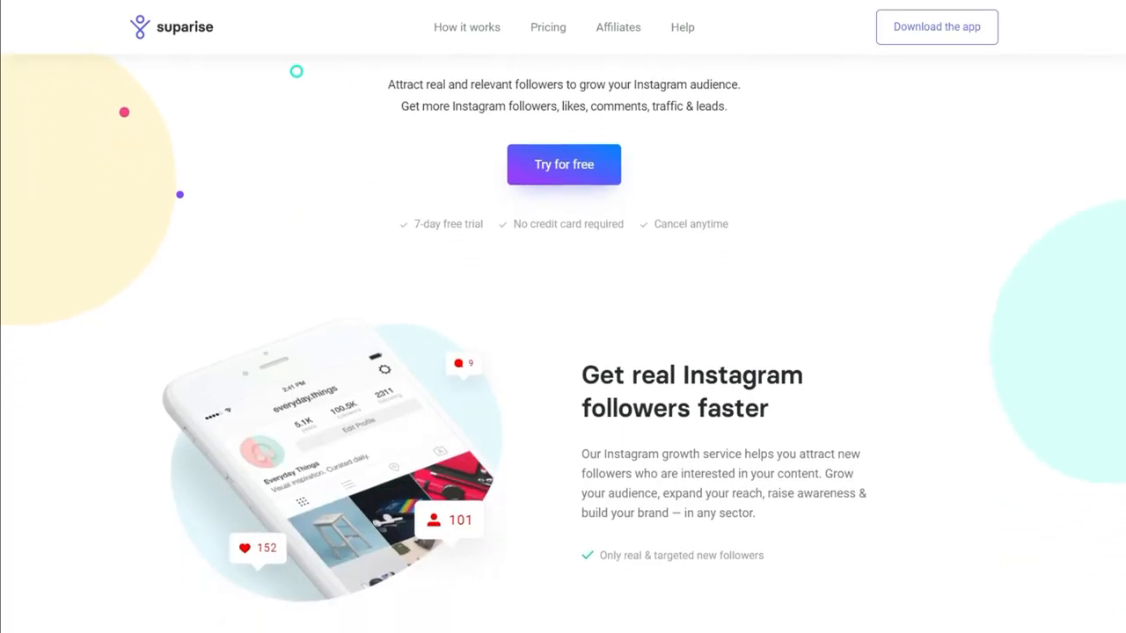
Scroll Suparise past setup and benefits to the testimonials and Start growing your Instagram today banner
scroll(down, 3)
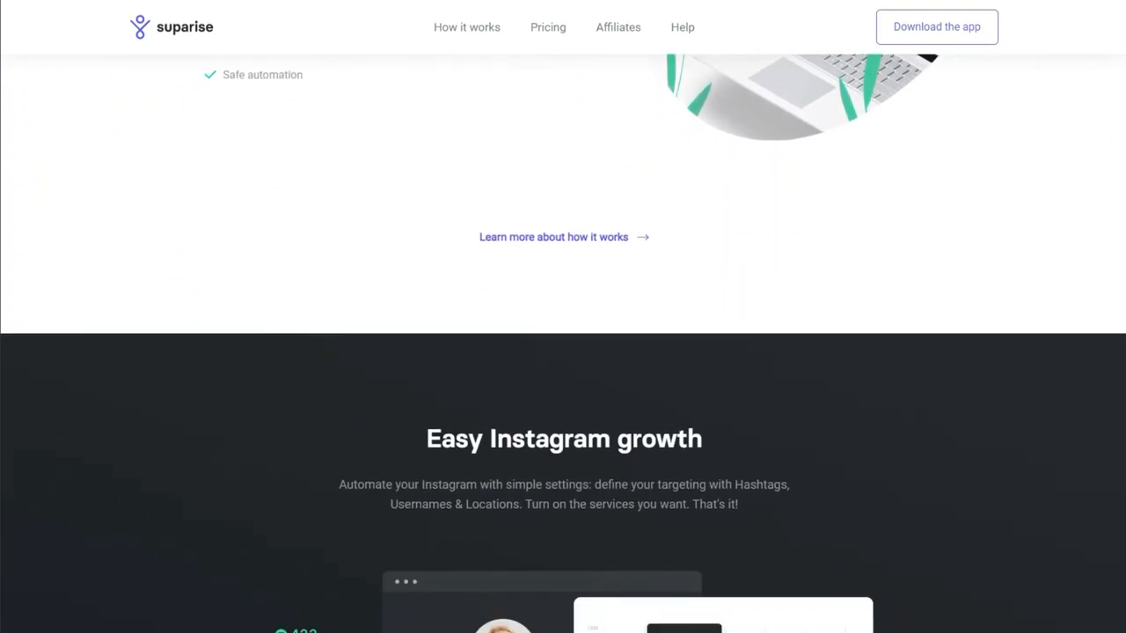
scroll(down, 3)
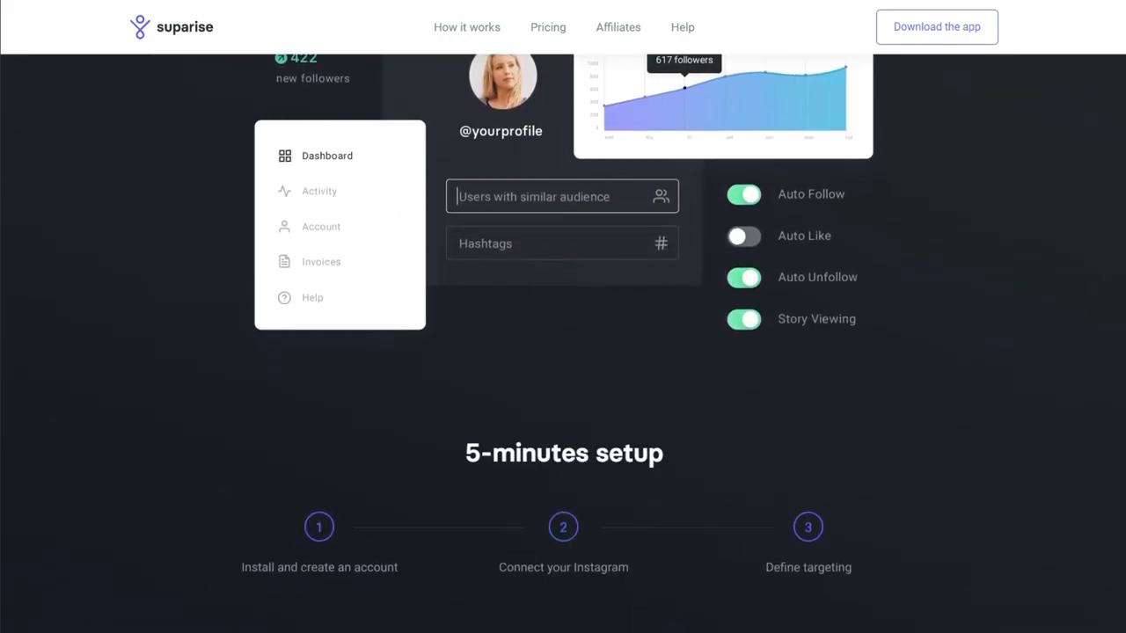
scroll(down, 3)
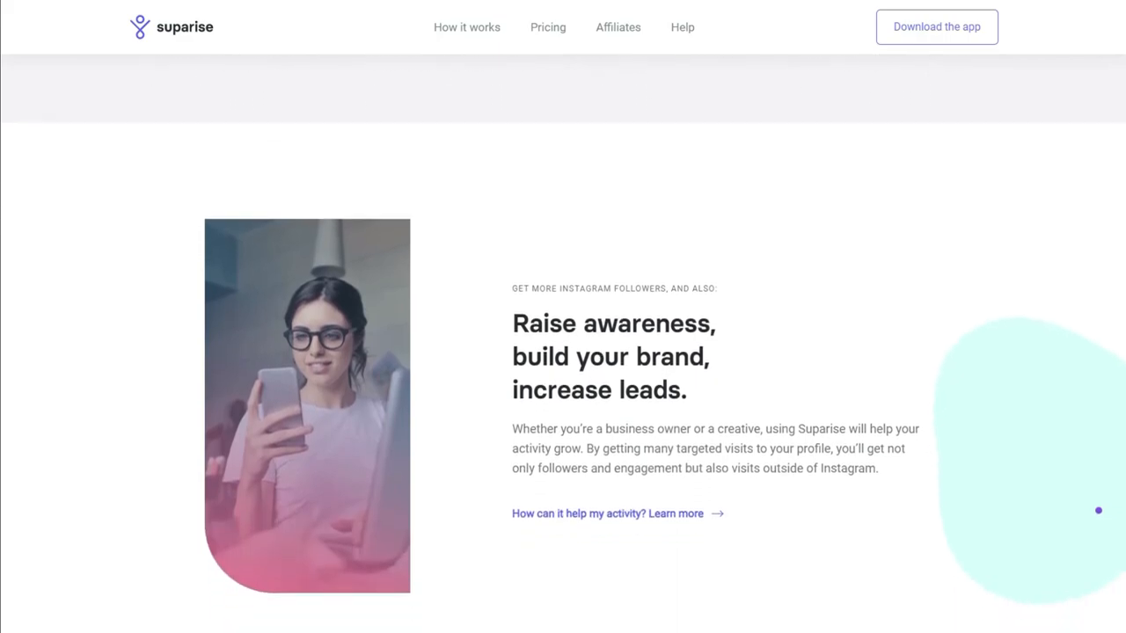
scroll(down, 3)
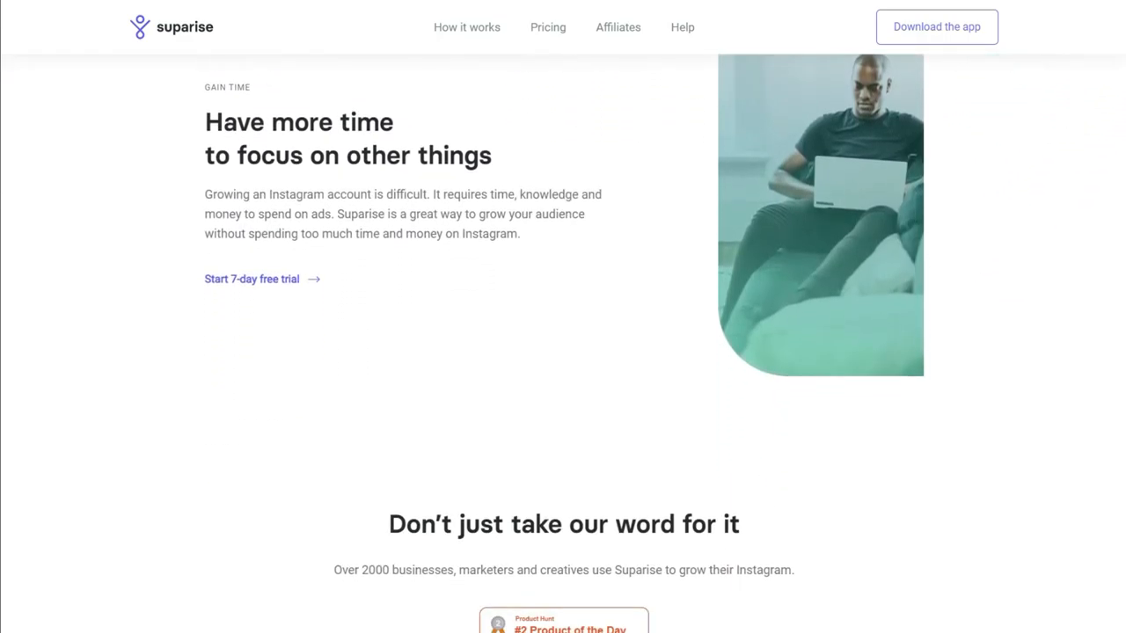
scroll(down, 3)
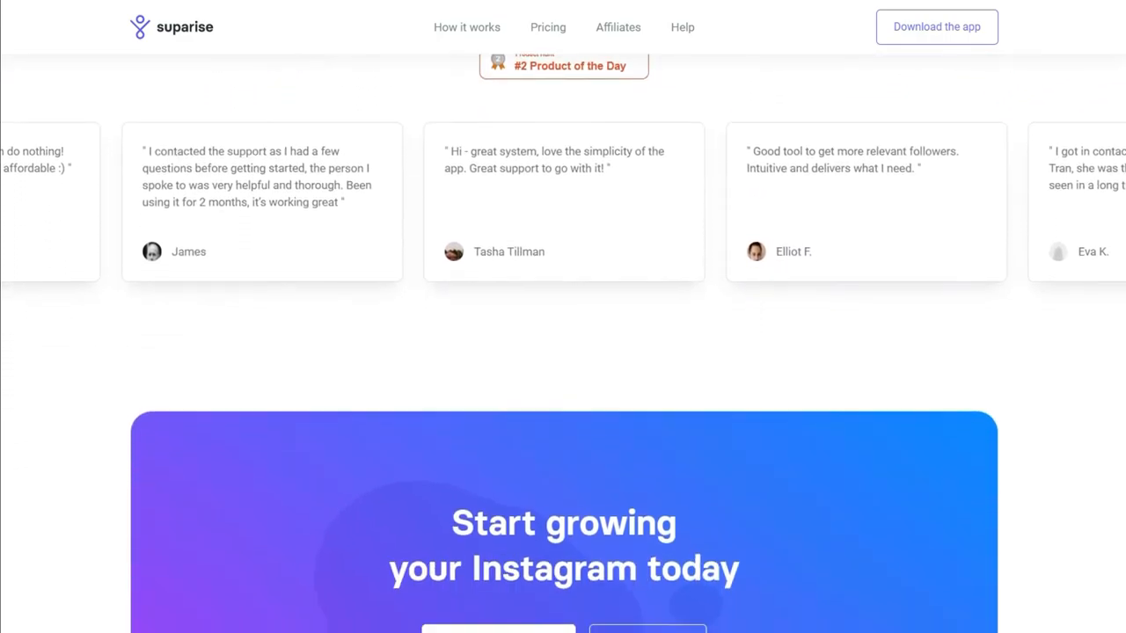
scroll(down, 3)
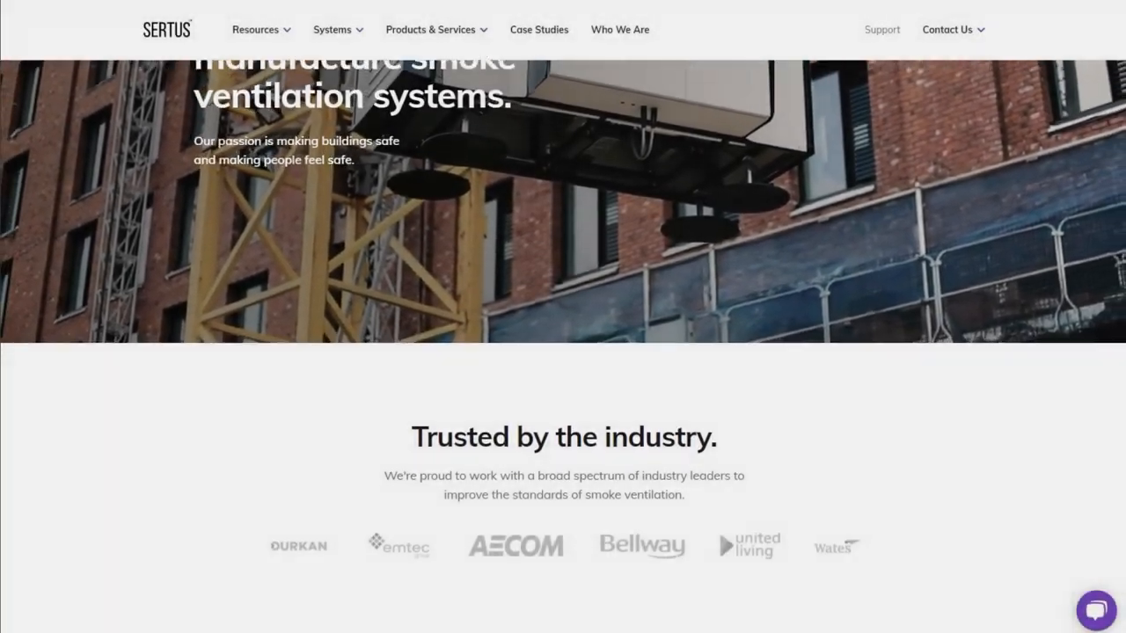
Scroll Sertus through Our Systems, resources and CPDs to the A system for every situation case studies
scroll(down, 3)
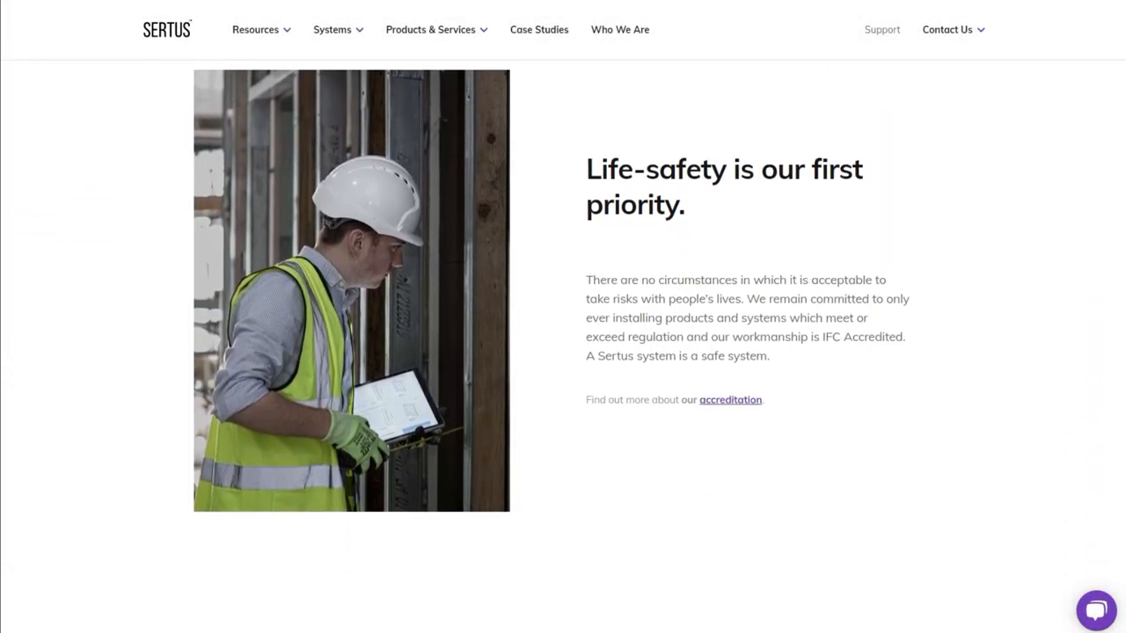
scroll(down, 3)
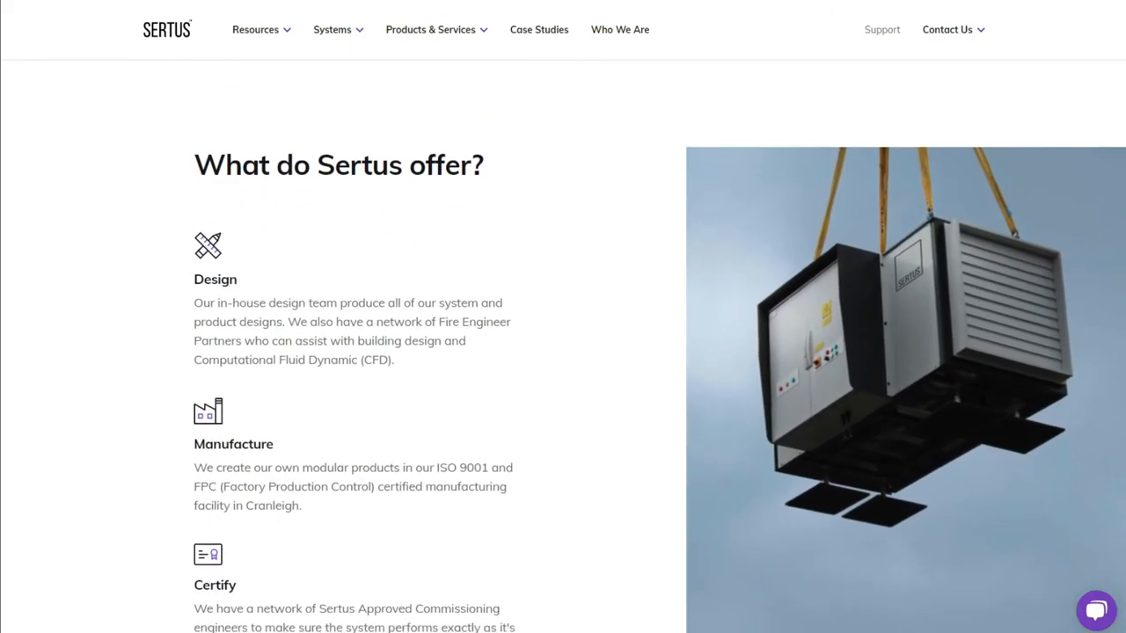
scroll(down, 3)
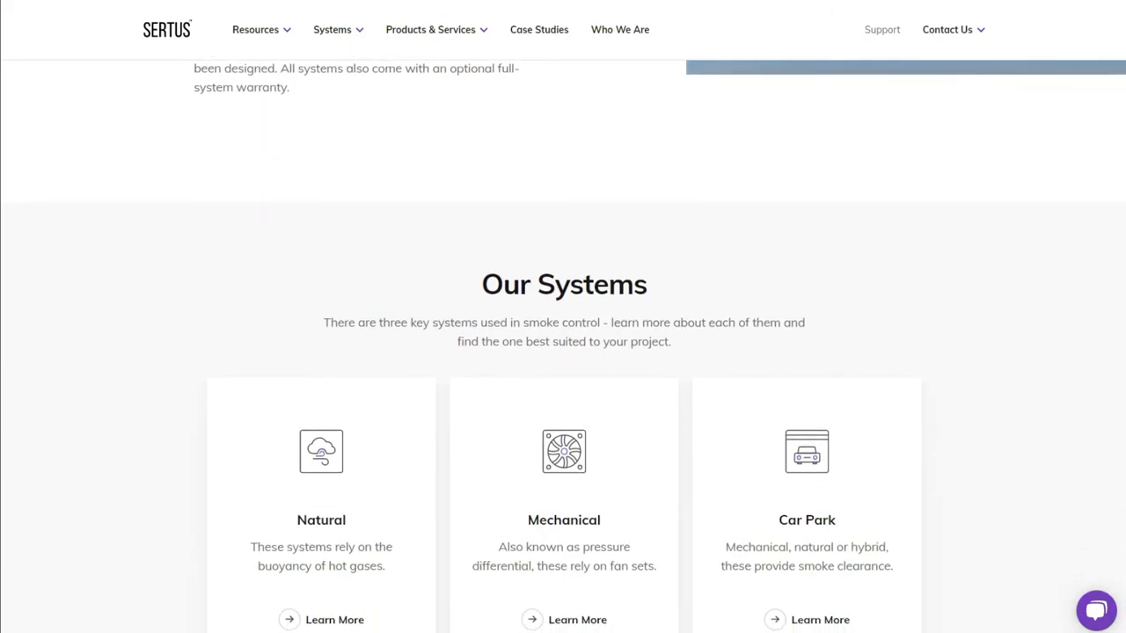
scroll(down, 3)
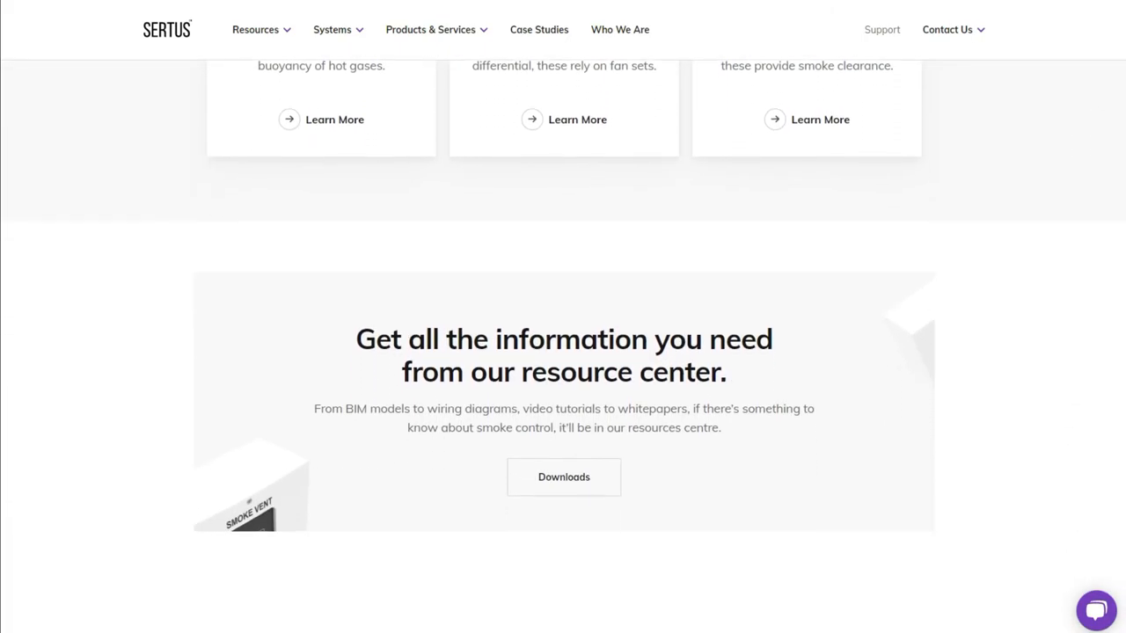
scroll(down, 3)
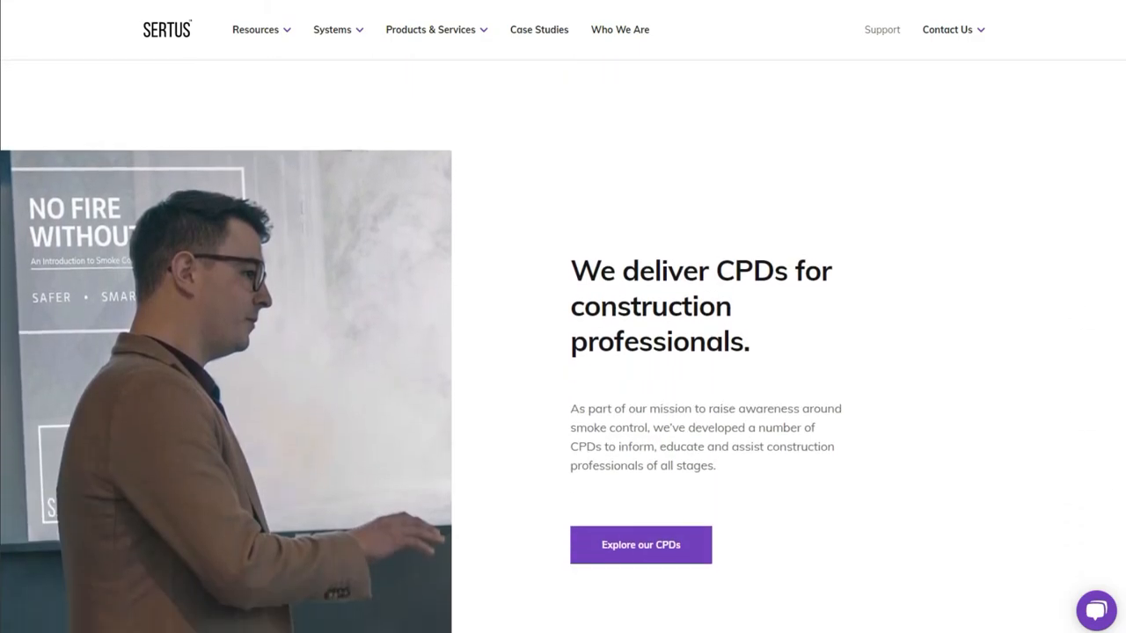
scroll(down, 3)
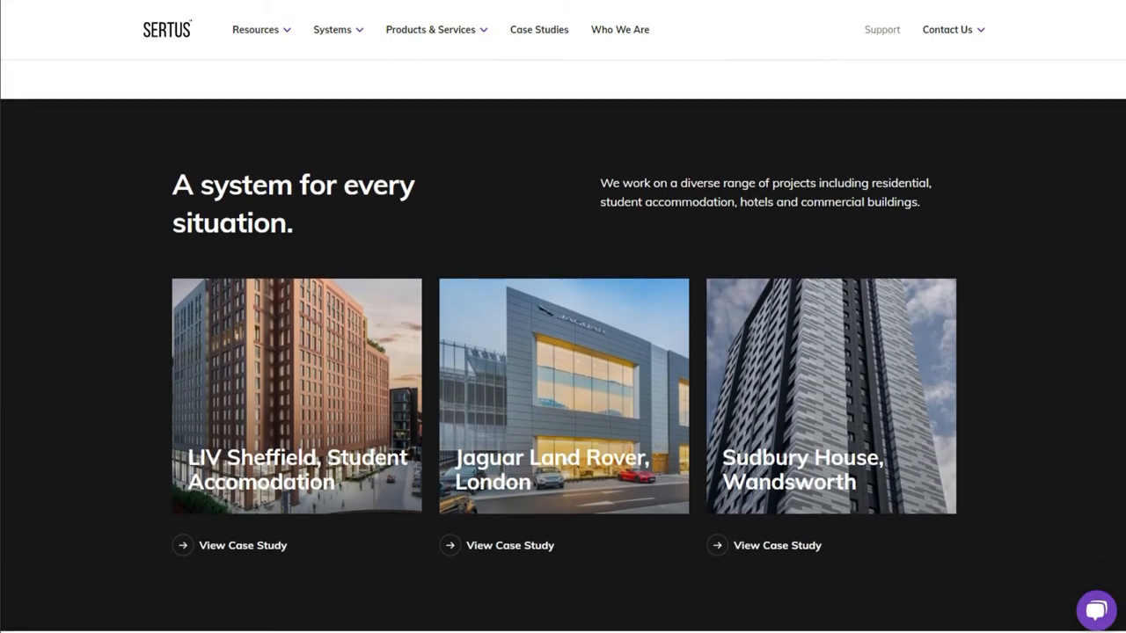
scroll(down, 3)
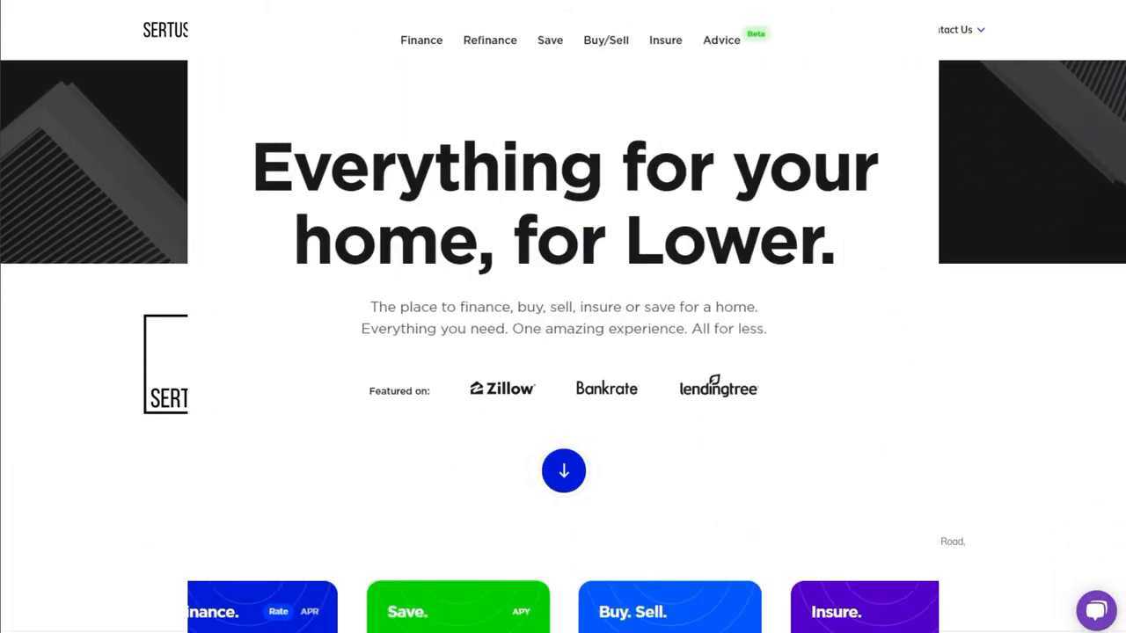
Scroll Lower past finance, refinance, agent match and insurance sections to the best experience quote
scroll(down, 3)
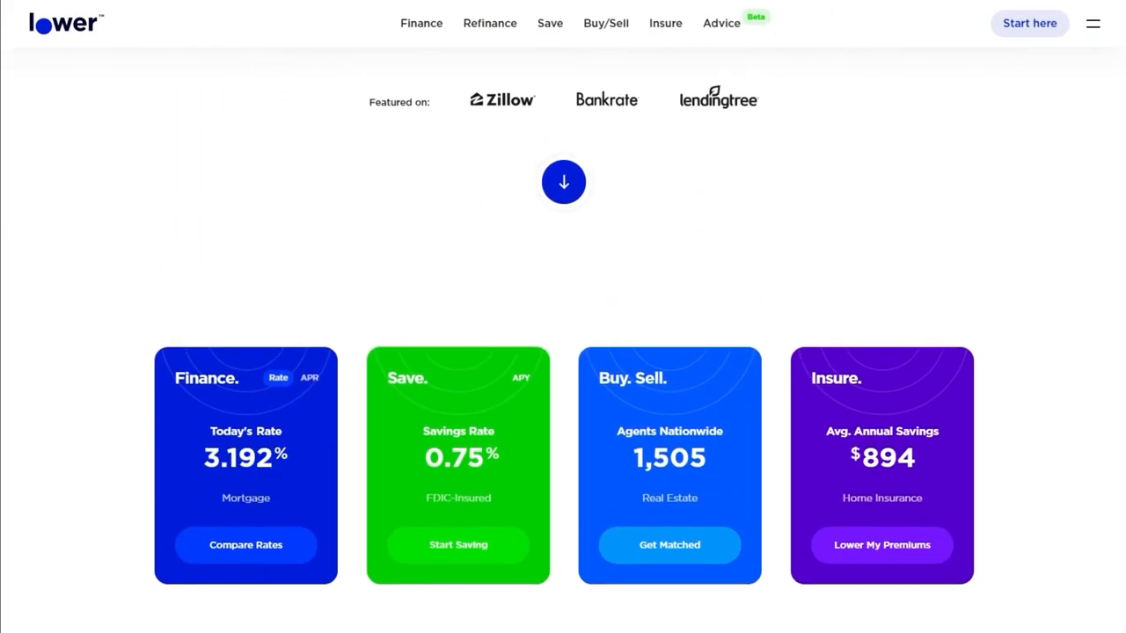
scroll(down, 3)
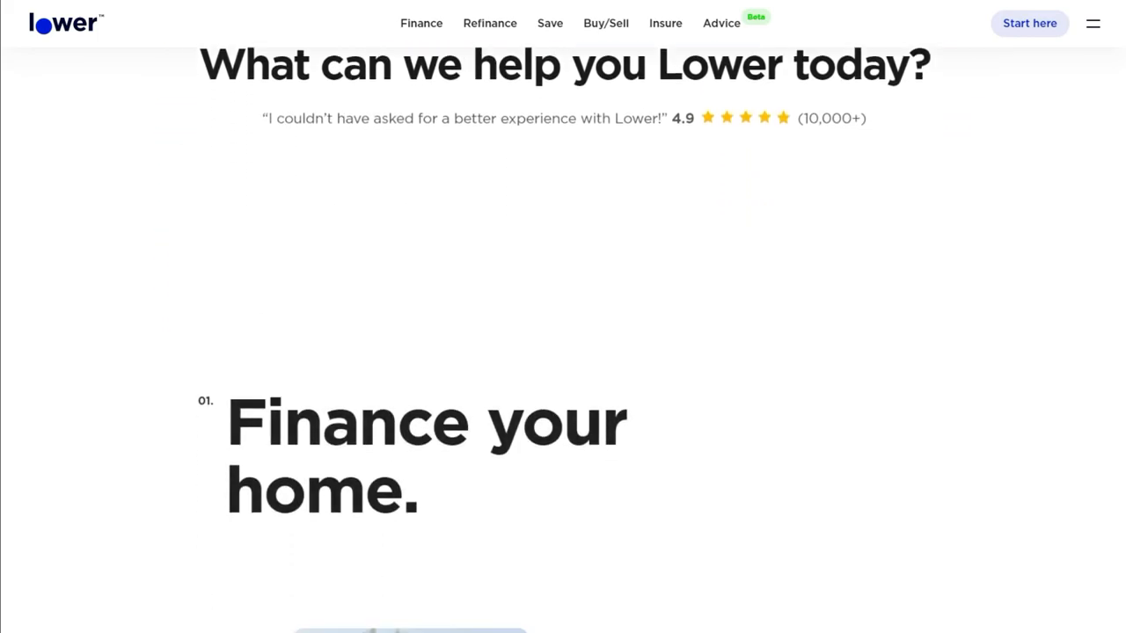
scroll(down, 3)
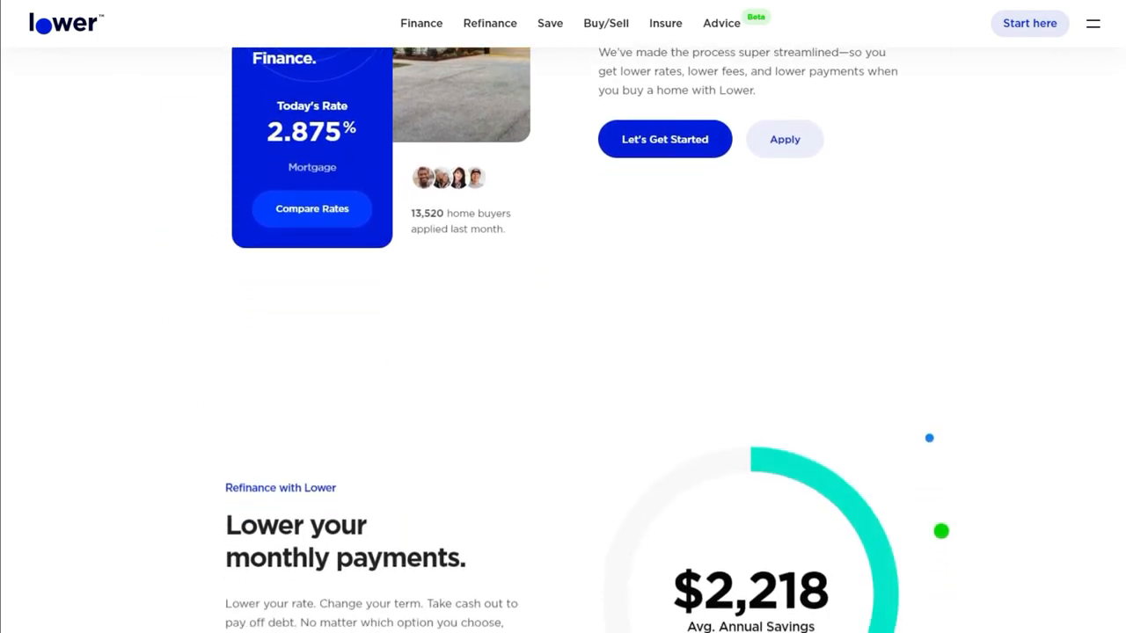
scroll(down, 3)
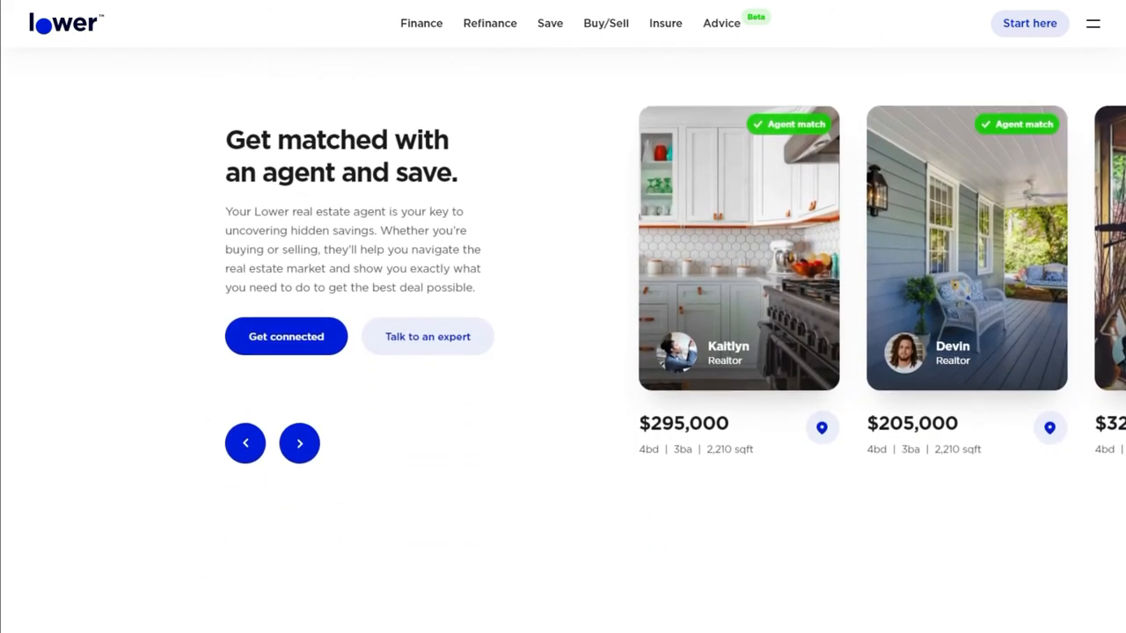
scroll(down, 3)
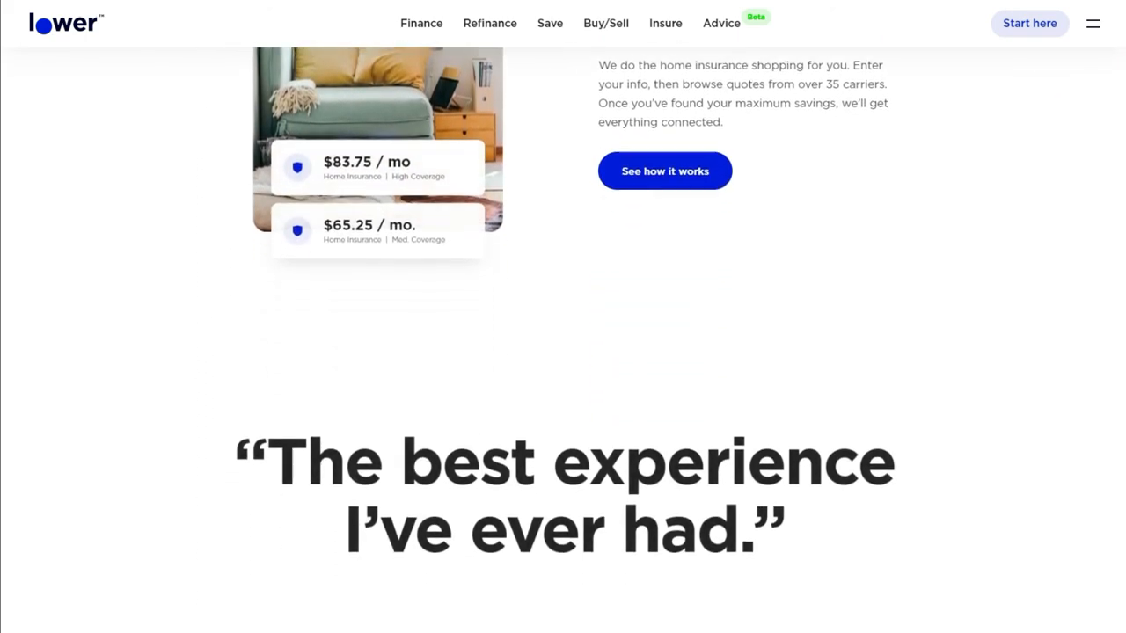
scroll(down, 3)
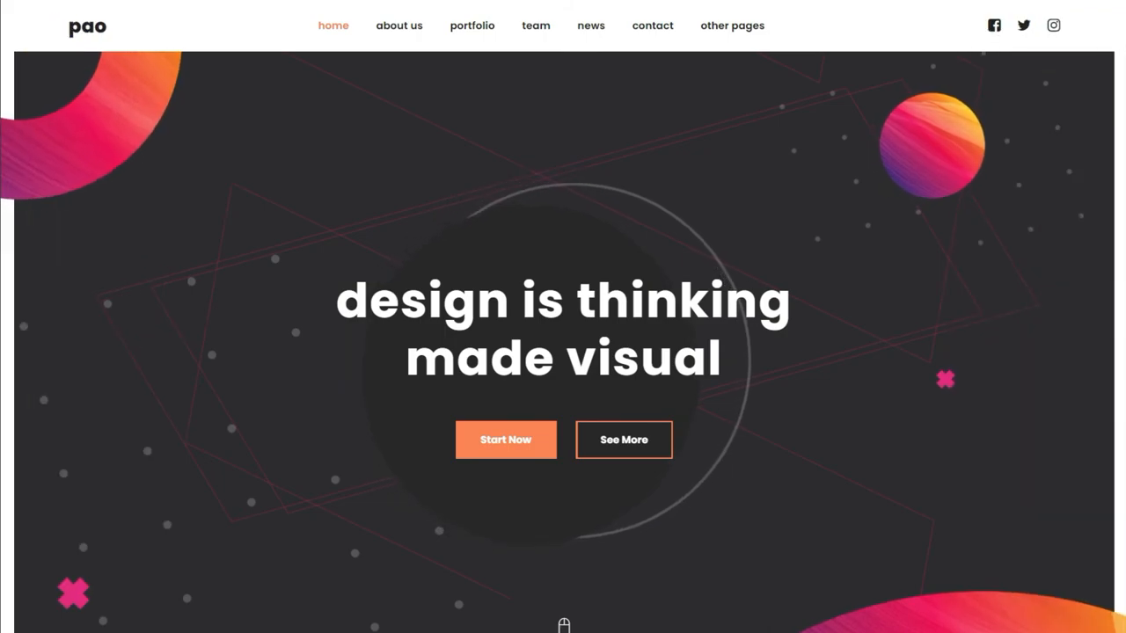
Scroll Pao past about and portfolio works to the Our Skills bars and Our Team photos
scroll(down, 3)
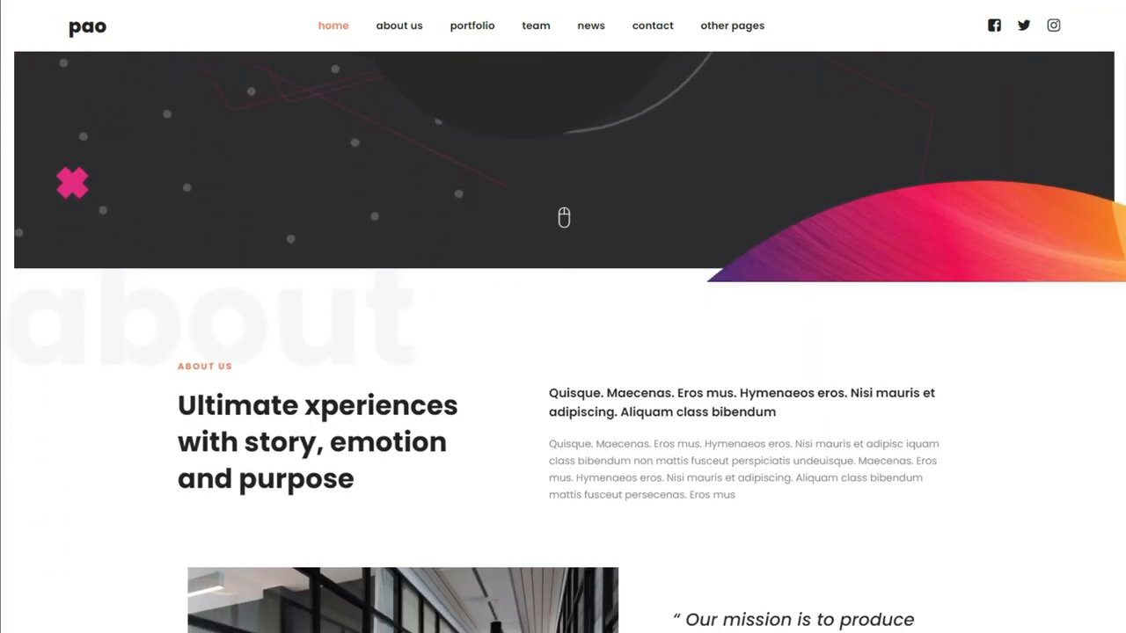
scroll(down, 3)
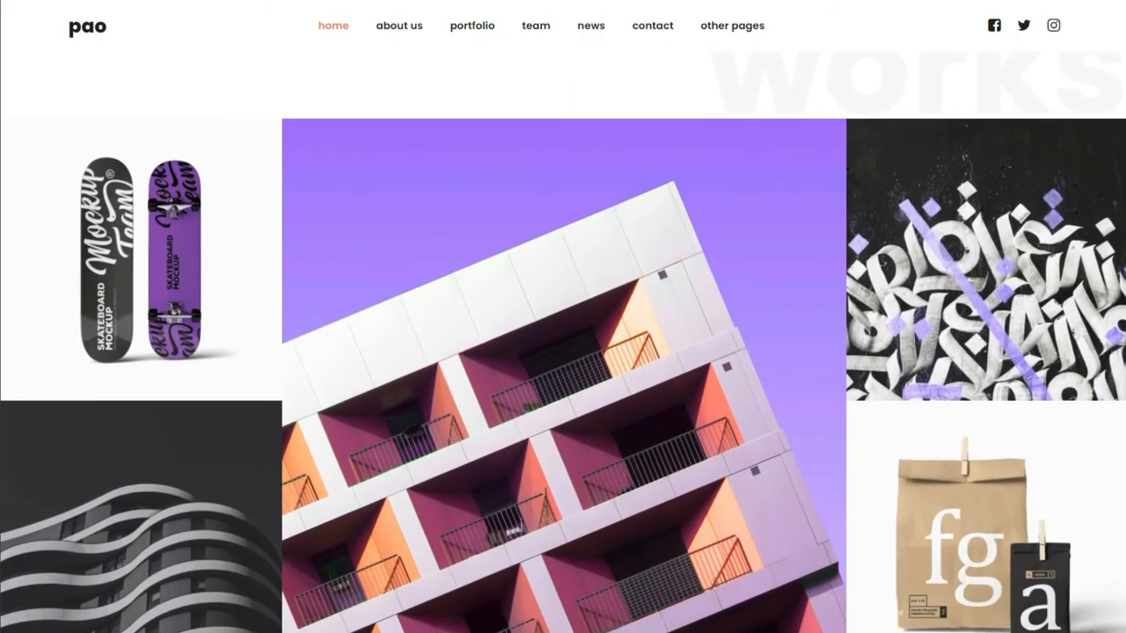
scroll(down, 3)
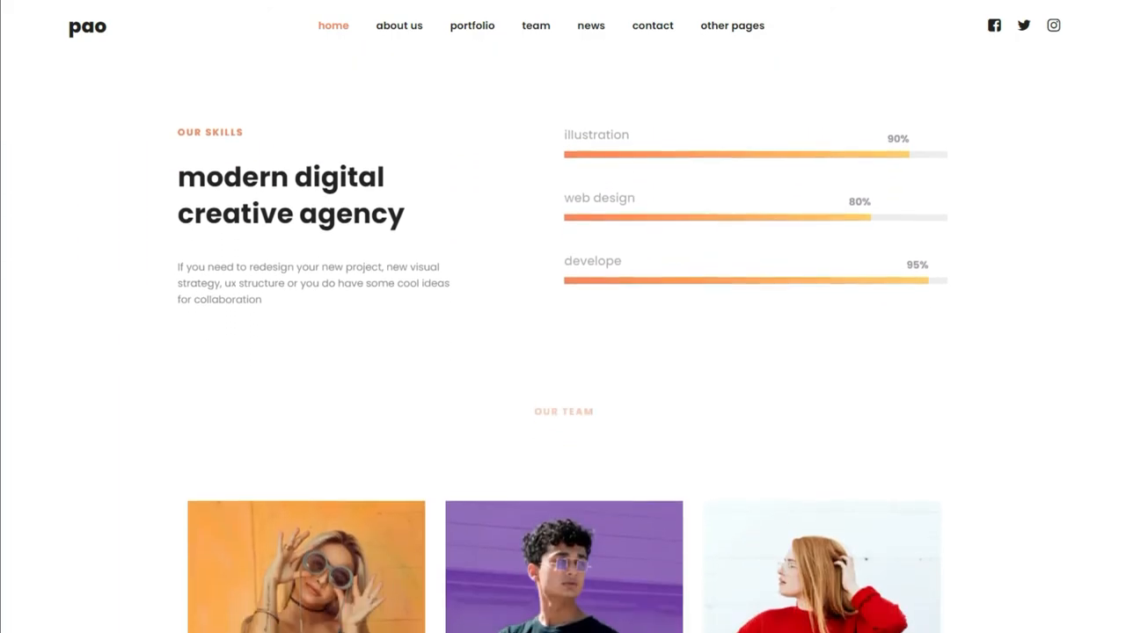
scroll(down, 3)
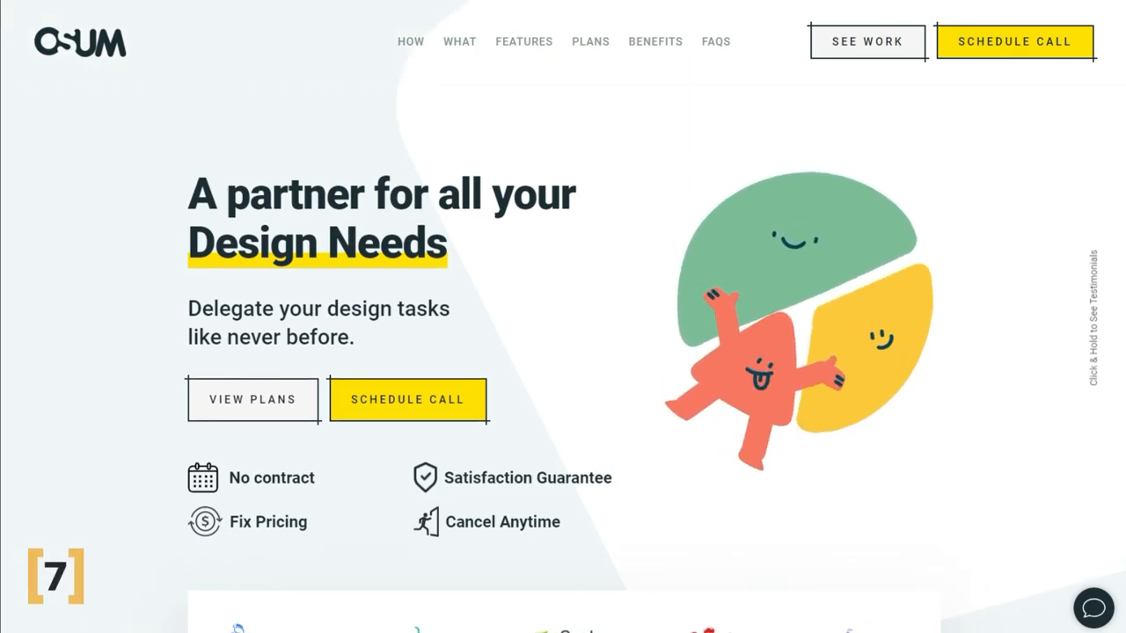
Scroll Ocum past How It Works, services and risk-free sections down to the Plans pricing cards
scroll(down, 3)
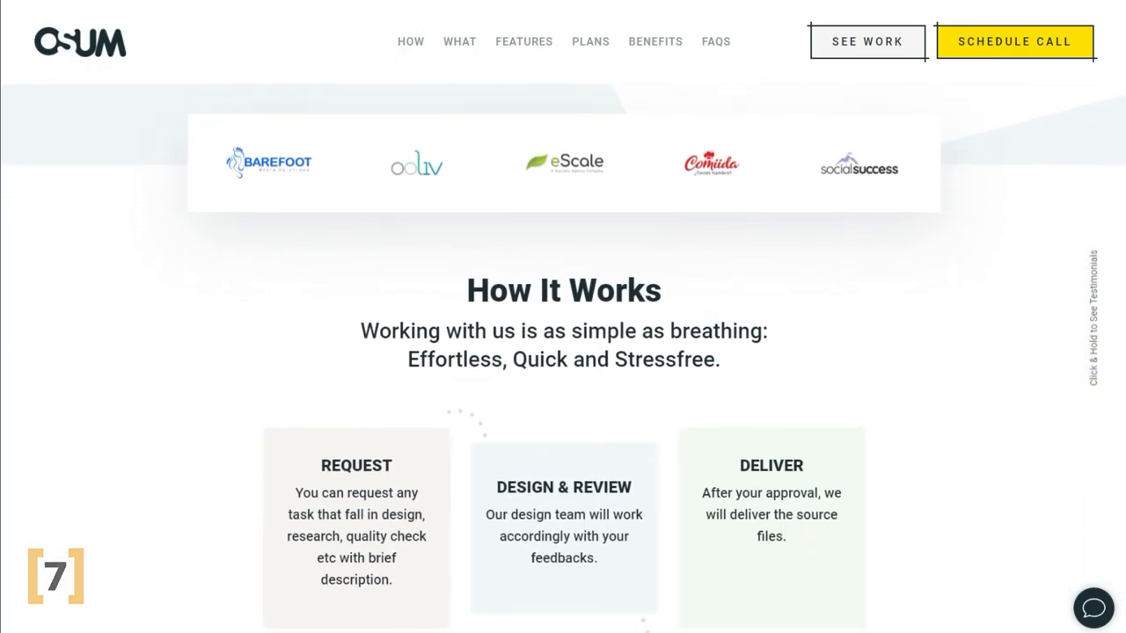
click(410, 42)
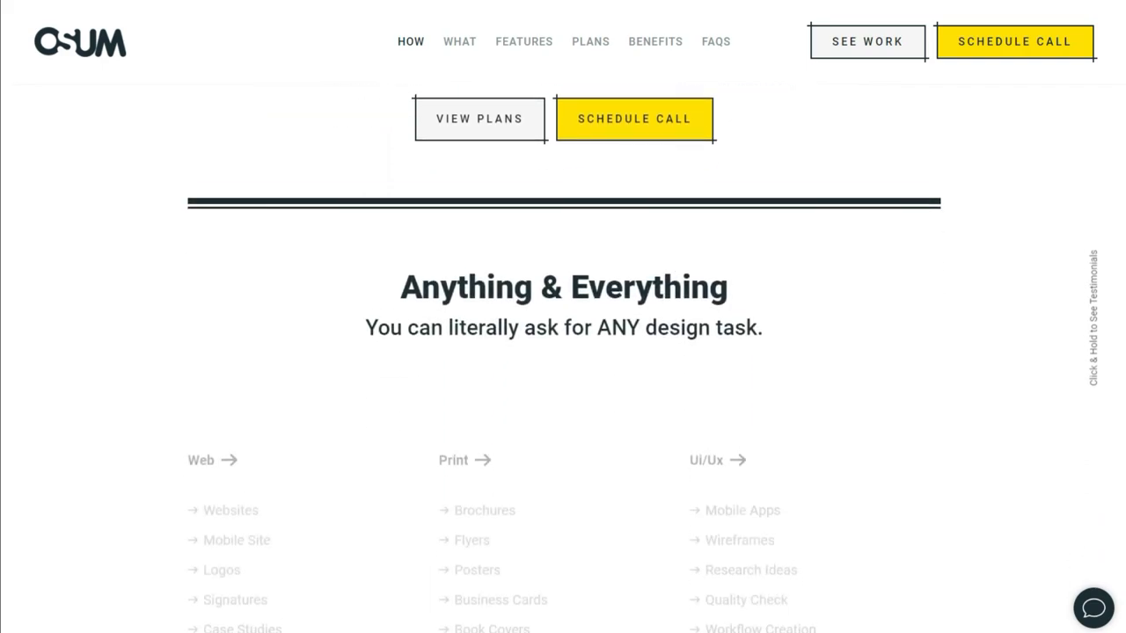
click(459, 42)
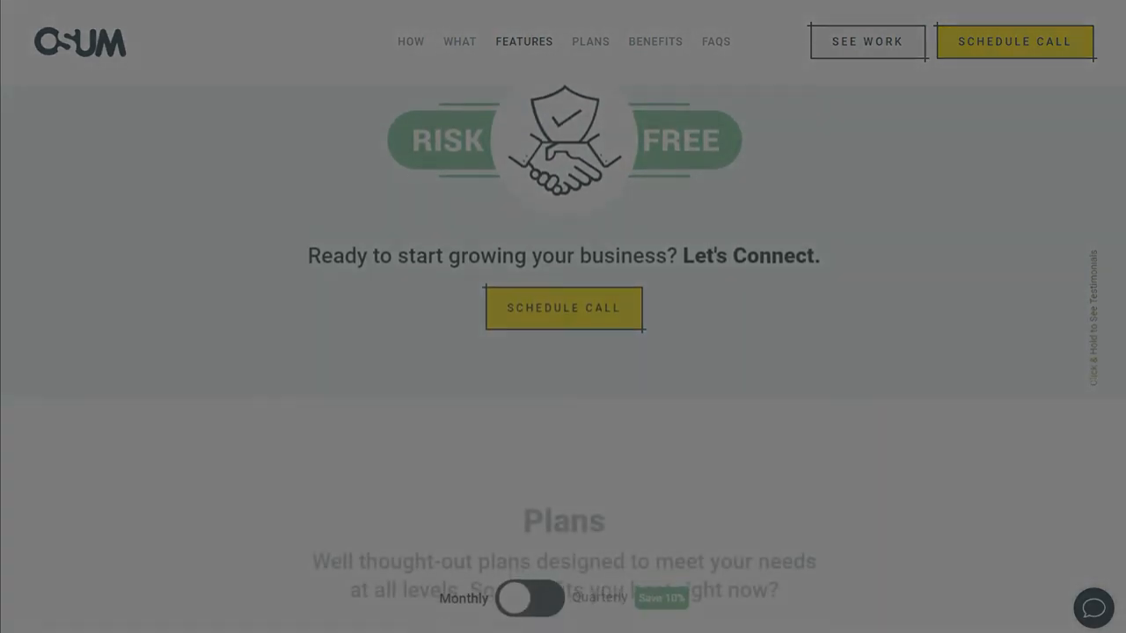
scroll(down, 3)
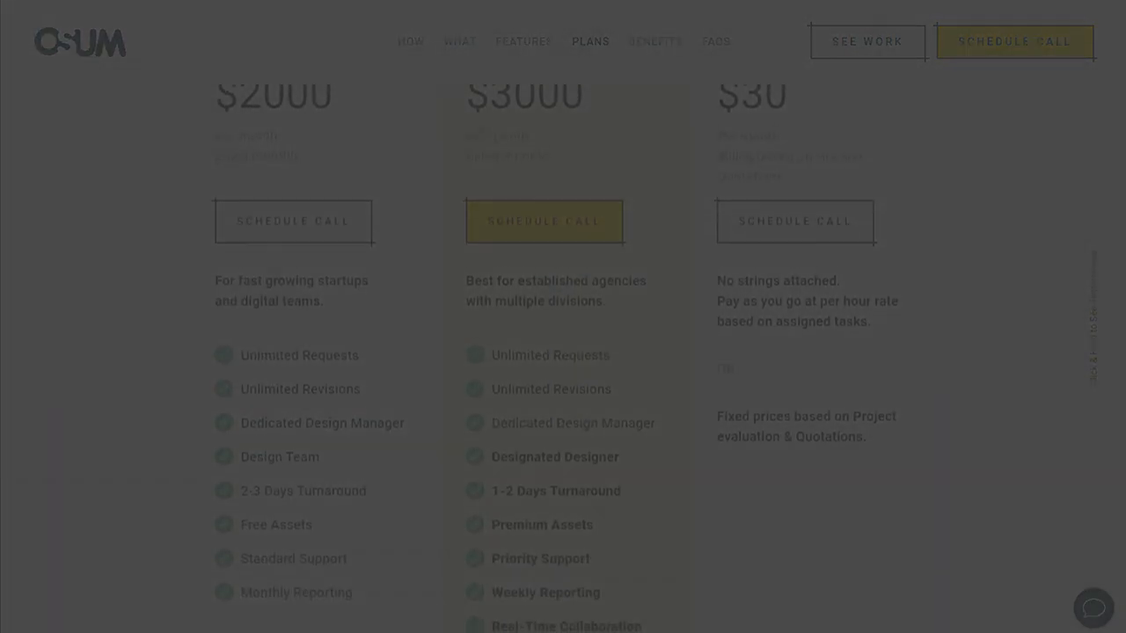